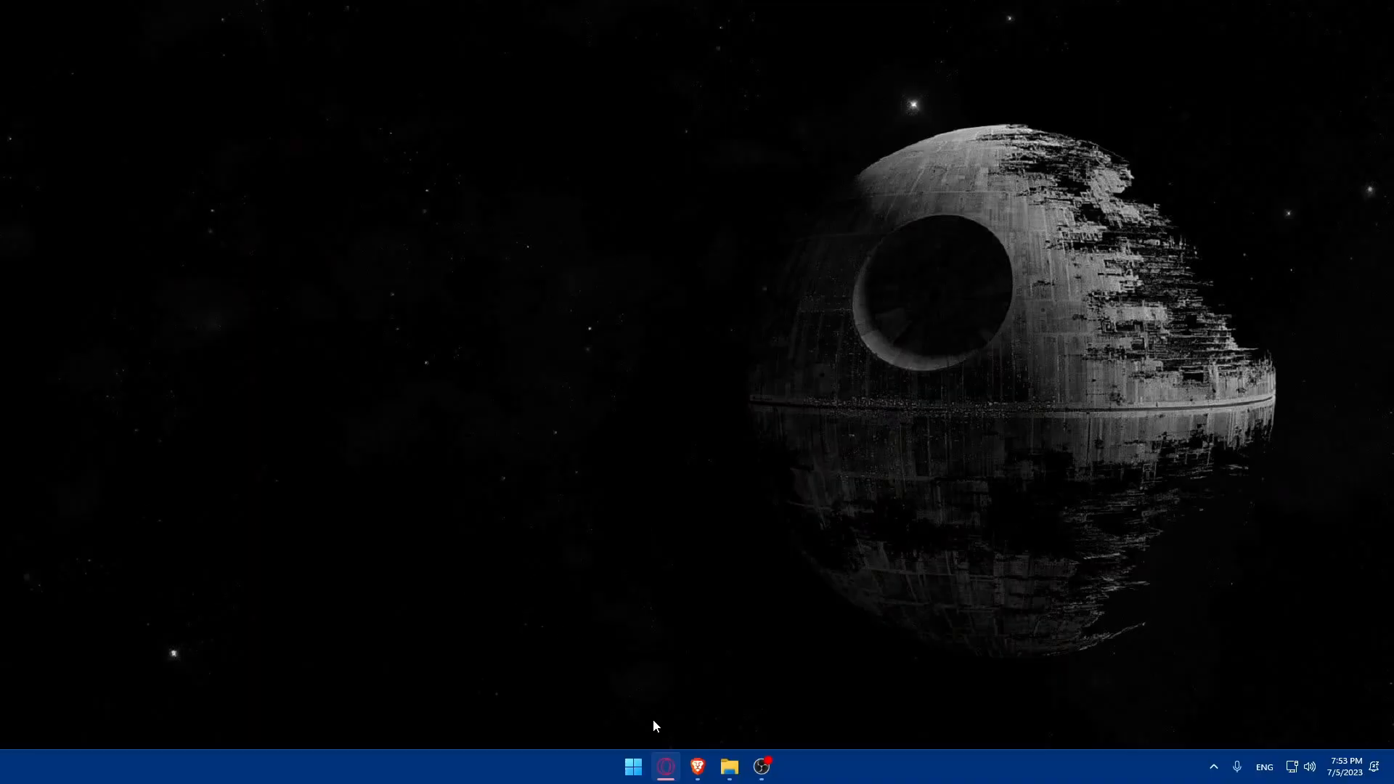
- Launch the Brave browser from the taskbar to a fresh new tab page
{"action": "left_click", "coordinate": [697, 766]}
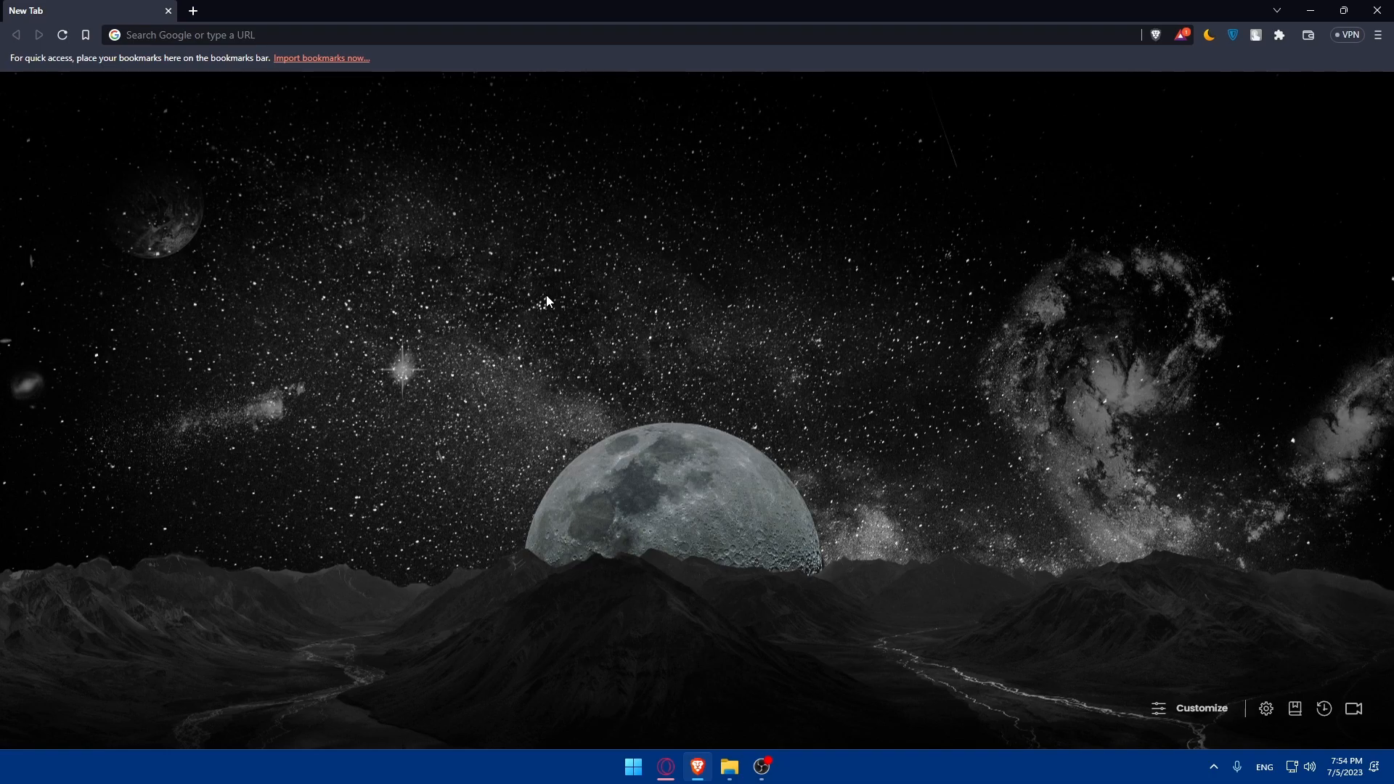
{"action": "mouse_move", "coordinate": [383, 8]}
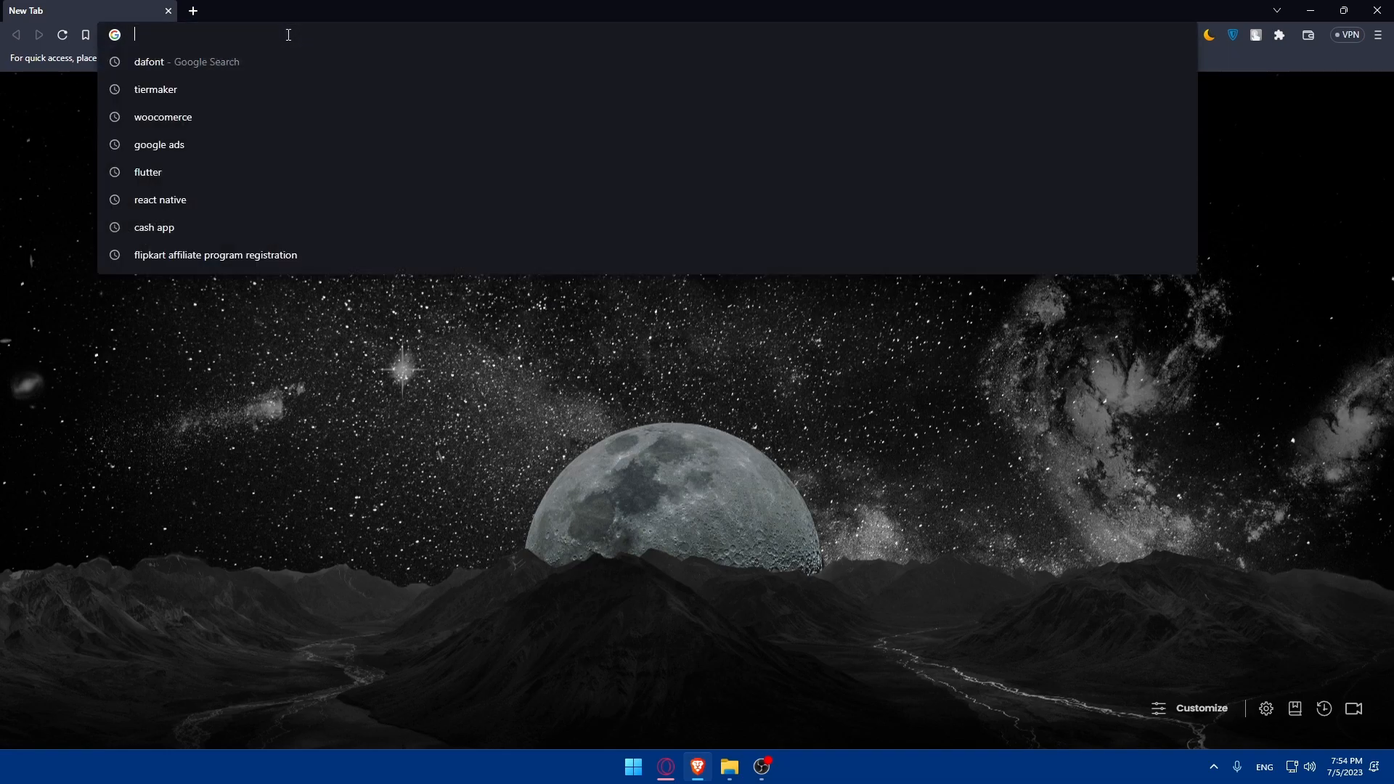
- Navigate to dafont.com to load the DaFont homepage
{"action": "type", "text": "dafont.com"}
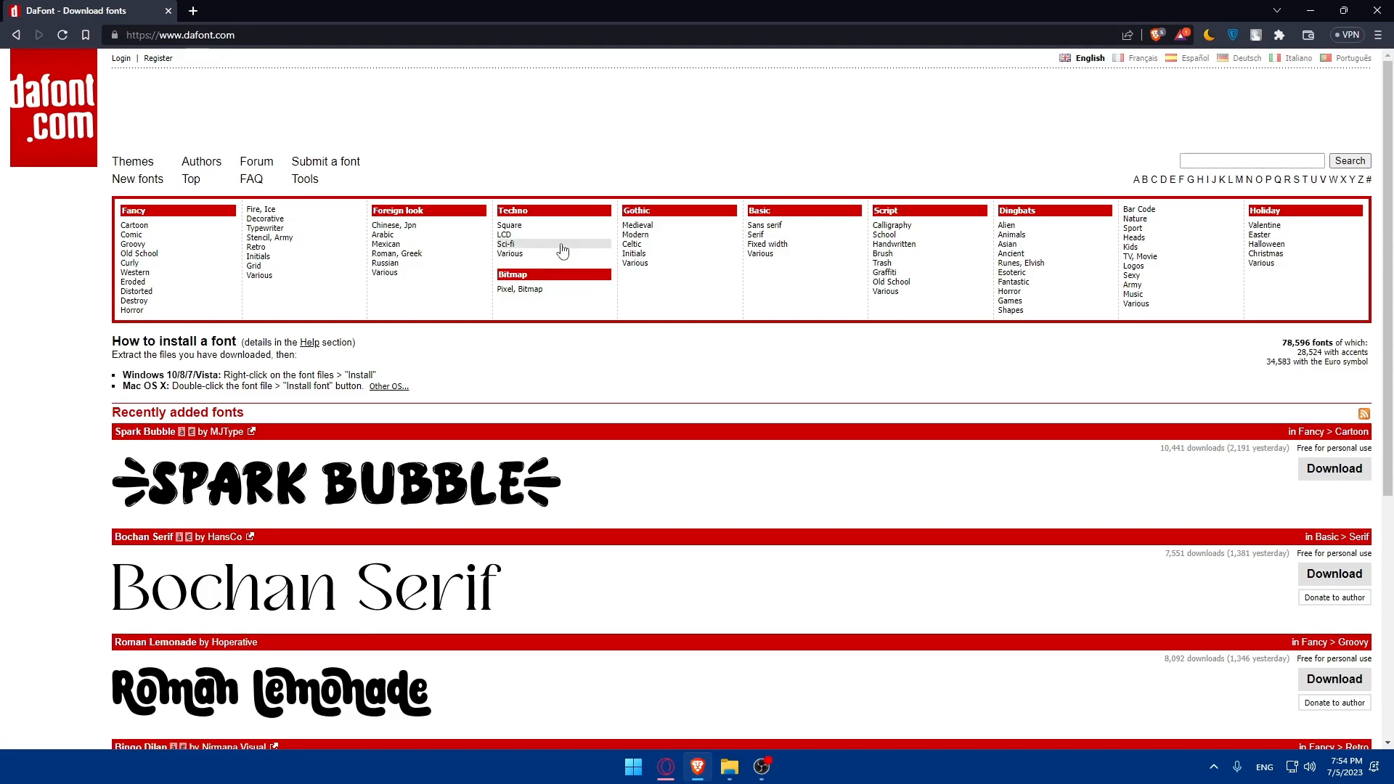
{"action": "mouse_move", "coordinate": [569, 250]}
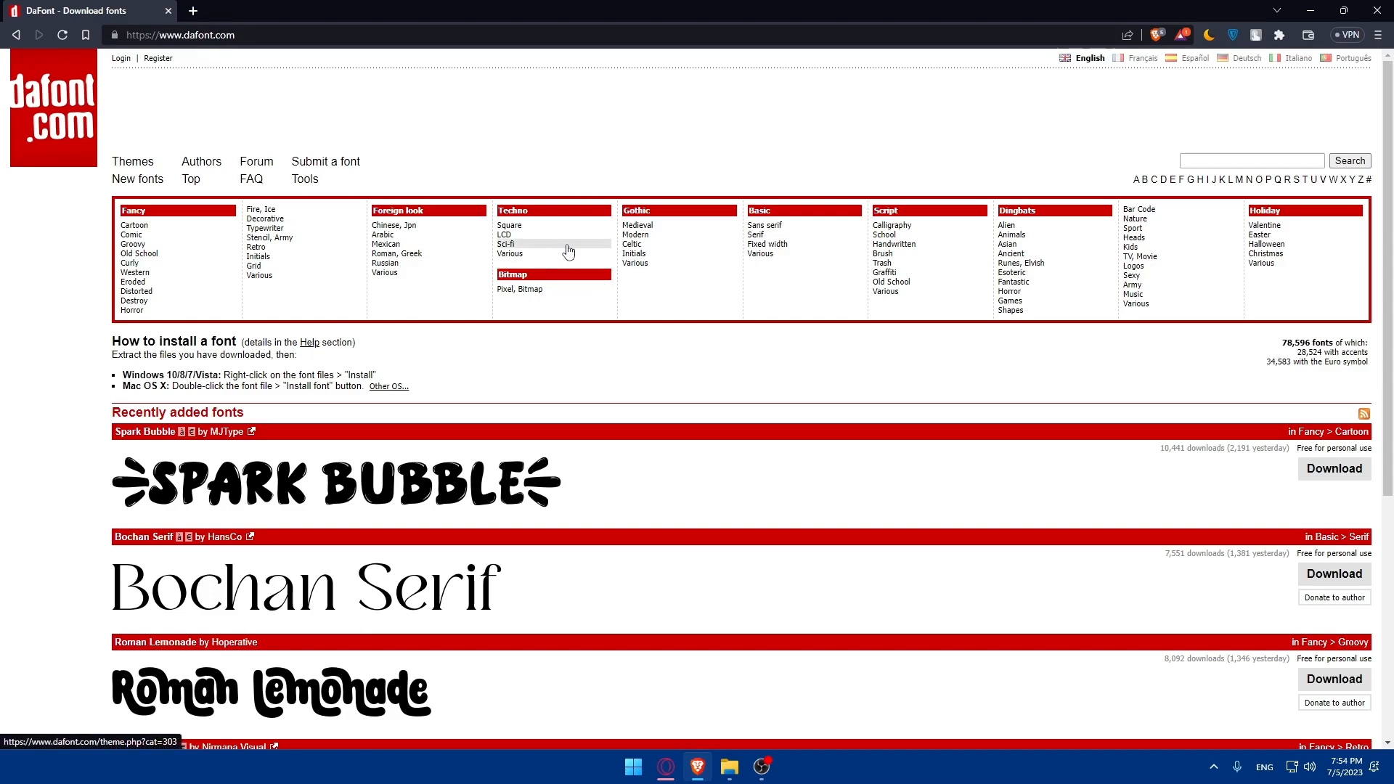
{"action": "mouse_move", "coordinate": [538, 233]}
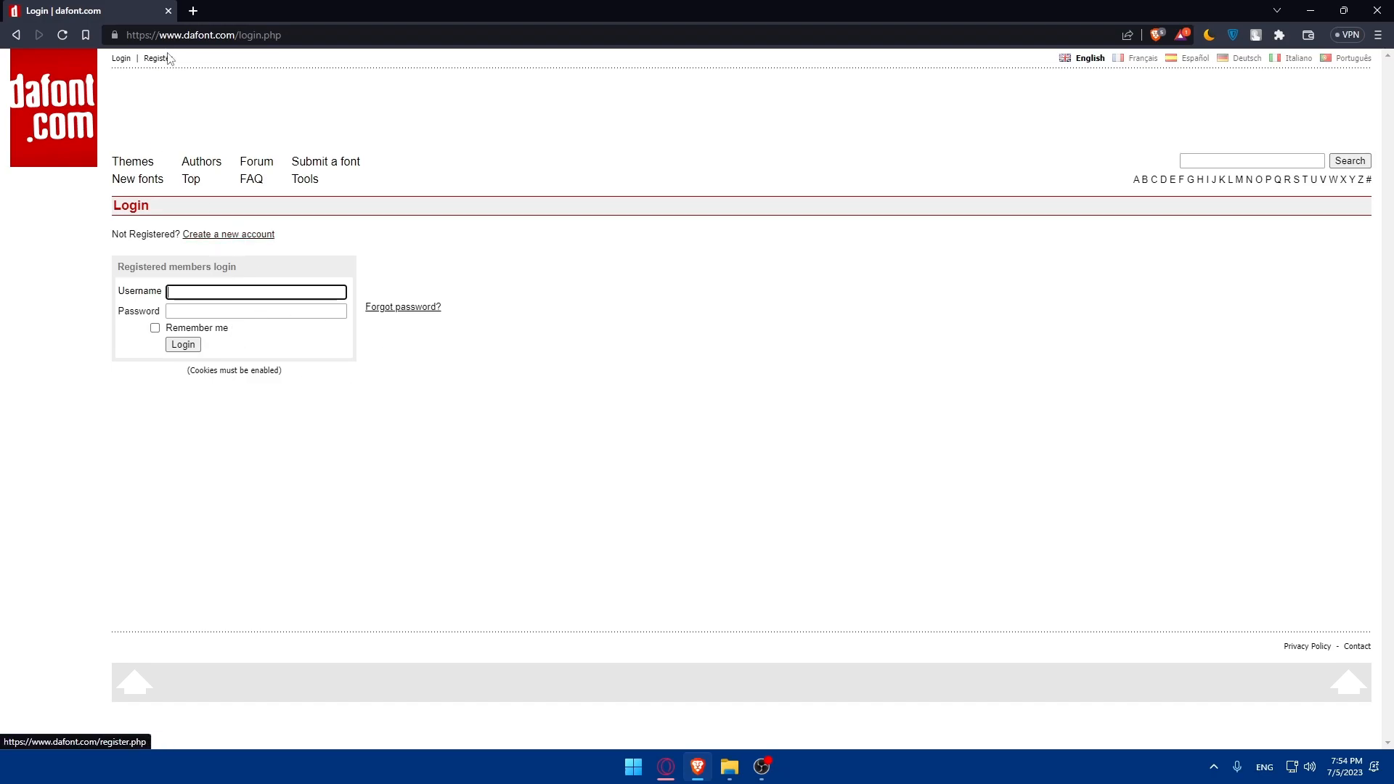
- Register a new account with username 'test' and an autofilled email address
{"action": "left_click", "coordinate": [155, 58]}
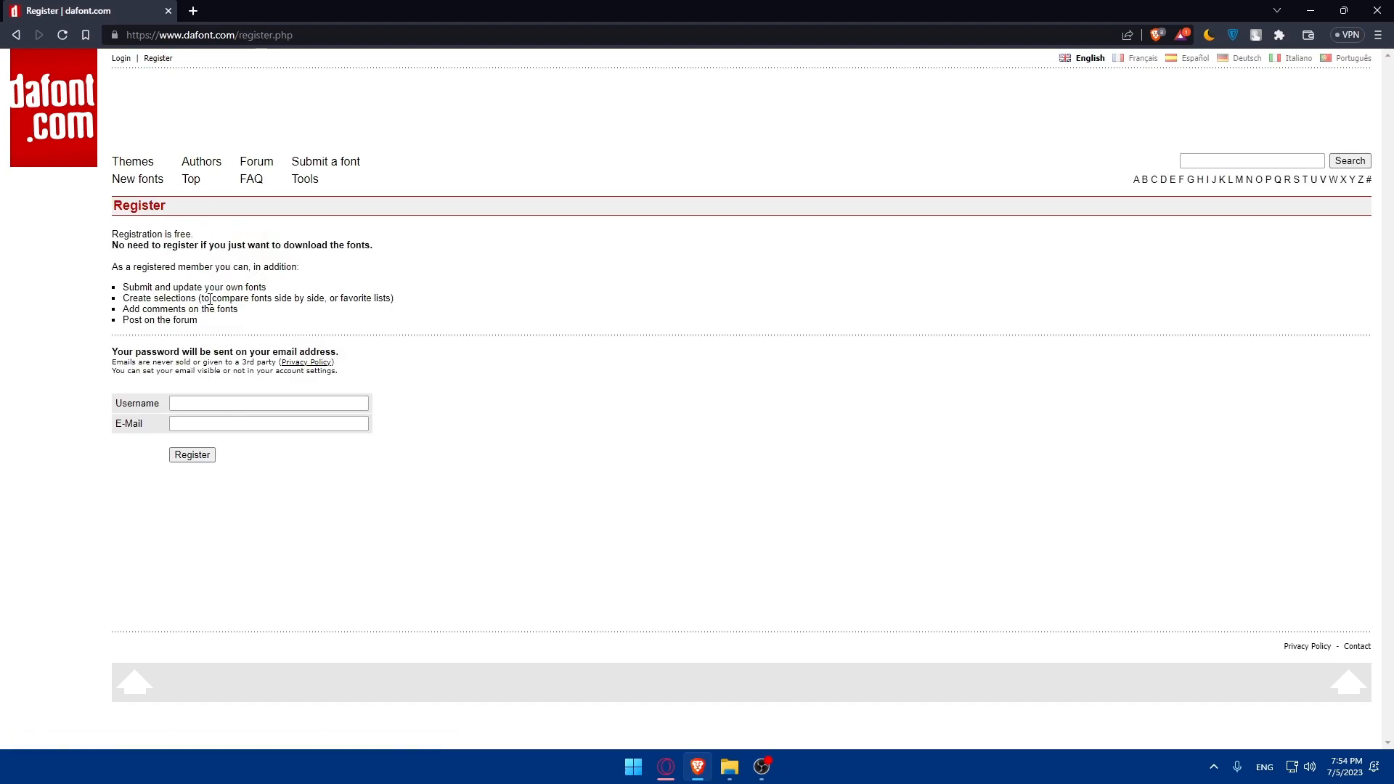
{"action": "mouse_move", "coordinate": [135, 235]}
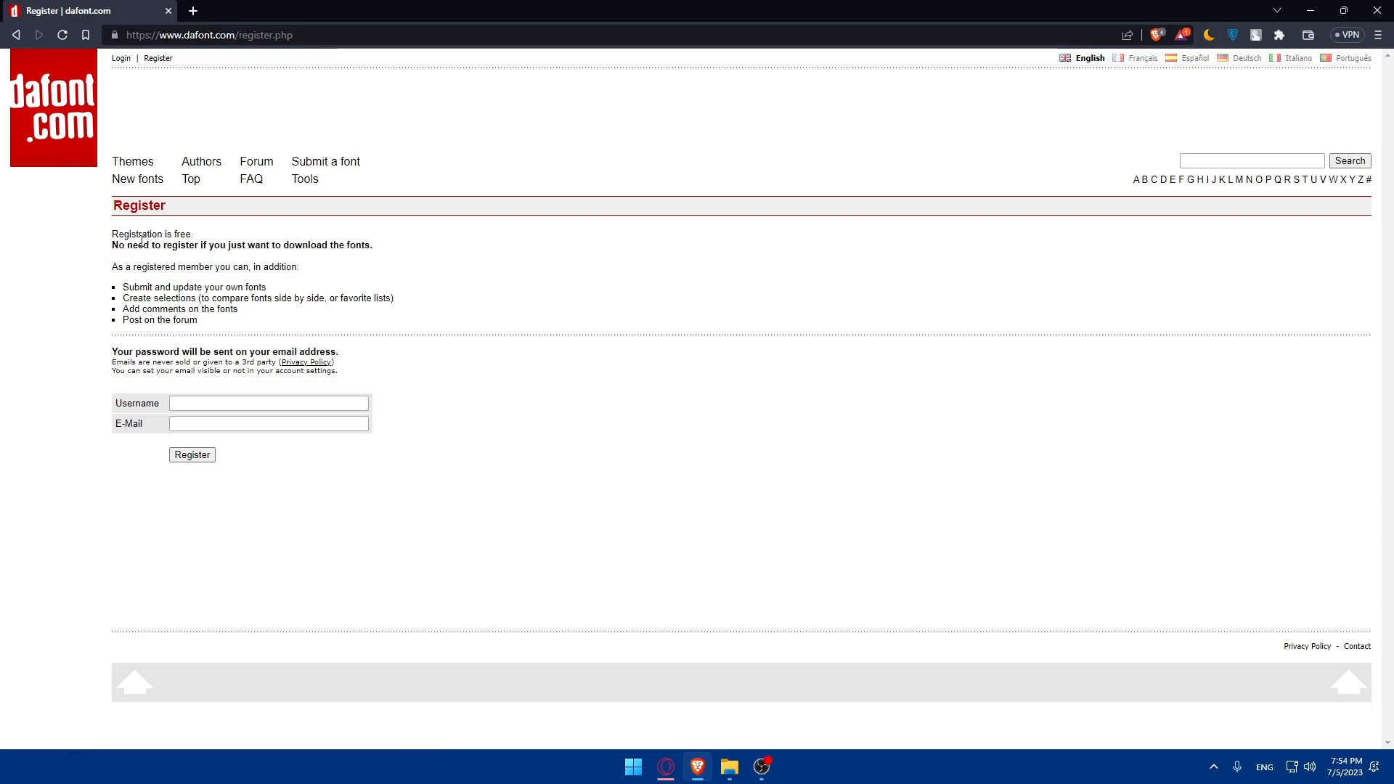
{"action": "mouse_move", "coordinate": [343, 290]}
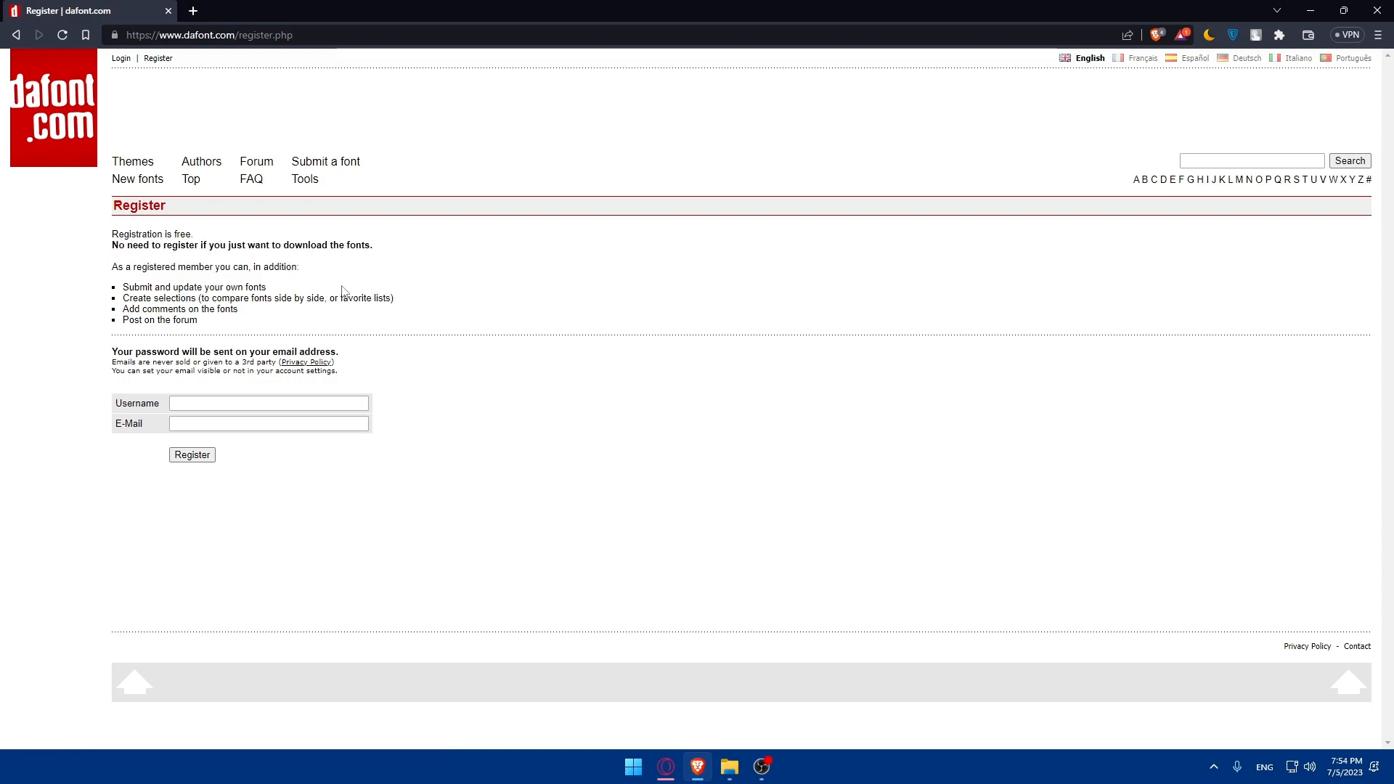
{"action": "mouse_move", "coordinate": [363, 263]}
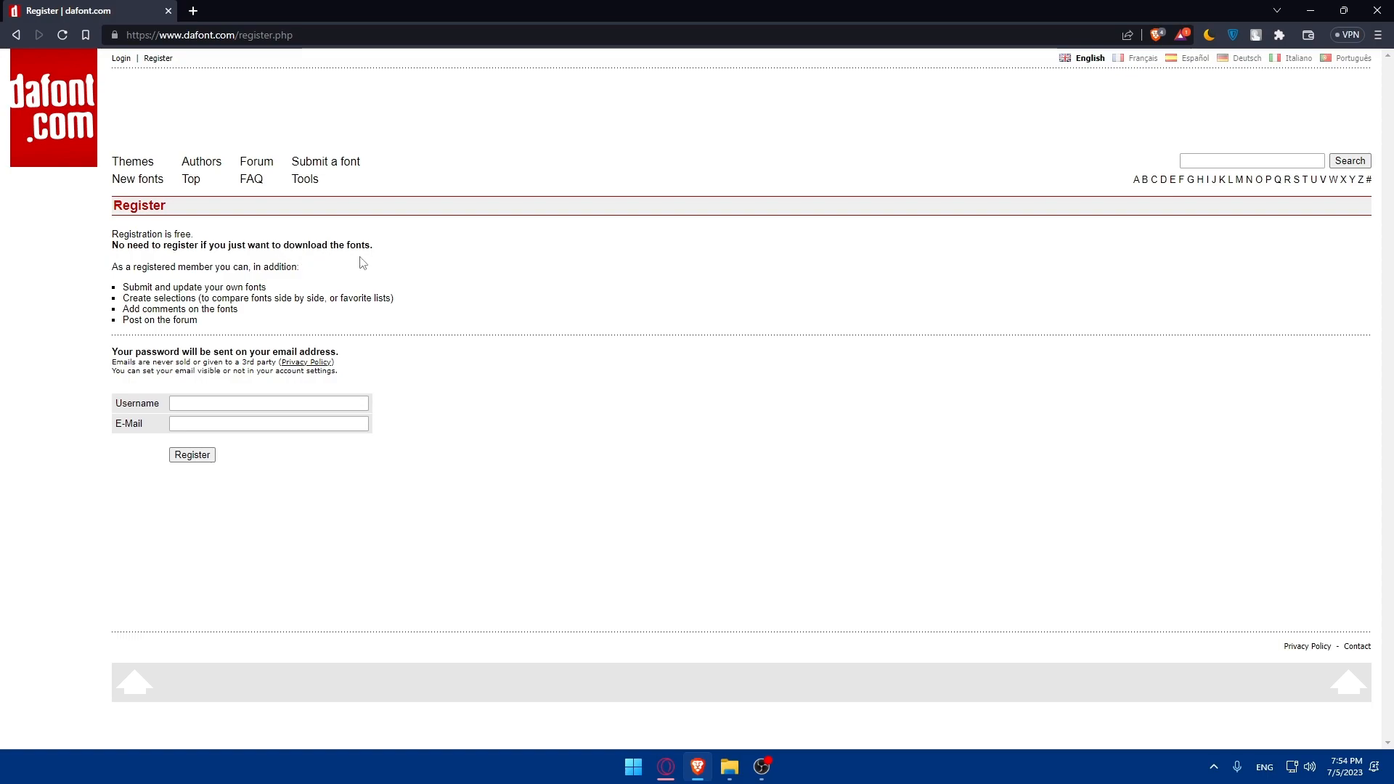
{"action": "mouse_move", "coordinate": [250, 392]}
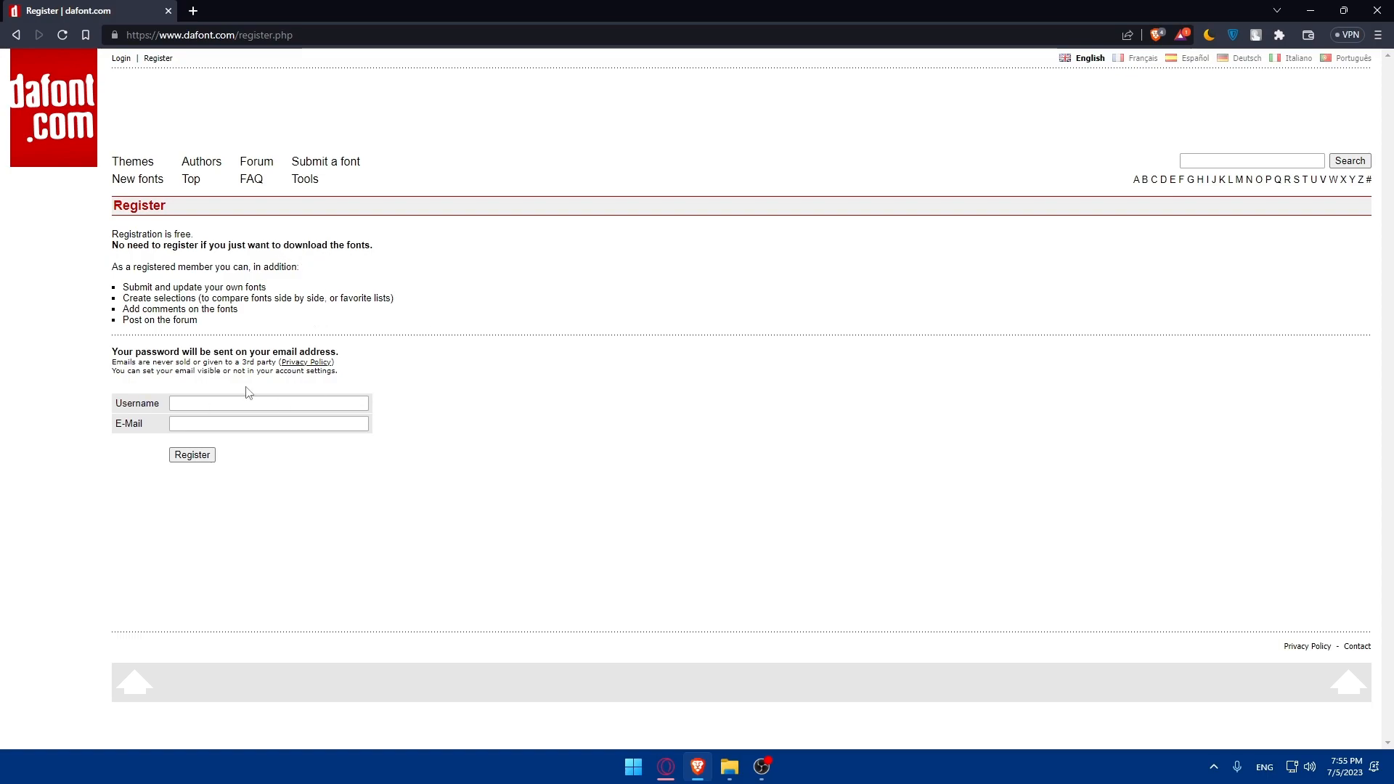
{"action": "mouse_move", "coordinate": [247, 235]}
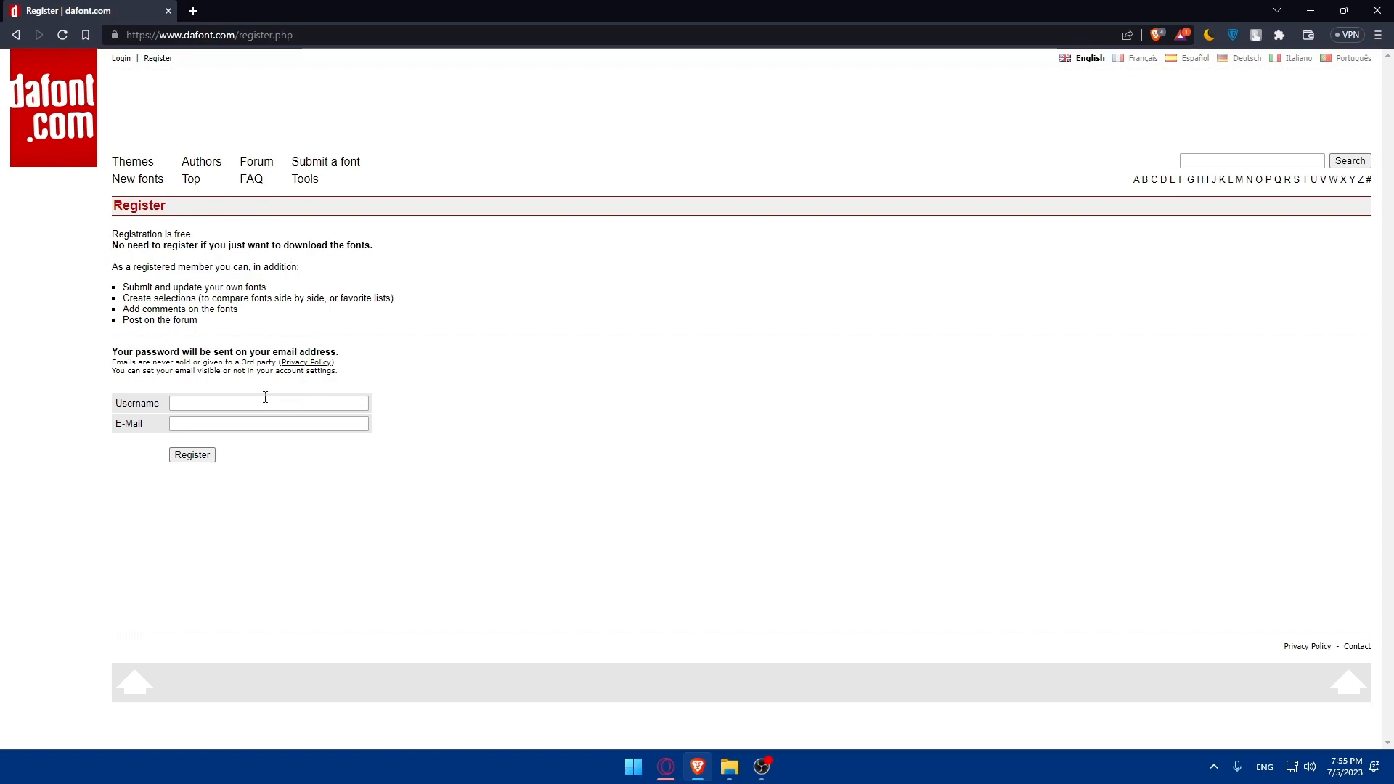
{"action": "left_click", "coordinate": [267, 404]}
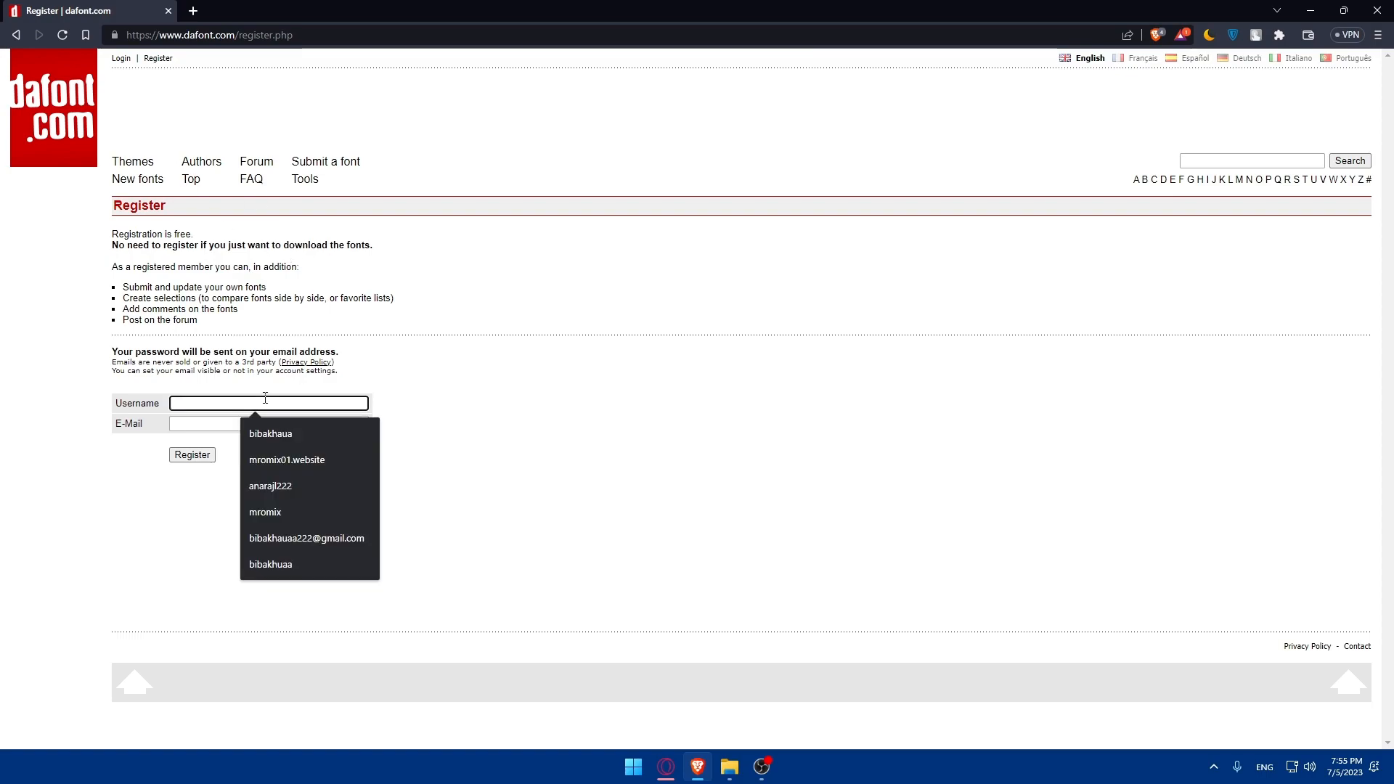
{"action": "type", "text": "test"}
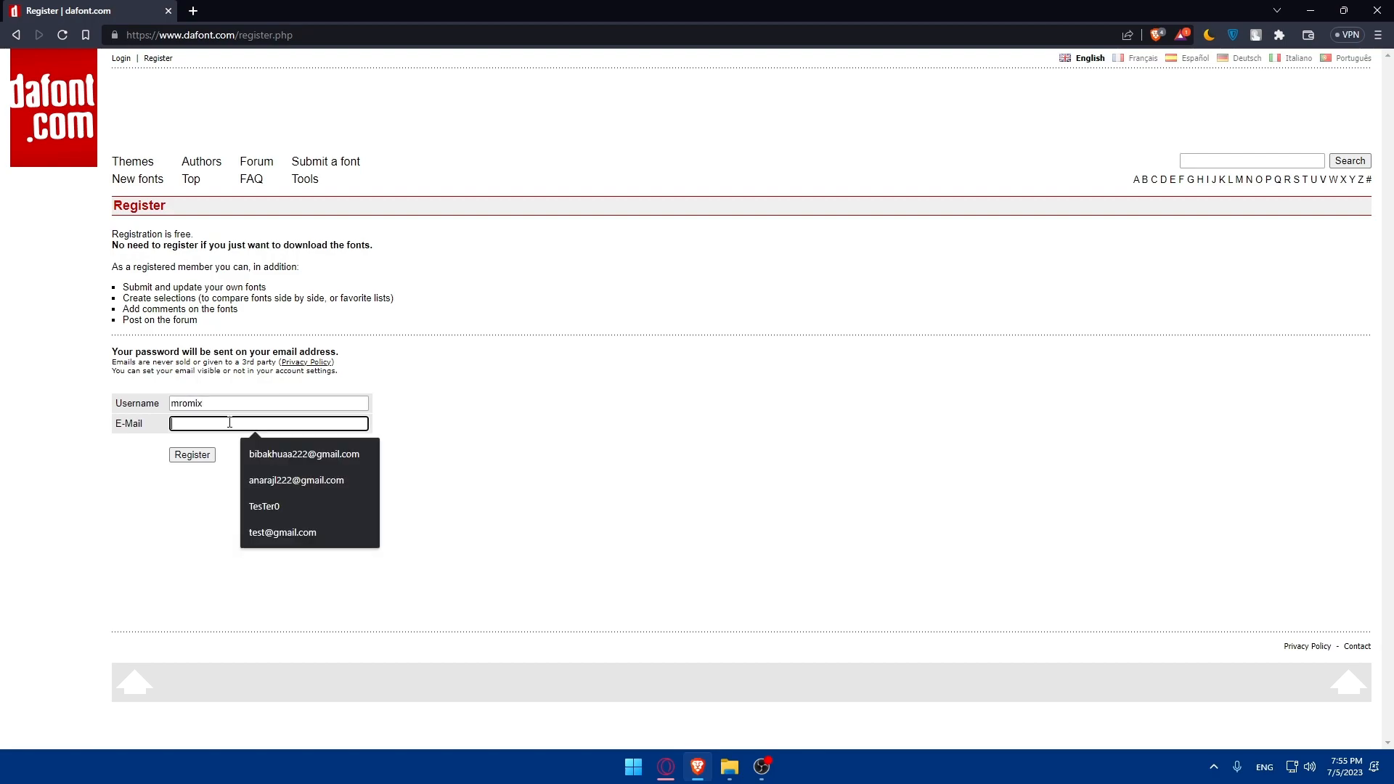
{"action": "left_click", "coordinate": [191, 455]}
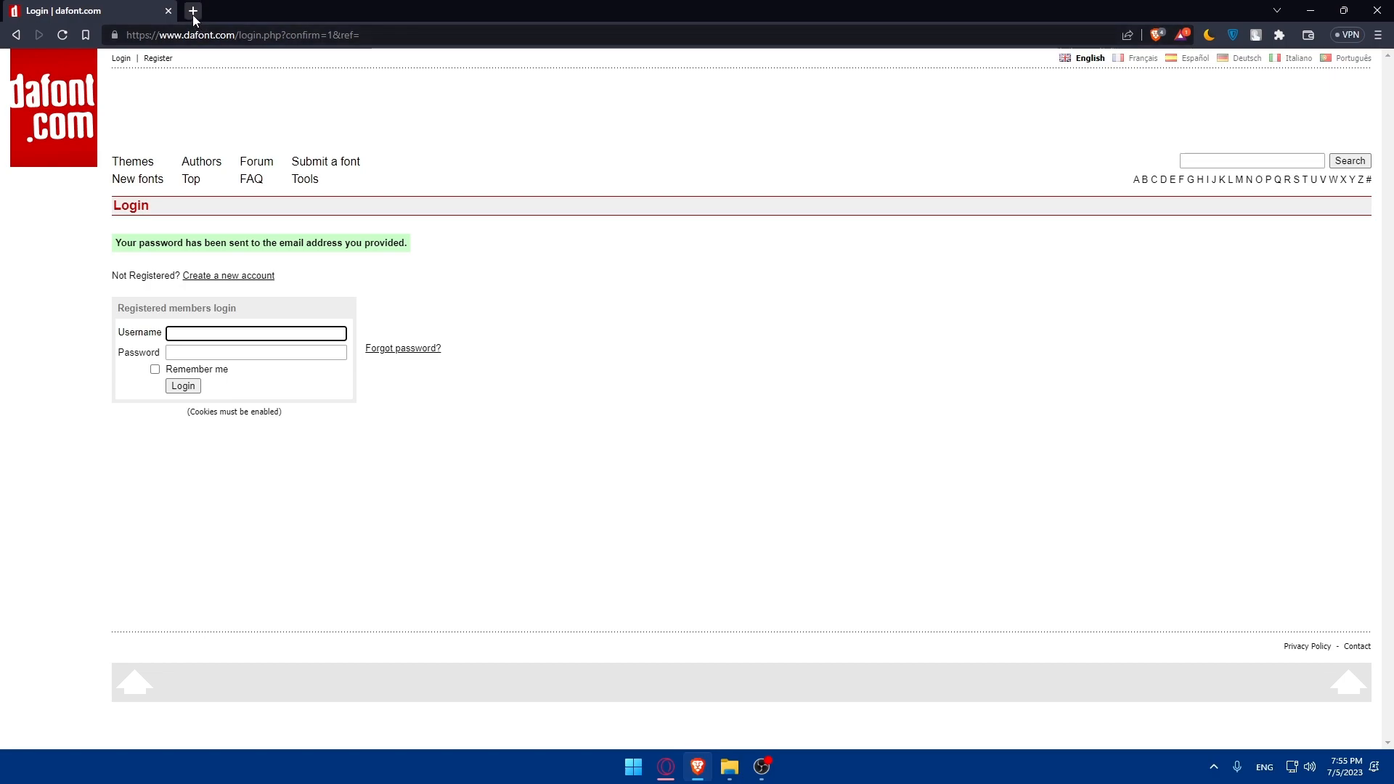
{"action": "mouse_move", "coordinate": [206, 10]}
{"action": "type", "text": "mromix"}
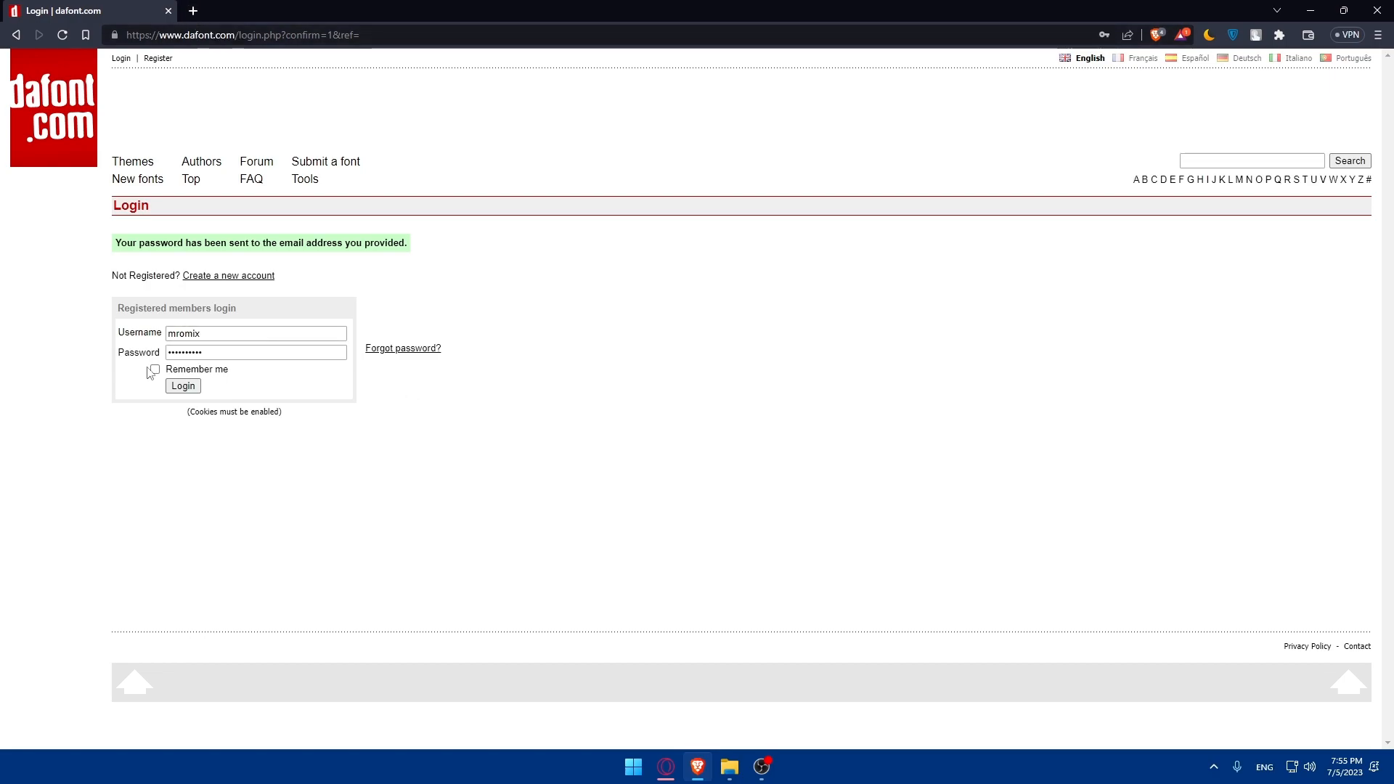
- Sign in with Remember me ticked and dismiss Brave's Save password offer
{"action": "left_click", "coordinate": [154, 369]}
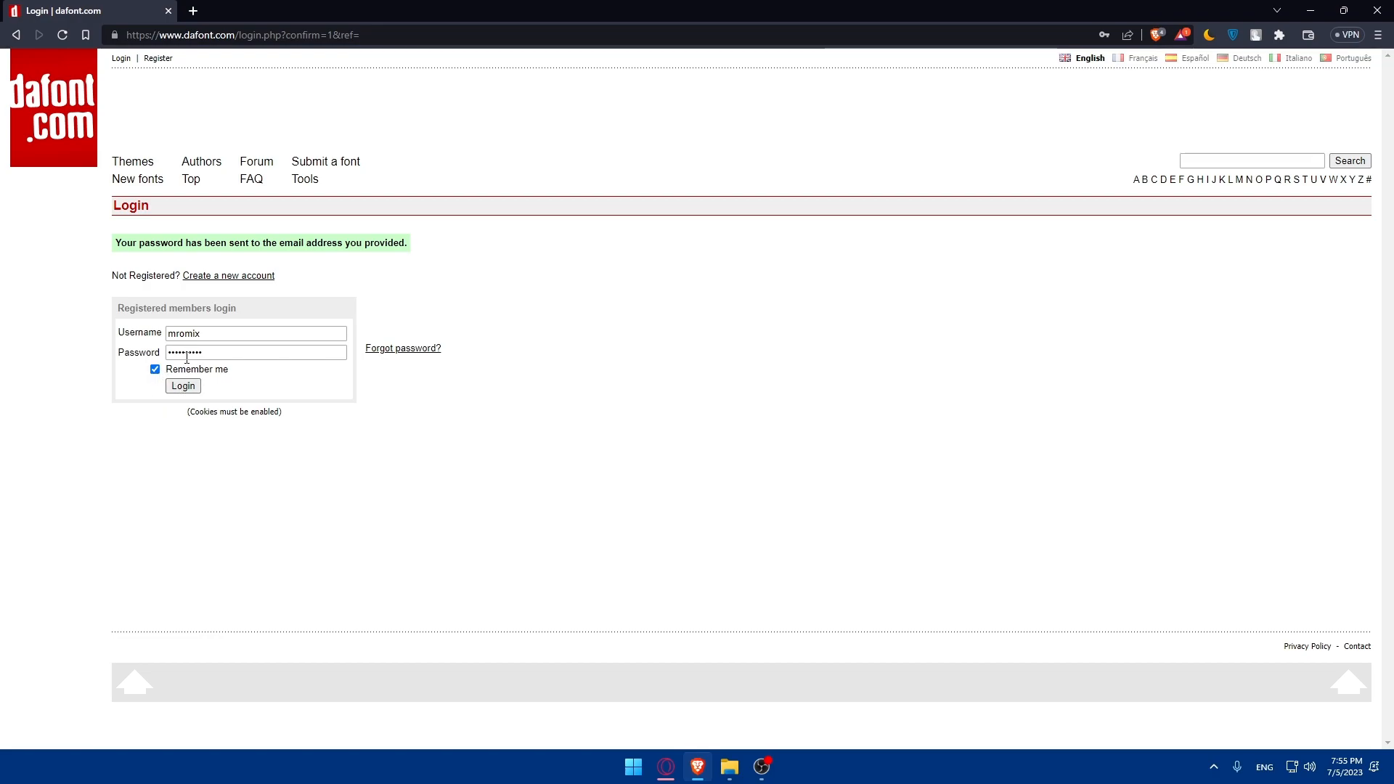
{"action": "left_click", "coordinate": [181, 386]}
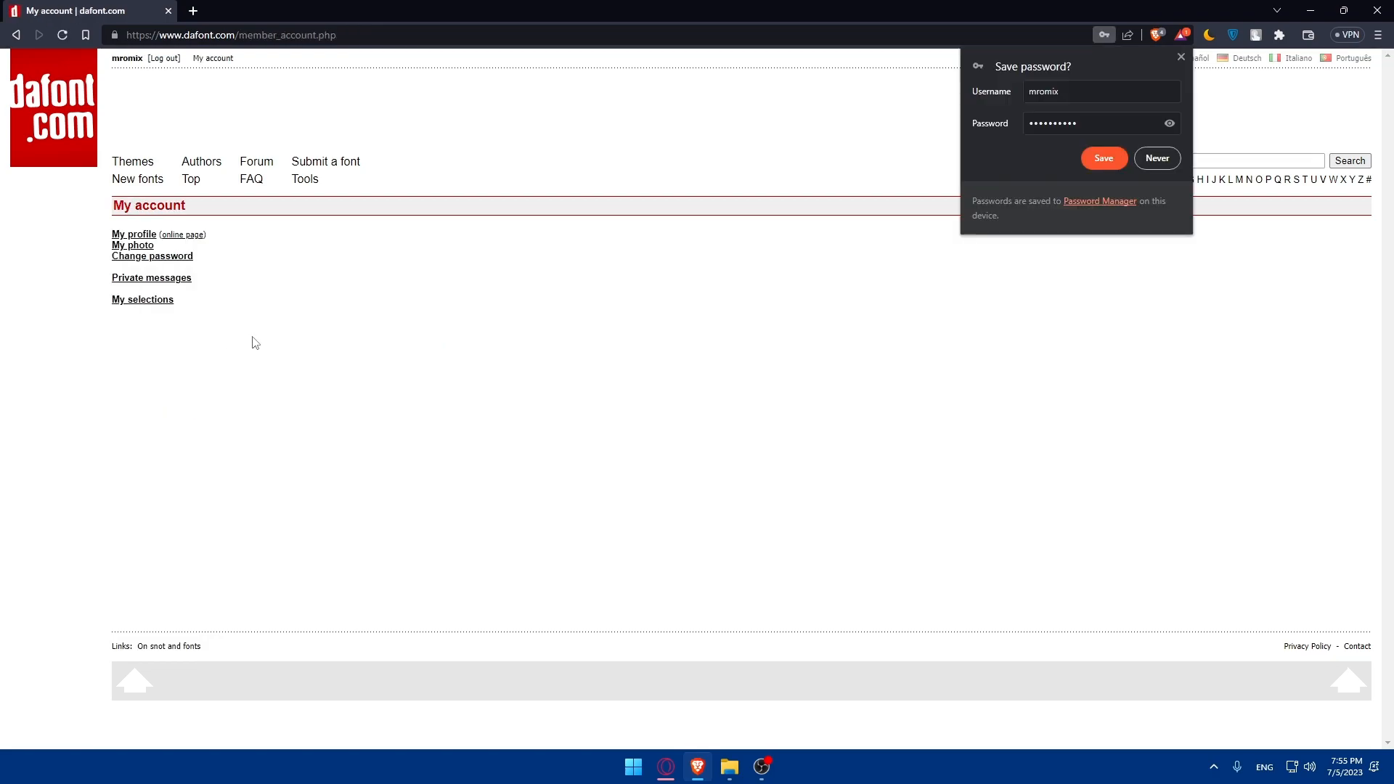
{"action": "left_click", "coordinate": [1156, 158]}
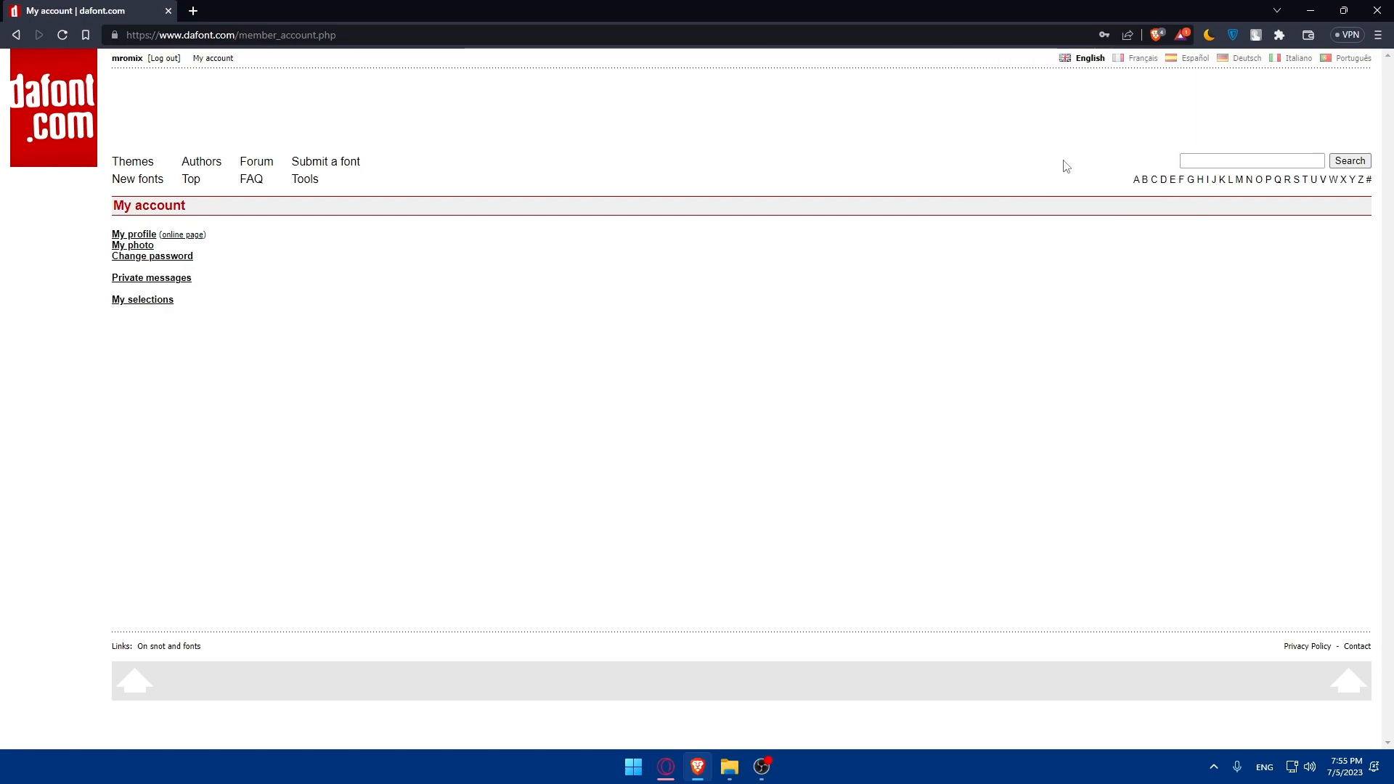
{"action": "mouse_move", "coordinate": [151, 237]}
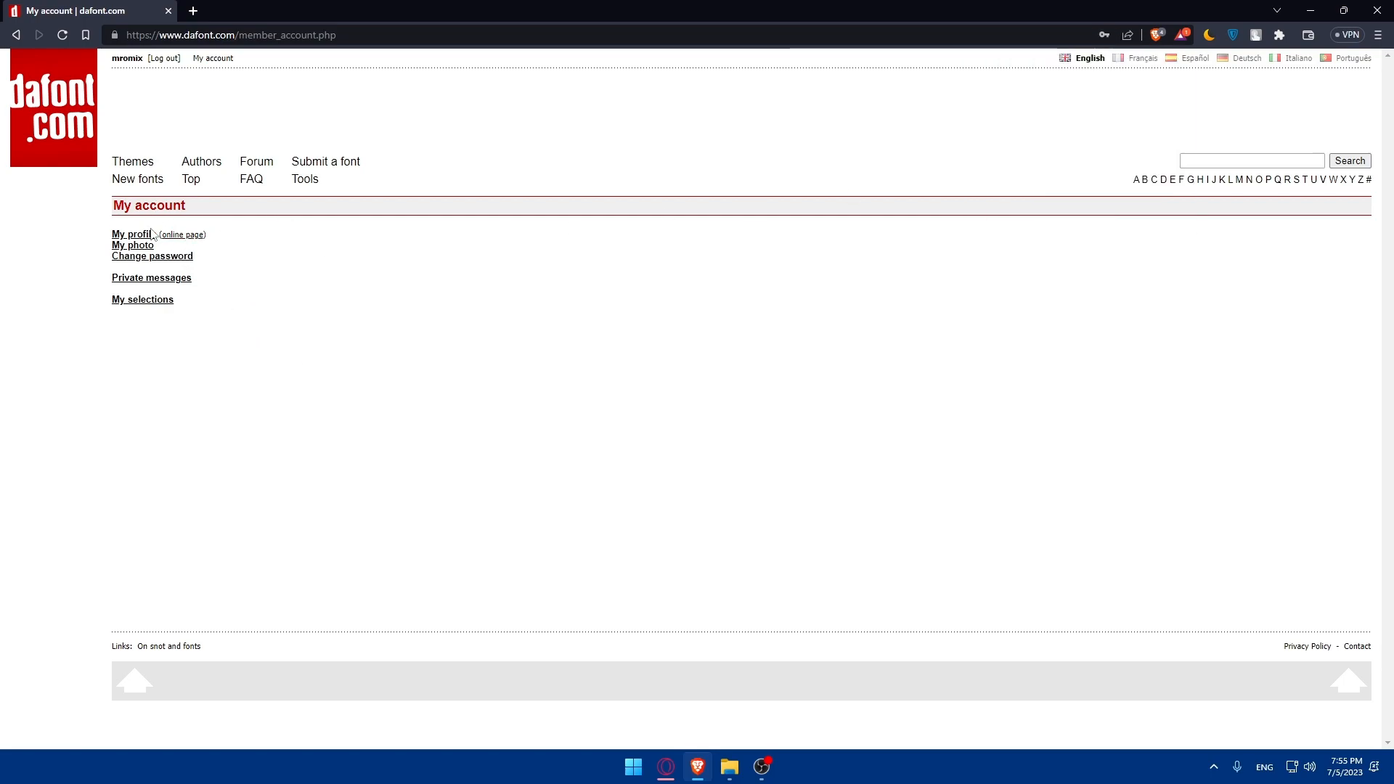
{"action": "mouse_move", "coordinate": [120, 282]}
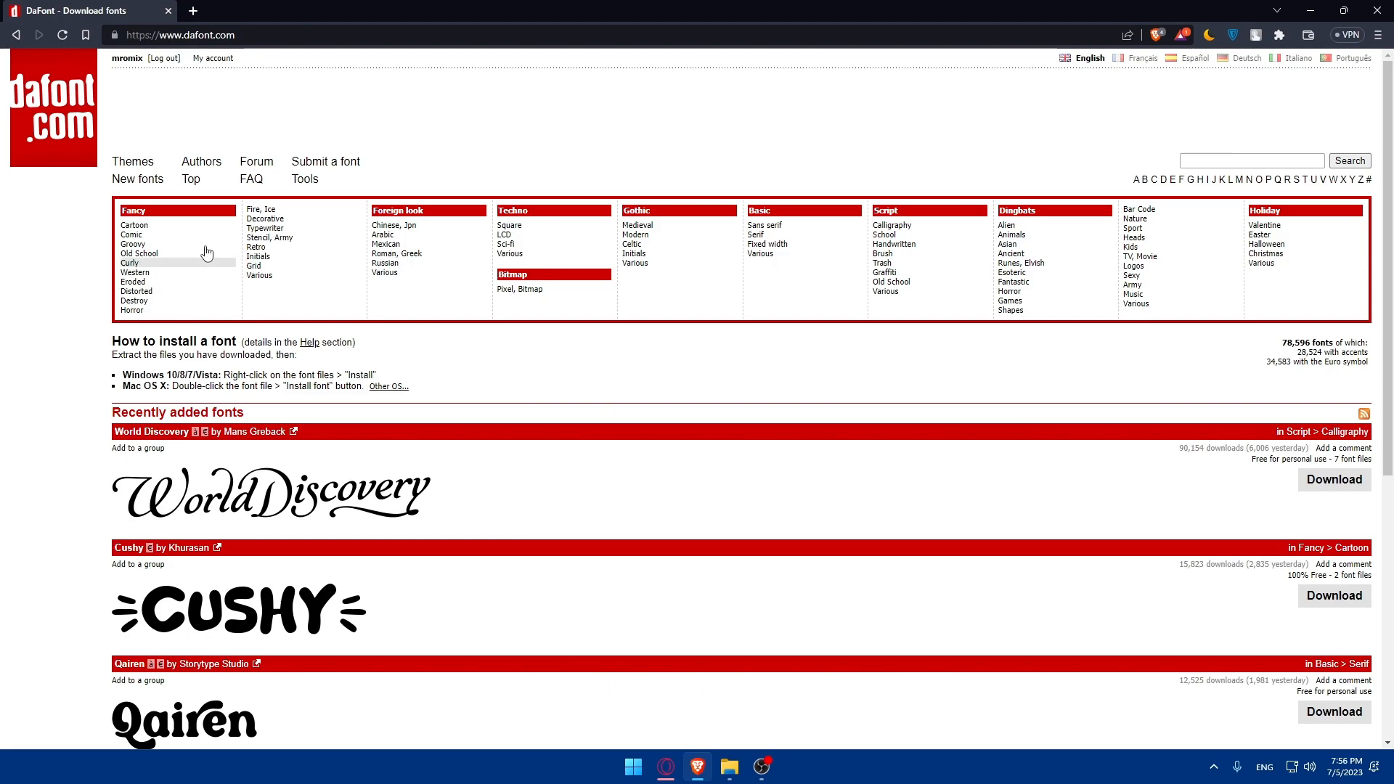
- Browse down the page and switch to the New fonts listing
{"action": "scroll", "scroll_direction": "down", "scroll_amount": 3}
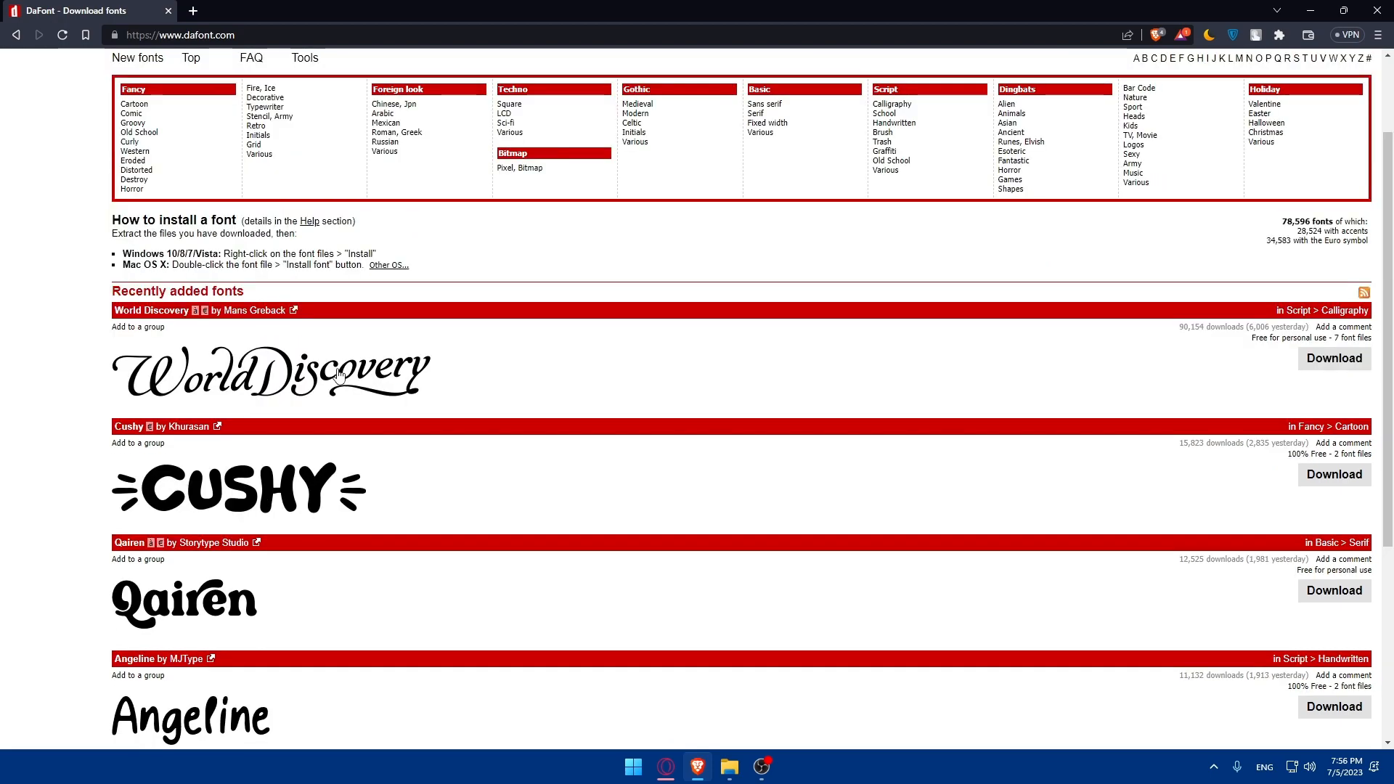
{"action": "scroll", "scroll_direction": "down", "scroll_amount": 3}
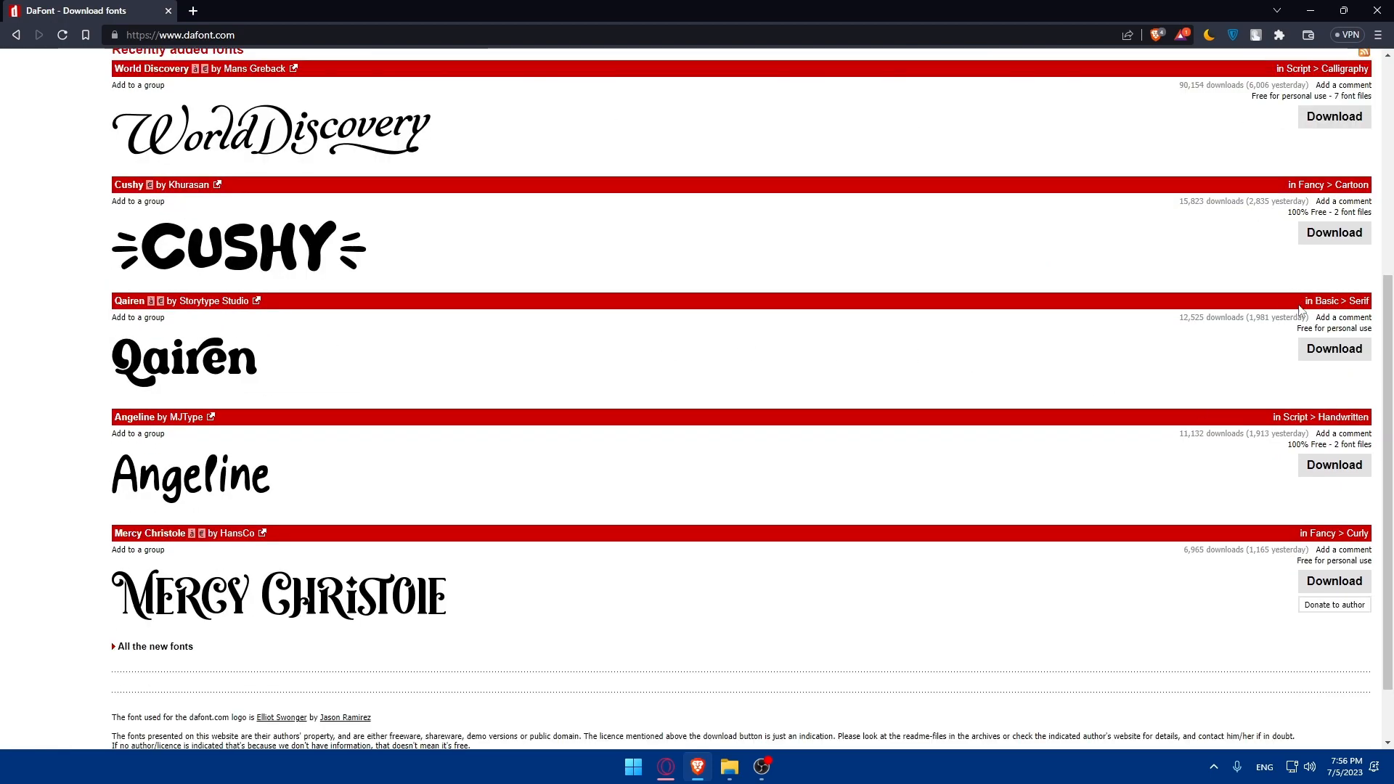
{"action": "scroll", "scroll_direction": "down", "scroll_amount": 3}
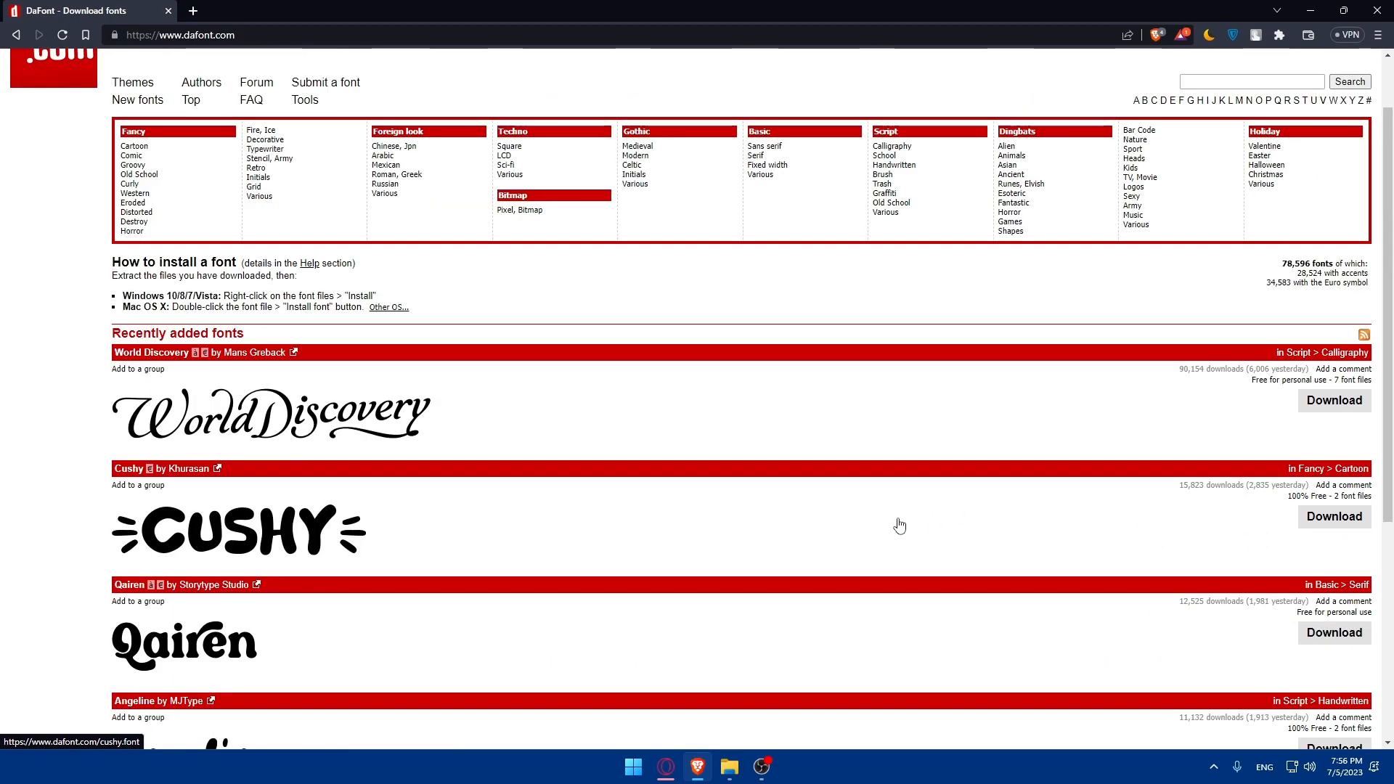
{"action": "scroll", "scroll_direction": "down", "scroll_amount": 3}
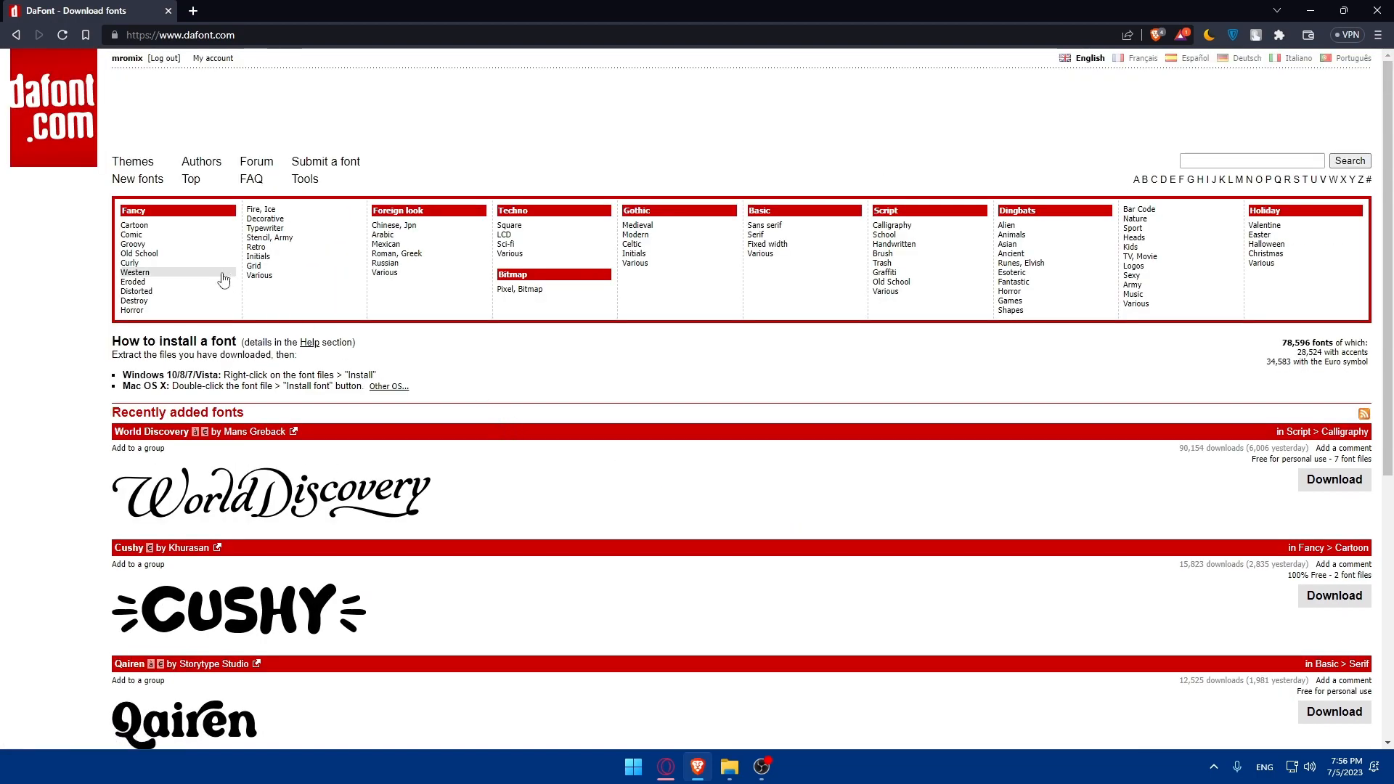
{"action": "left_click", "coordinate": [136, 180]}
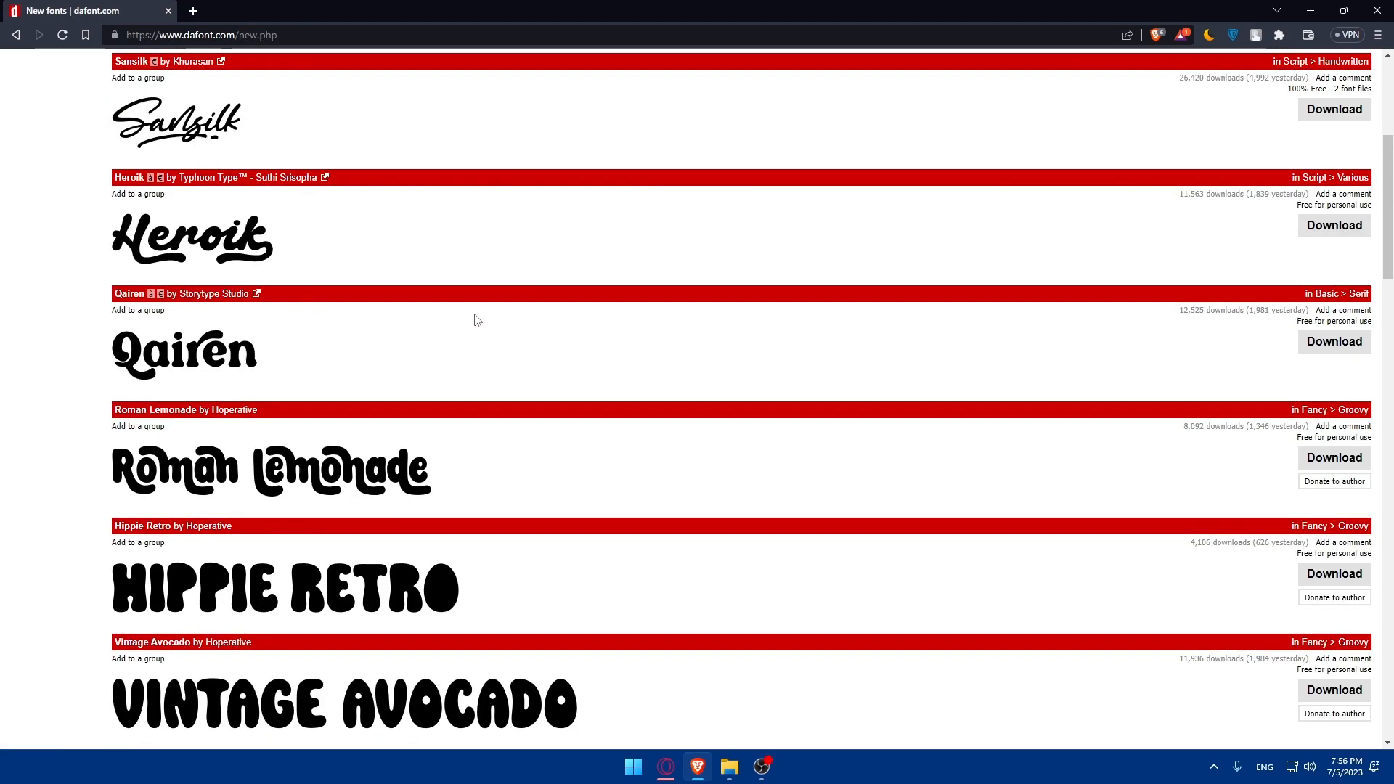
{"action": "scroll", "scroll_direction": "down", "scroll_amount": 3}
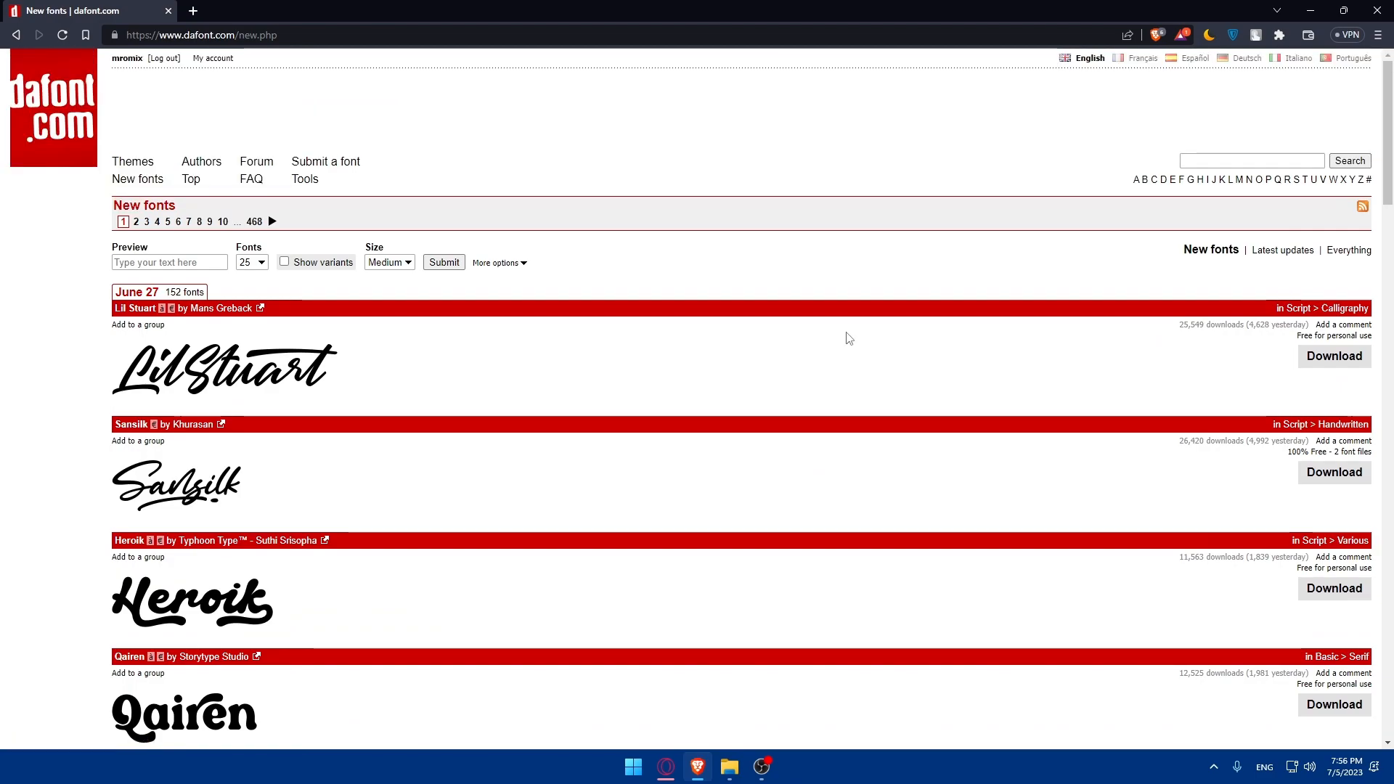
{"action": "mouse_move", "coordinate": [585, 229]}
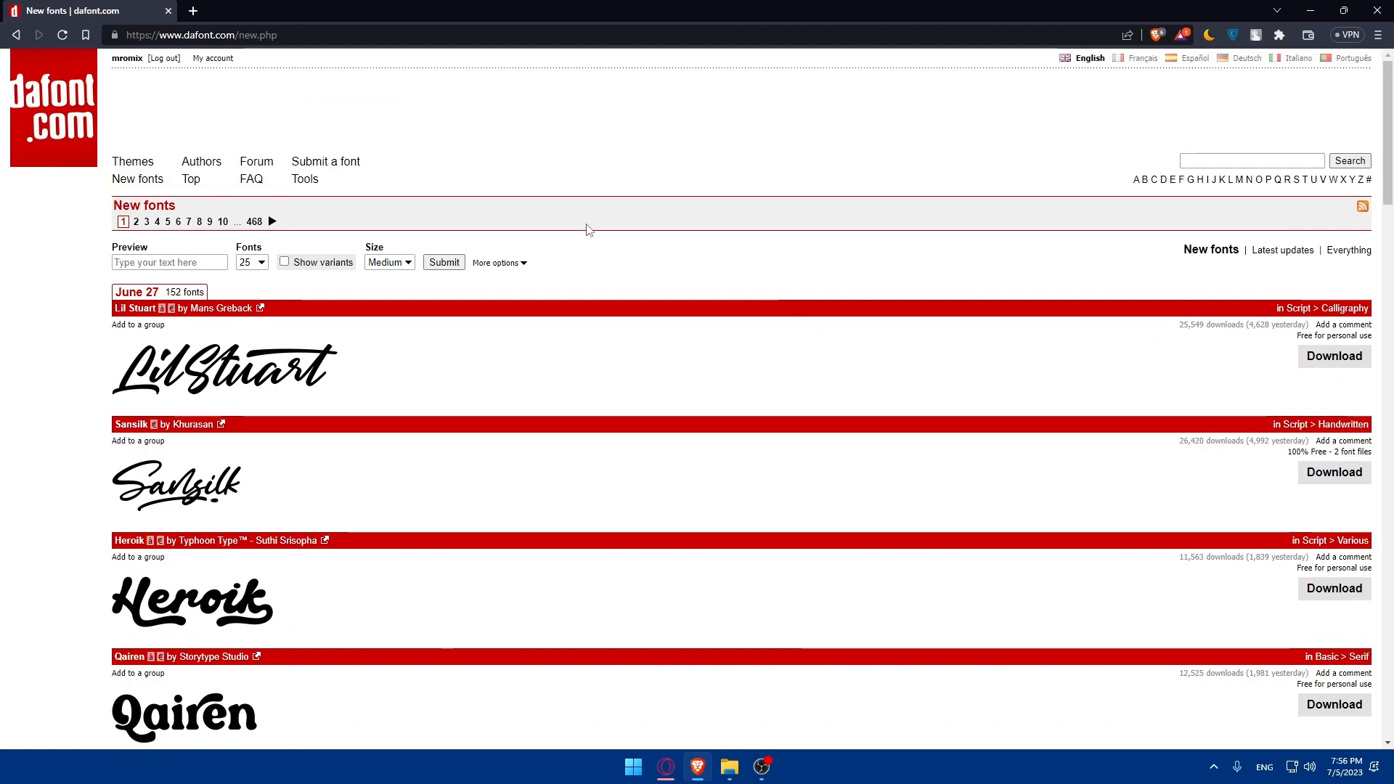
- Go to the Submit a font page asking whether you are the font's author
{"action": "left_click", "coordinate": [325, 161]}
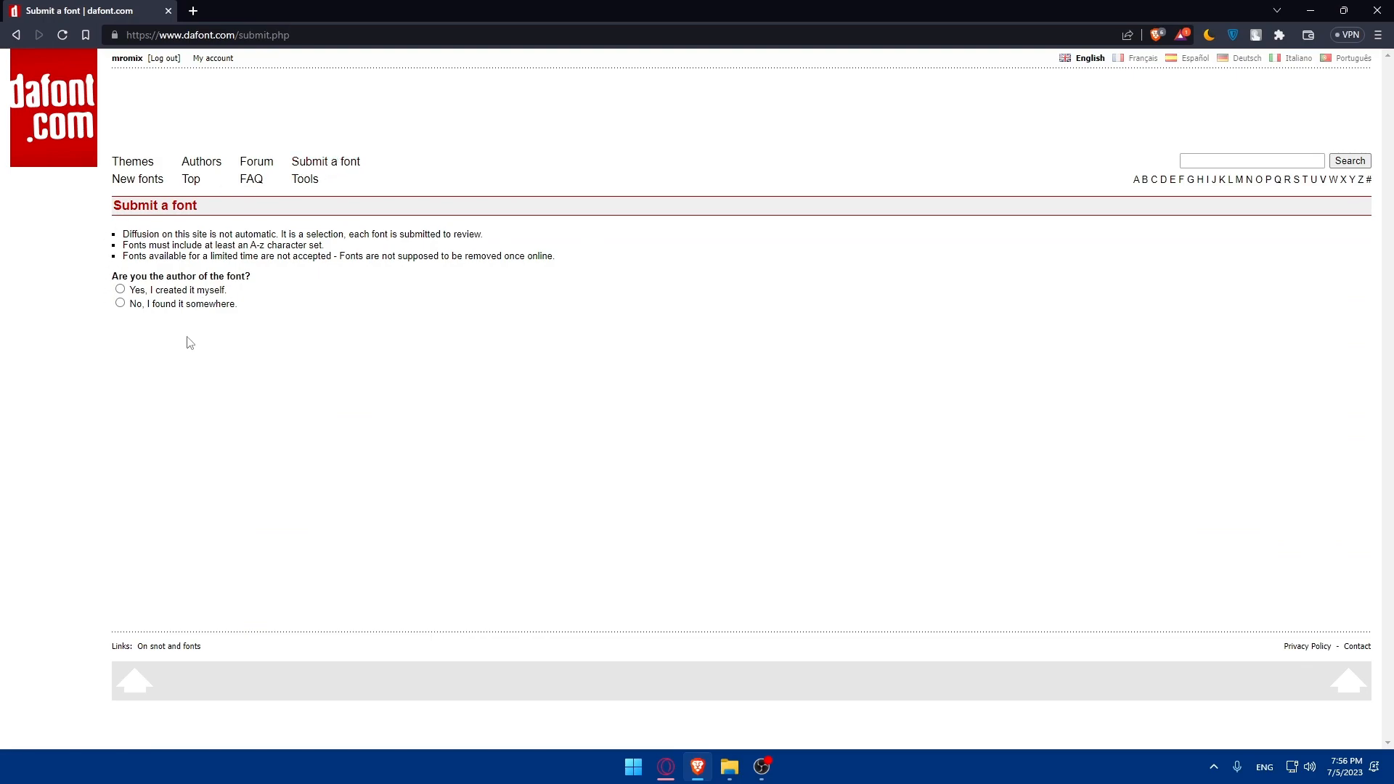
{"action": "mouse_move", "coordinate": [144, 231]}
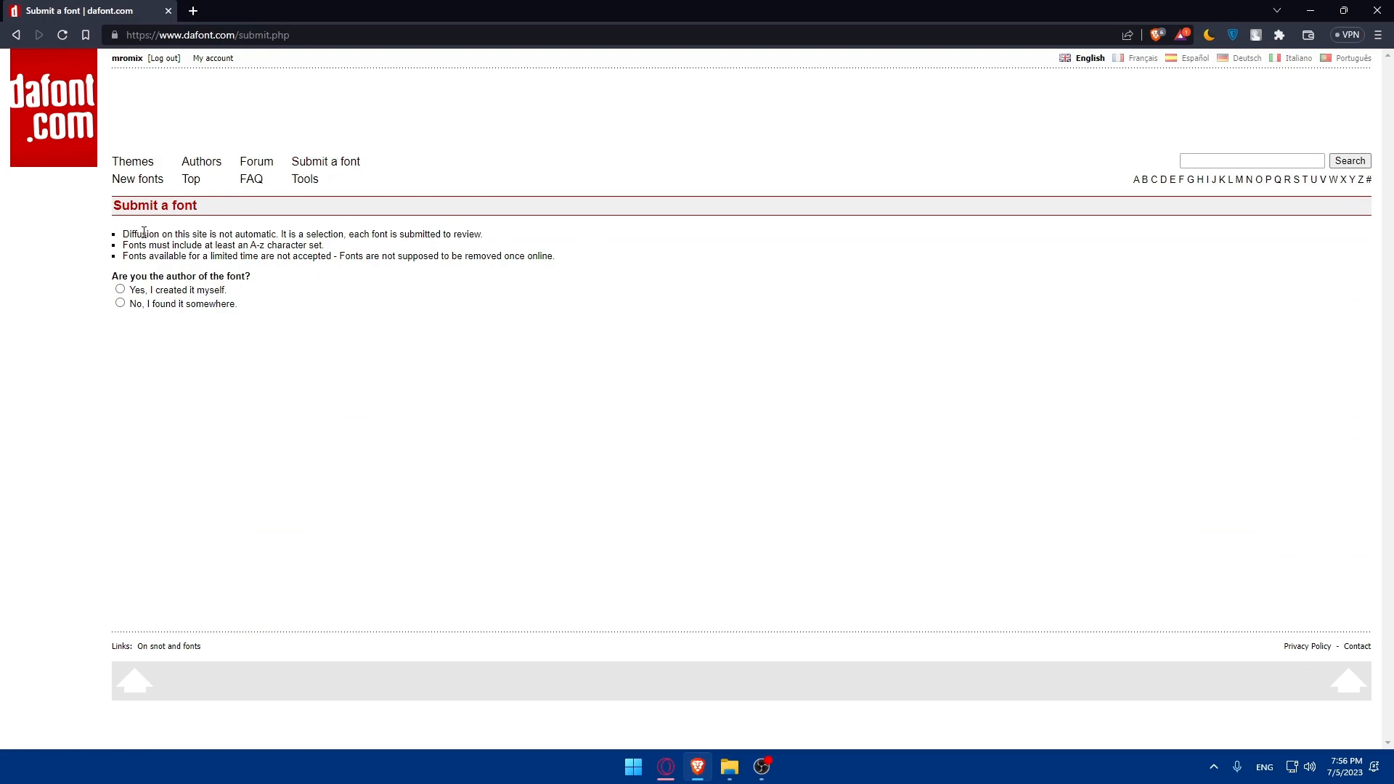
{"action": "mouse_move", "coordinate": [258, 273]}
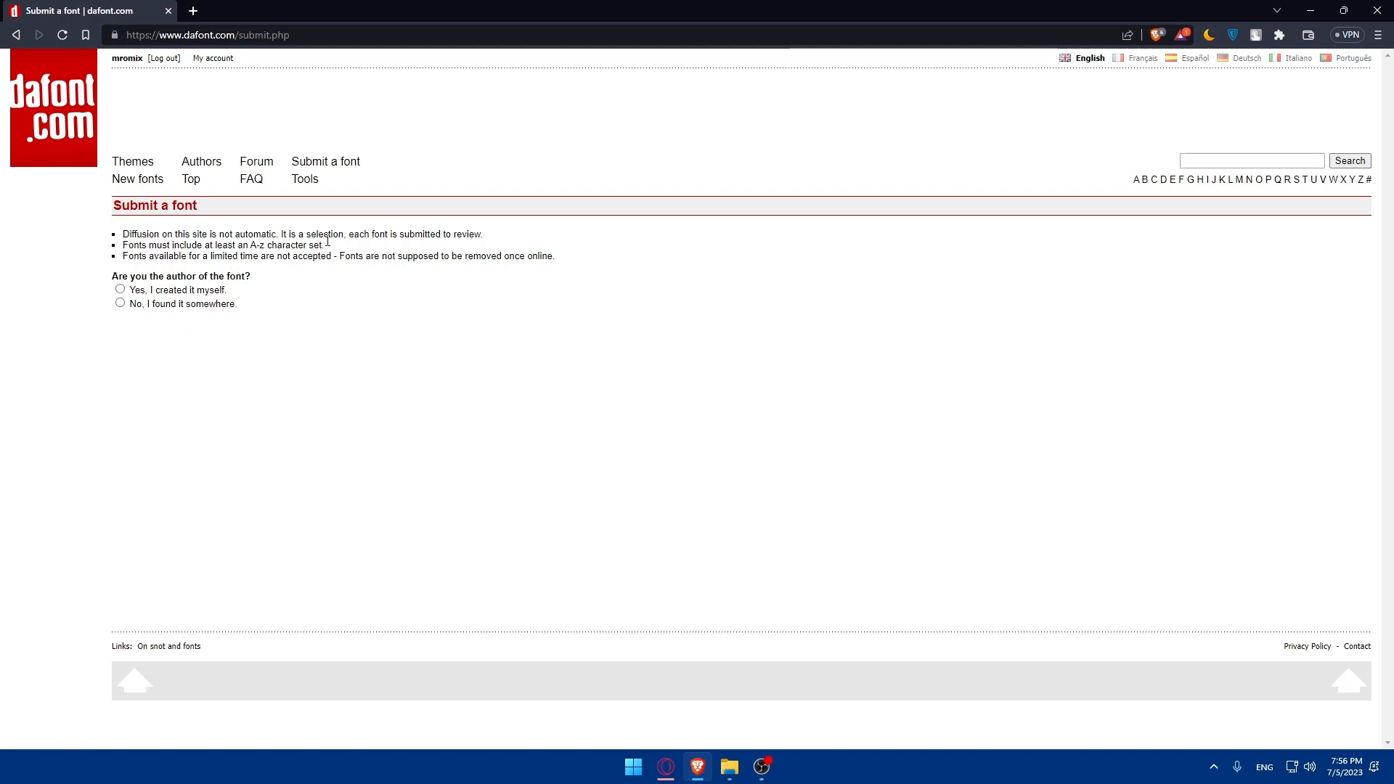
{"action": "mouse_move", "coordinate": [265, 245]}
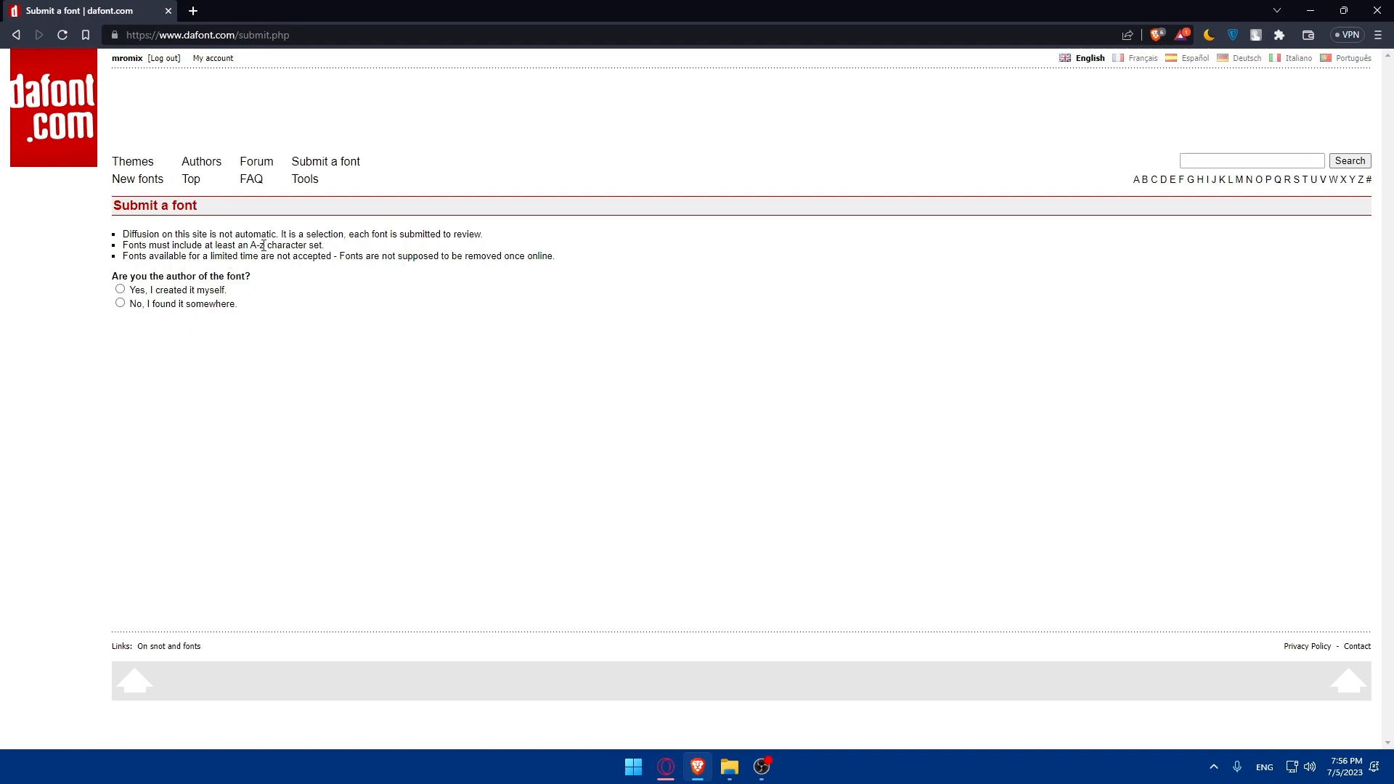
{"action": "mouse_move", "coordinate": [282, 304]}
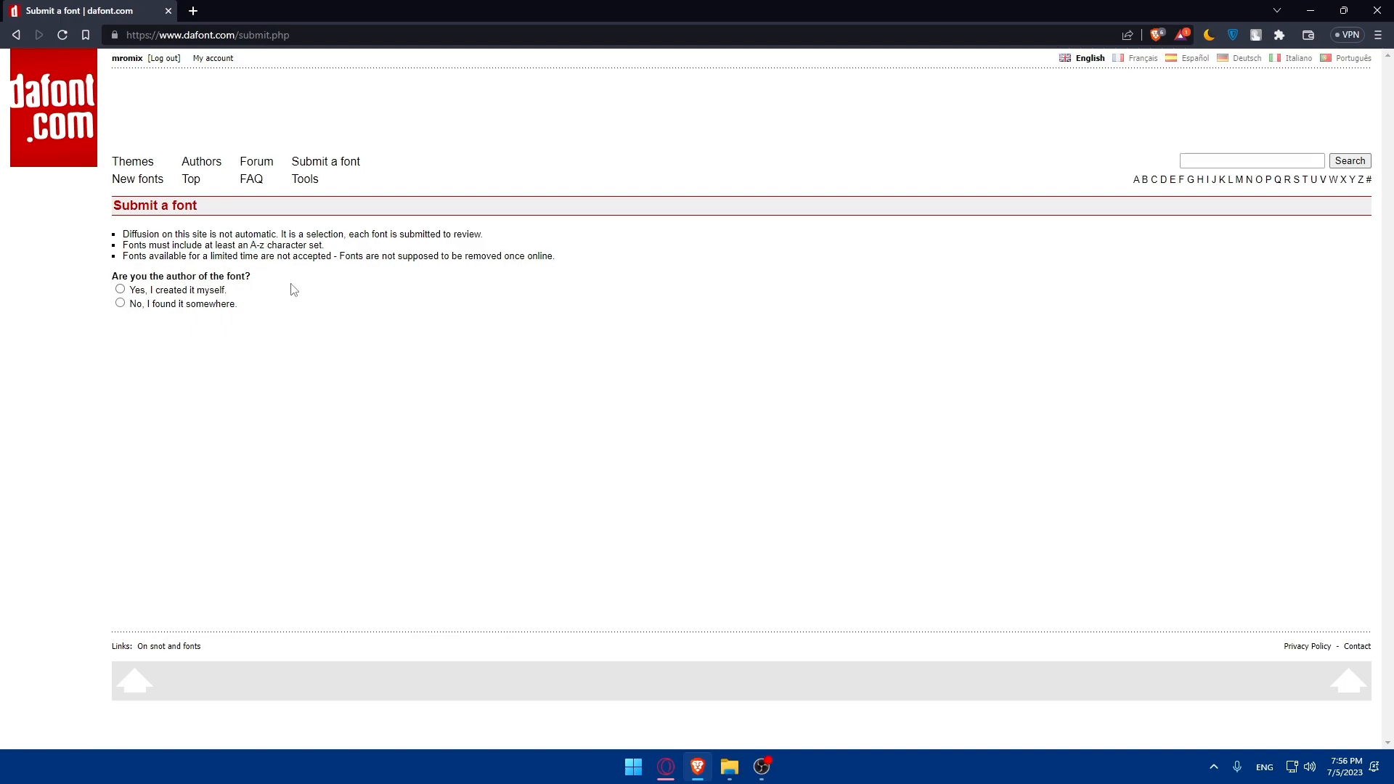
{"action": "mouse_move", "coordinate": [389, 302]}
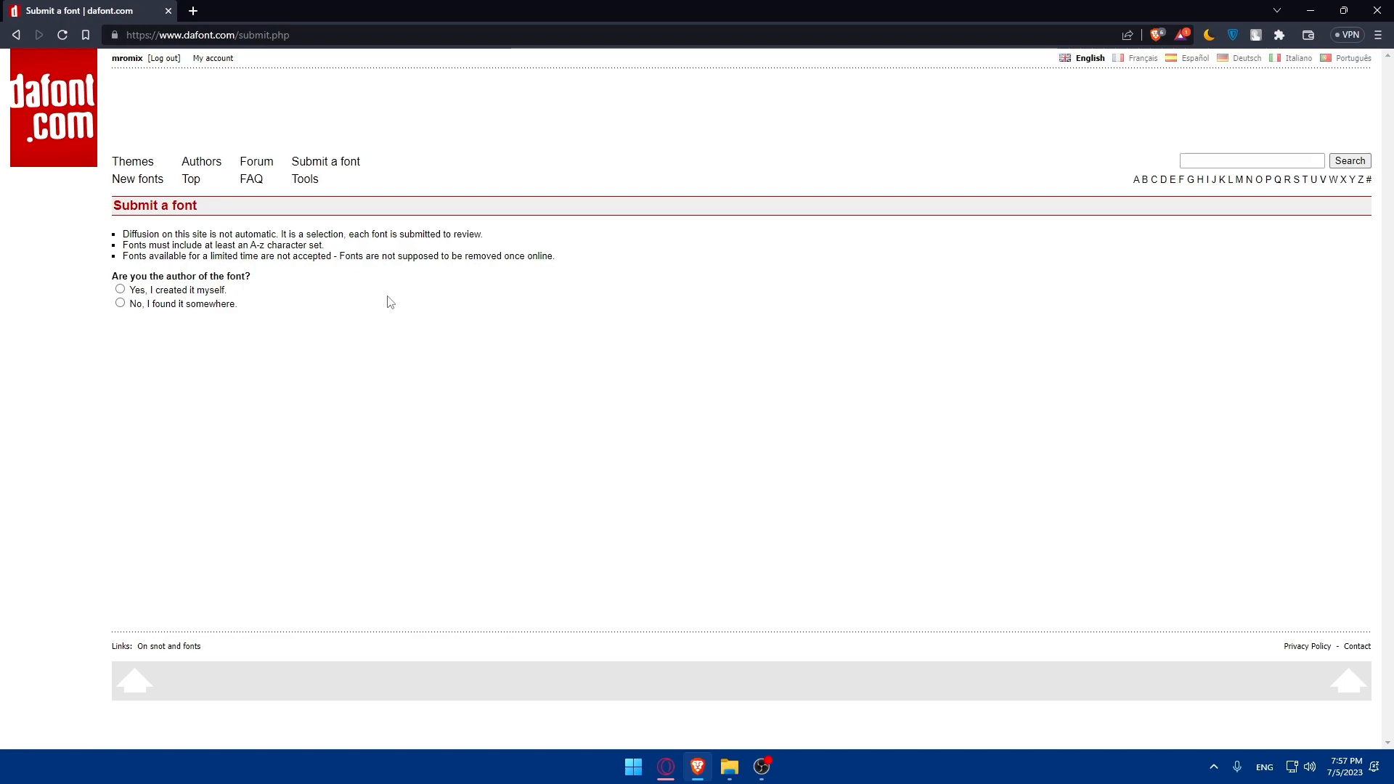
{"action": "mouse_move", "coordinate": [175, 310]}
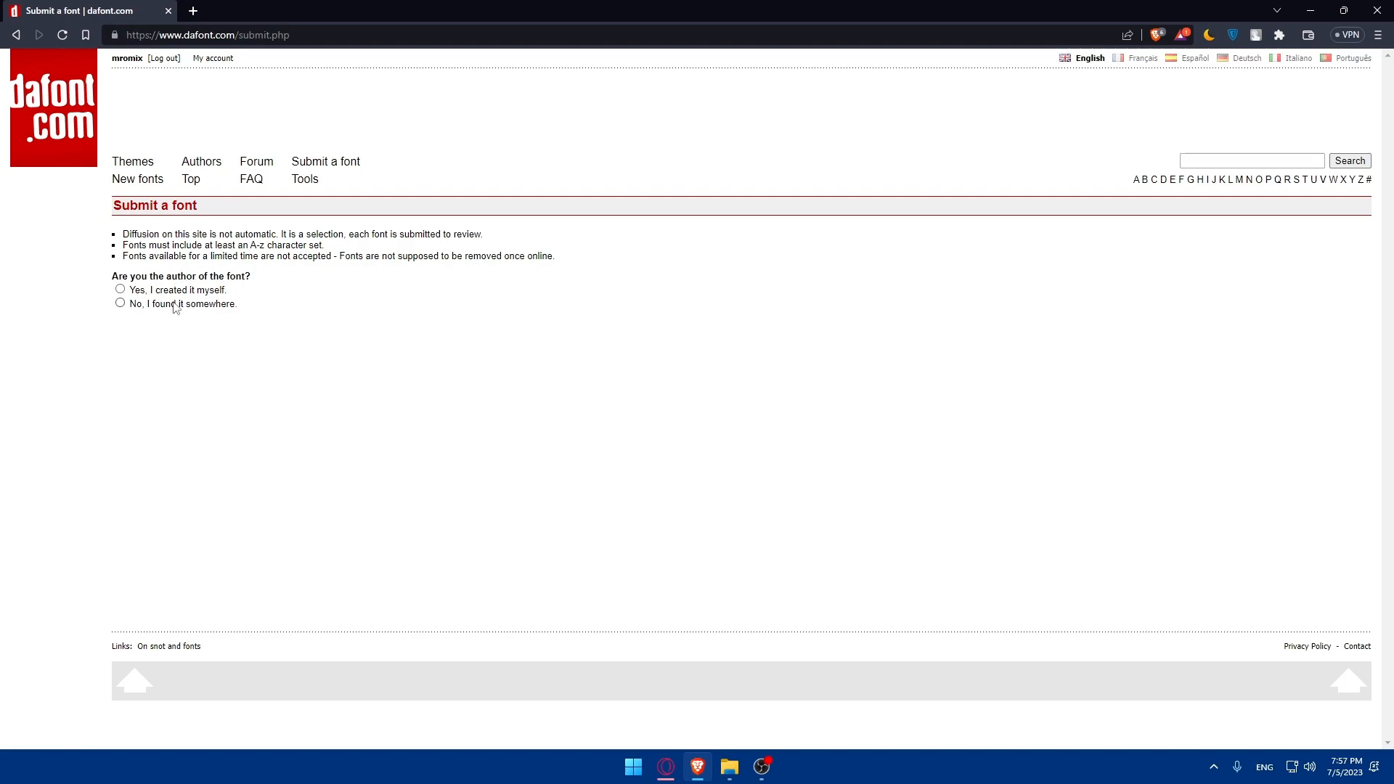
{"action": "mouse_move", "coordinate": [148, 308]}
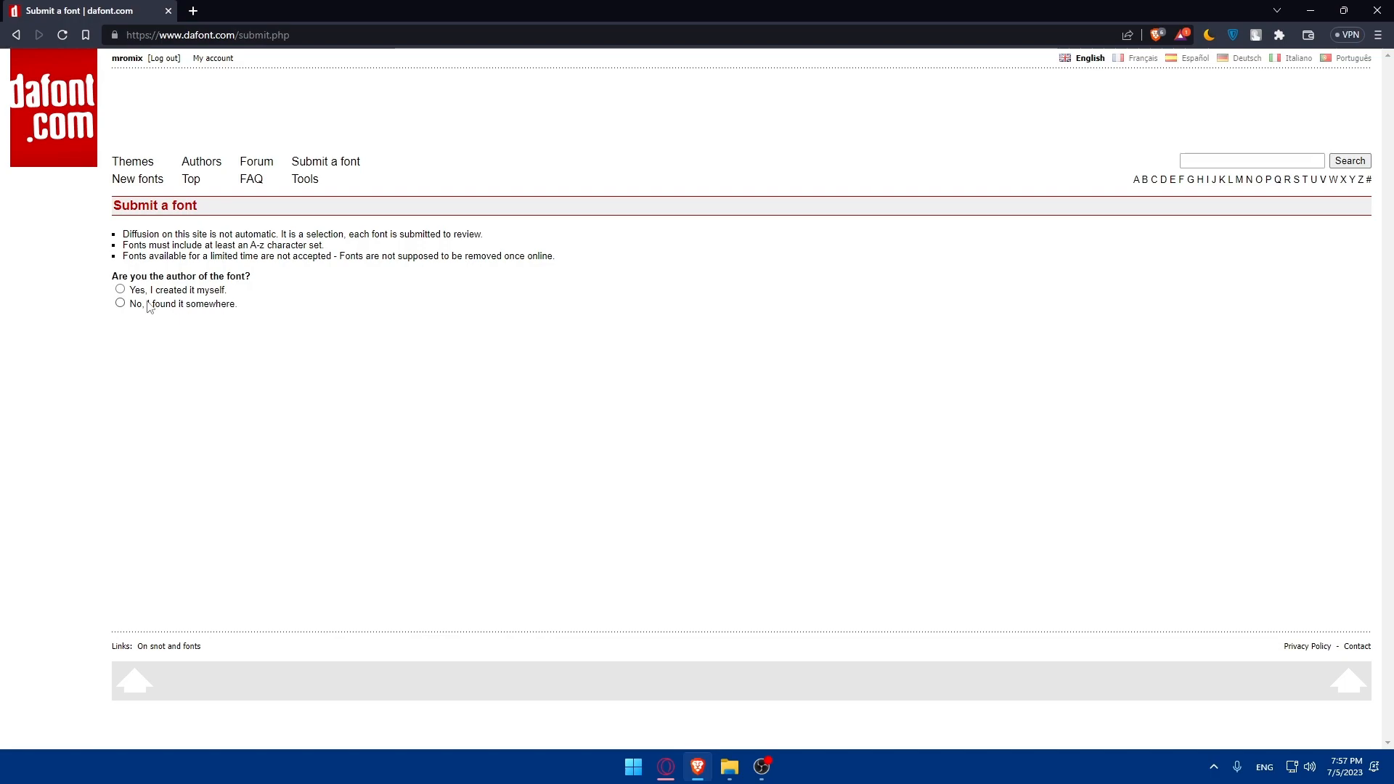
- Choose 'Yes, I created it myself', review the Licence options and enlarge the Note of the author box
{"action": "left_click", "coordinate": [121, 289]}
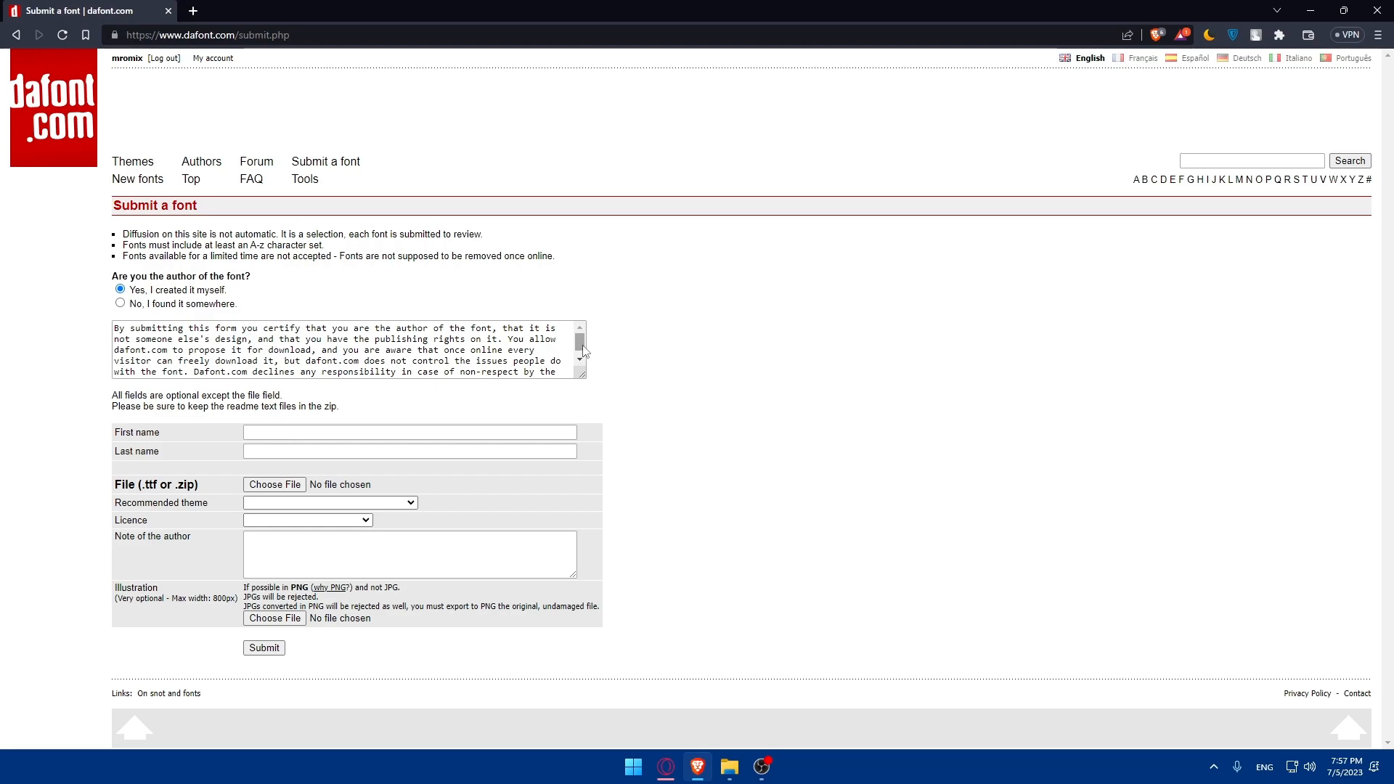
{"action": "scroll", "scroll_direction": "down", "scroll_amount": 3}
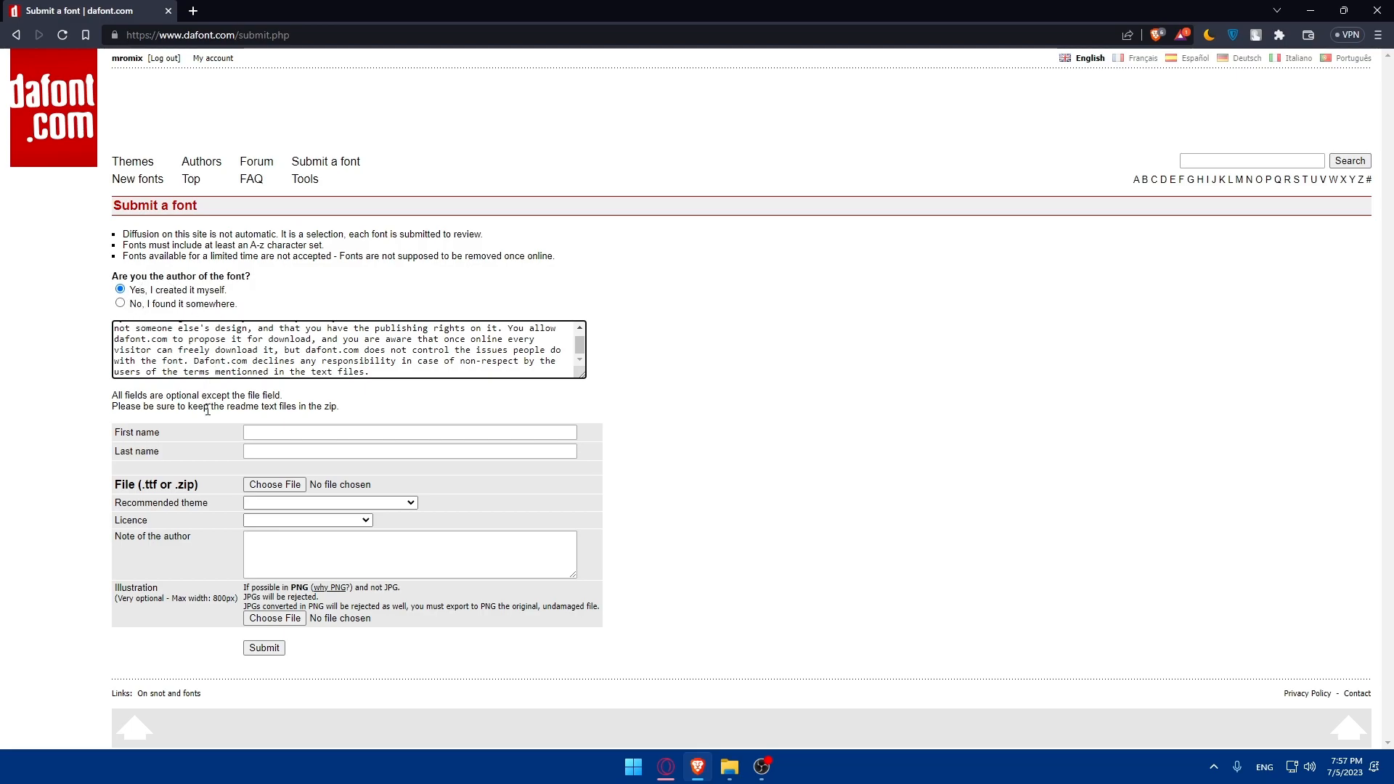
{"action": "mouse_move", "coordinate": [229, 490]}
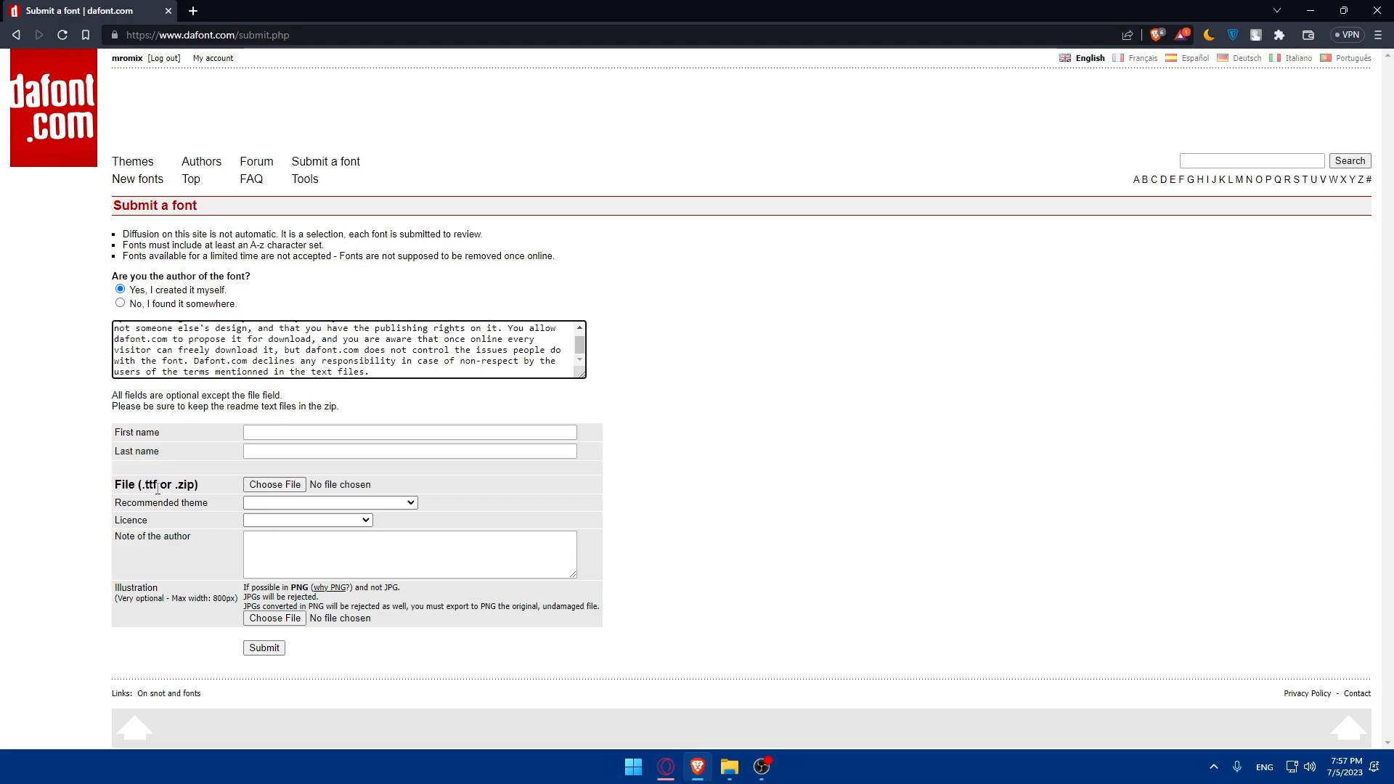
{"action": "double_click", "coordinate": [148, 485]}
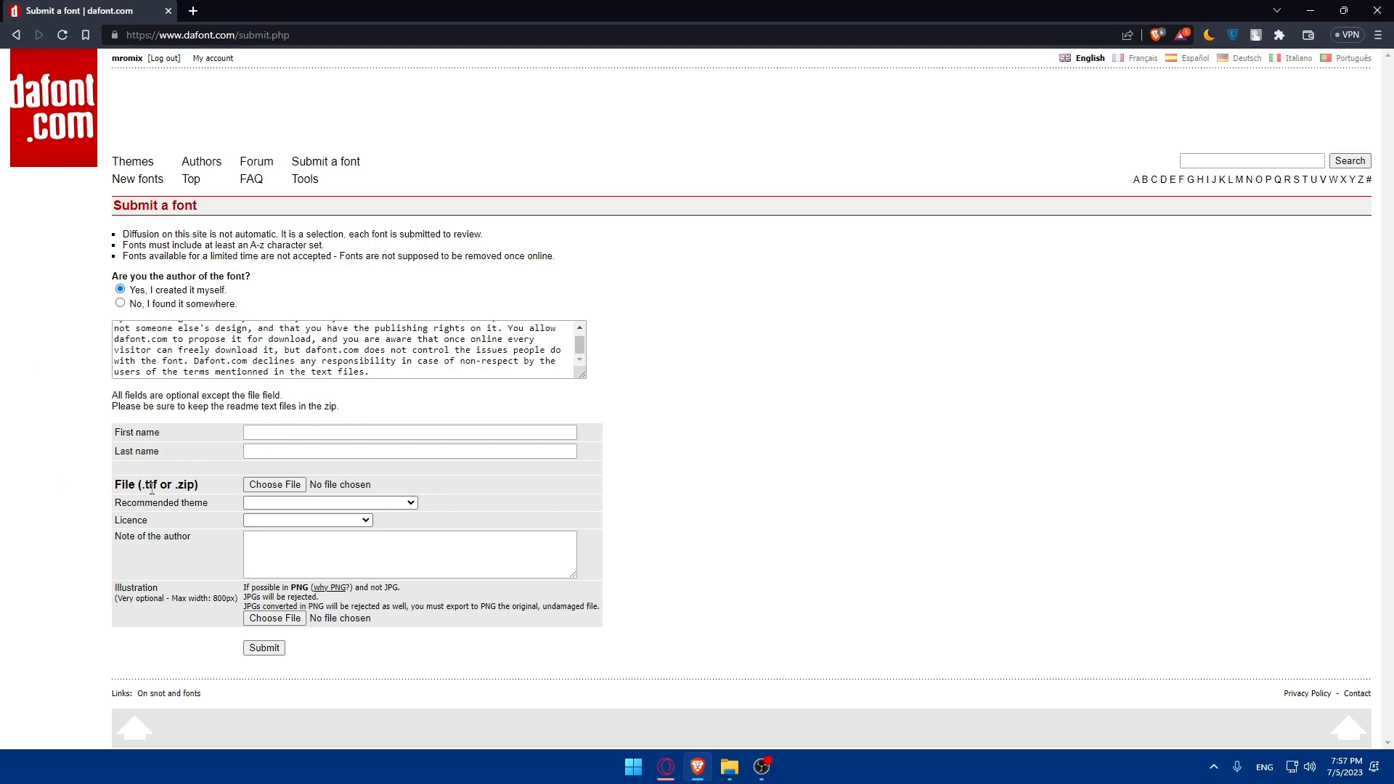
{"action": "left_click", "coordinate": [329, 502]}
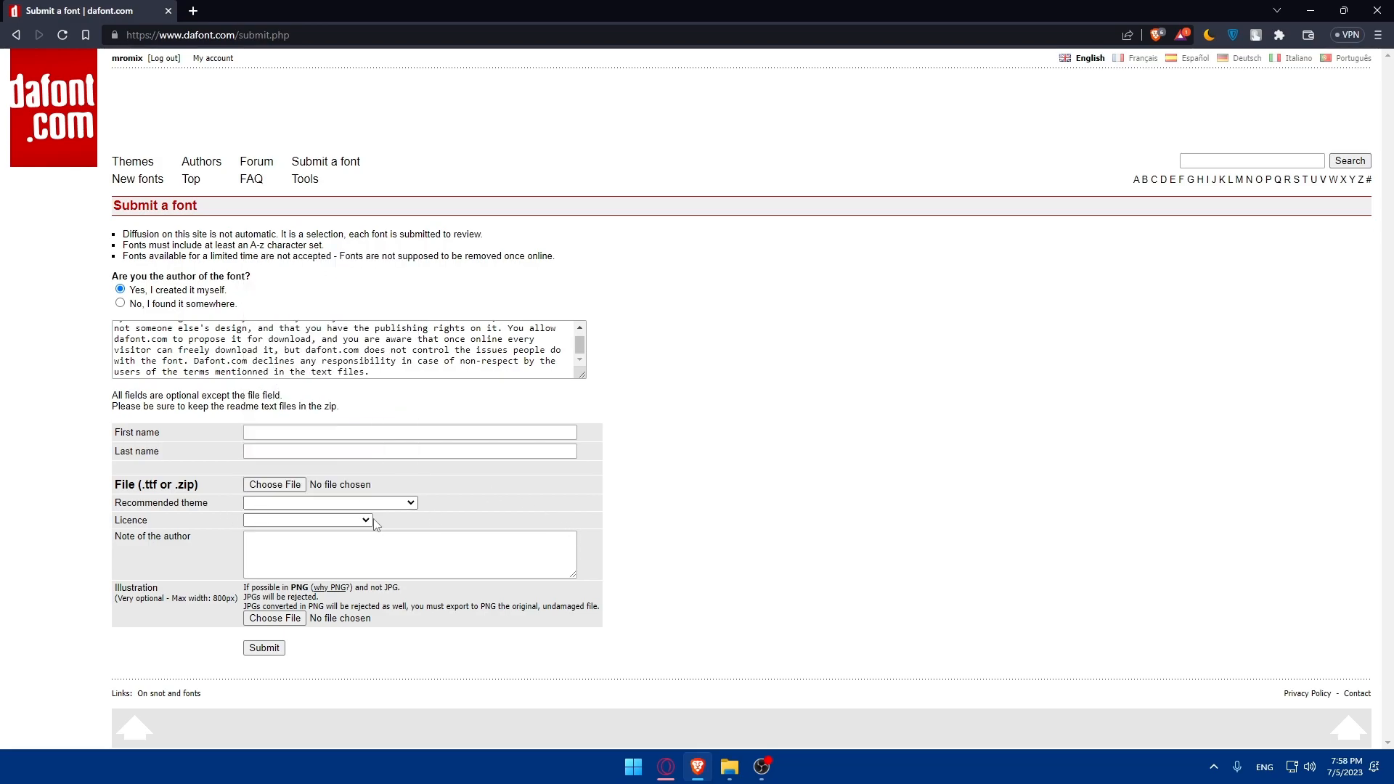
{"action": "left_click", "coordinate": [308, 520]}
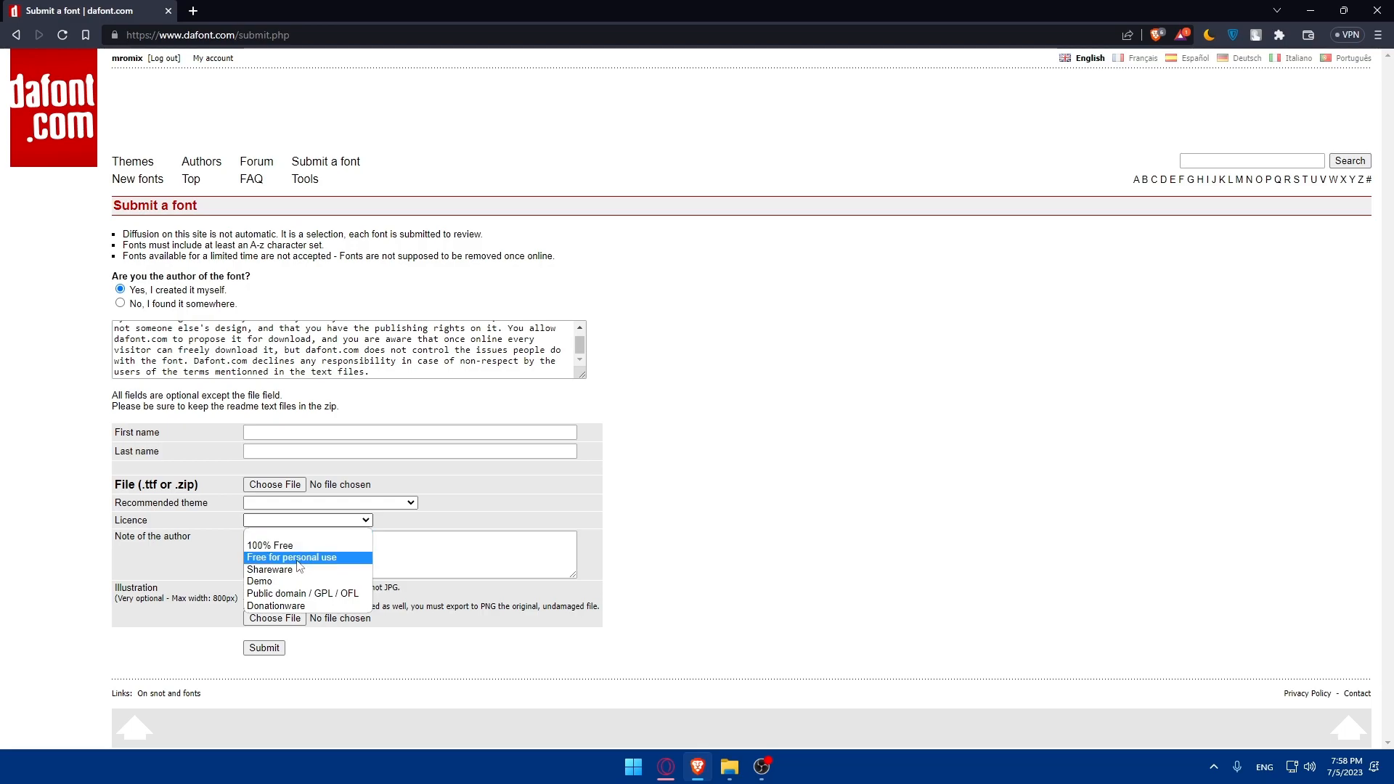
{"action": "mouse_move", "coordinate": [295, 606]}
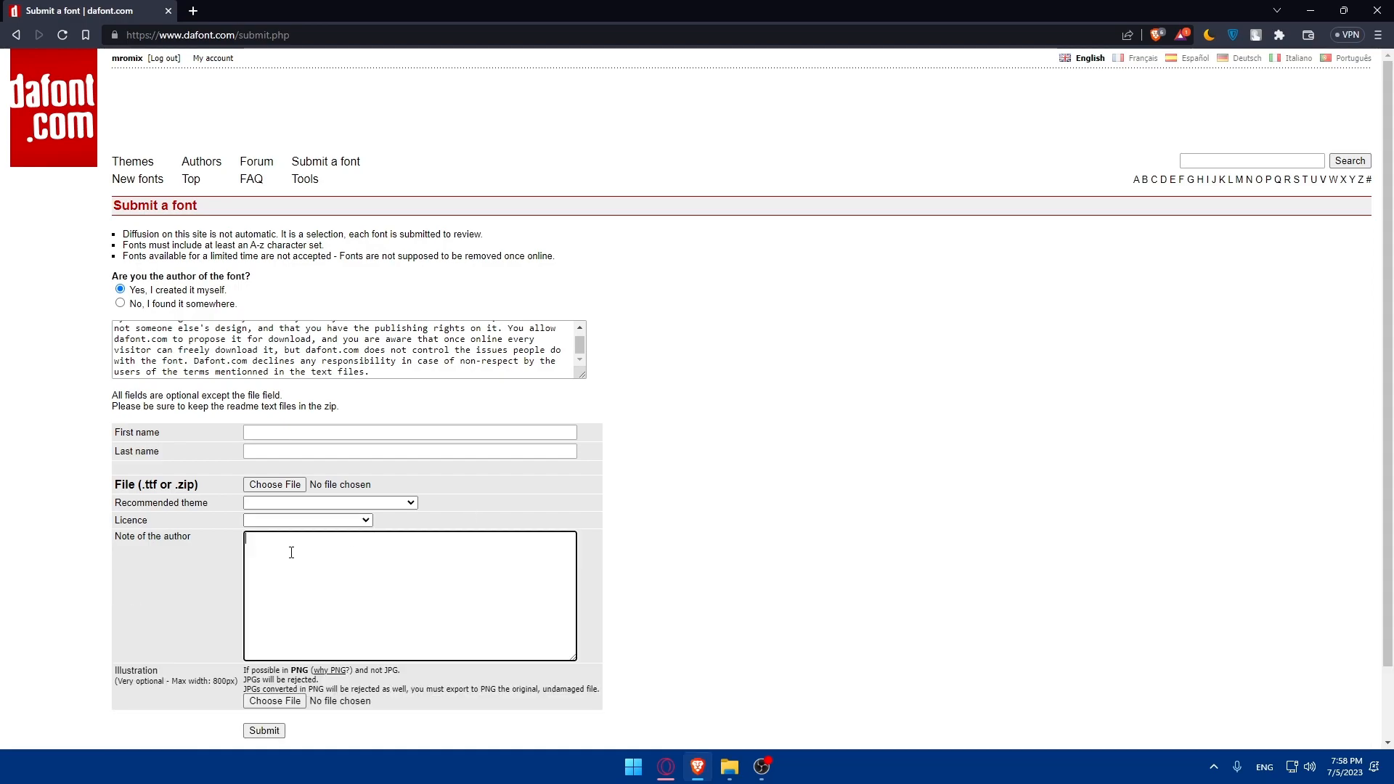
{"action": "scroll", "scroll_direction": "down", "scroll_amount": 3}
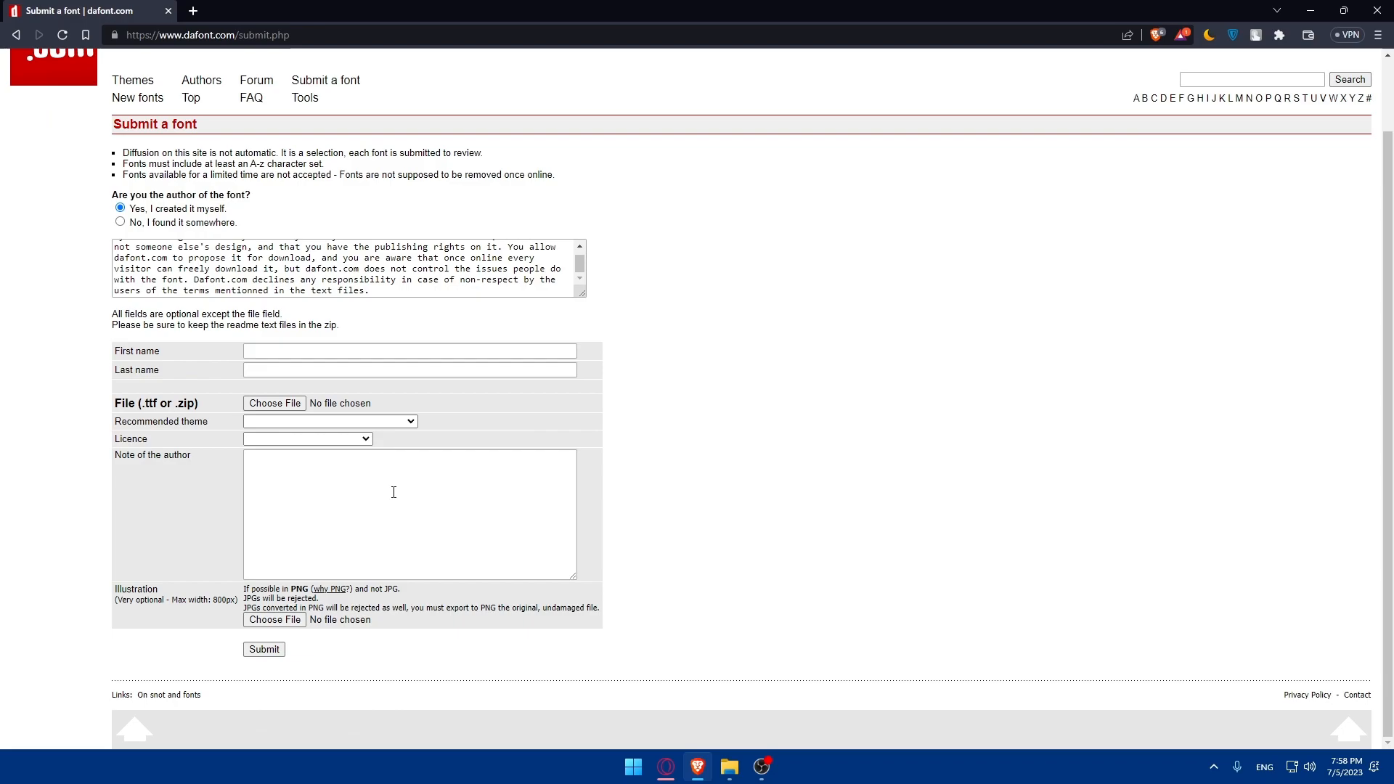
{"action": "mouse_move", "coordinate": [180, 588]}
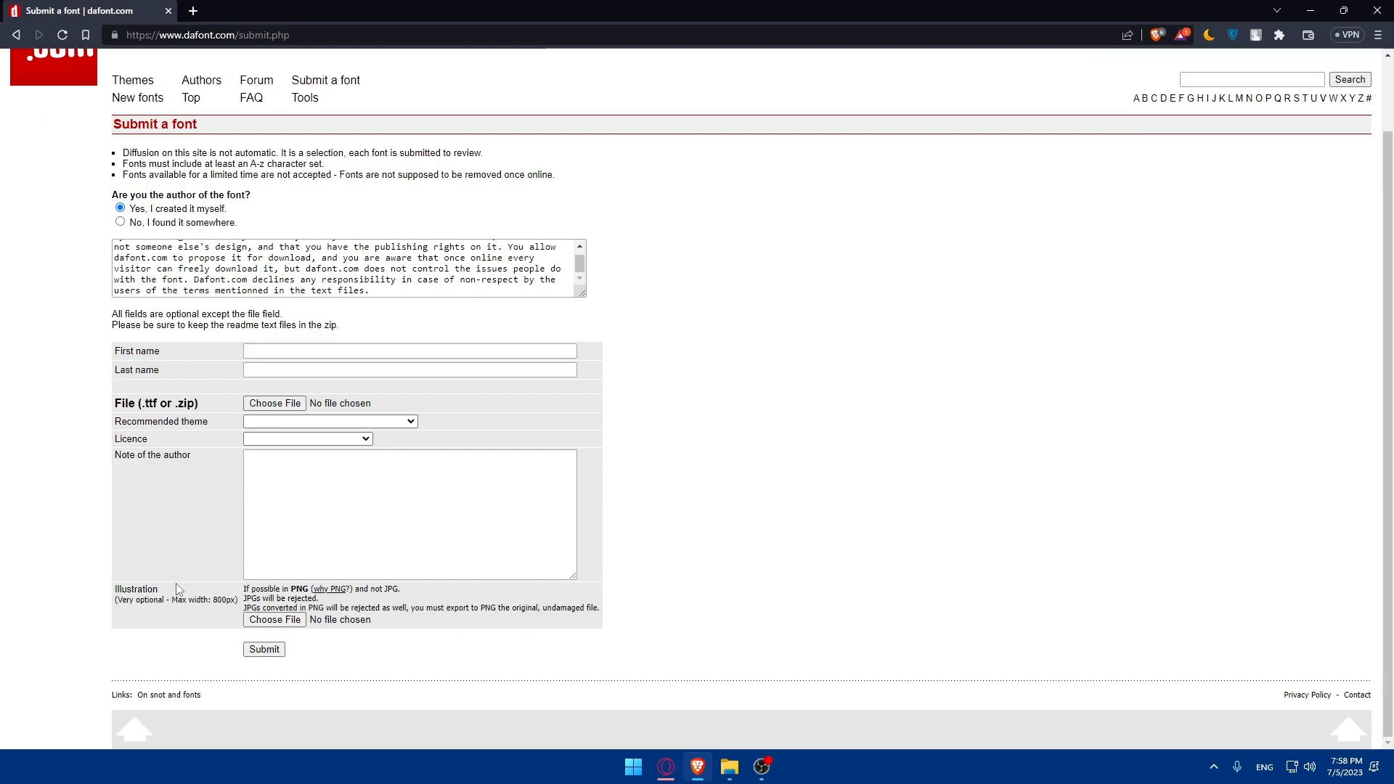
{"action": "mouse_move", "coordinate": [191, 582]}
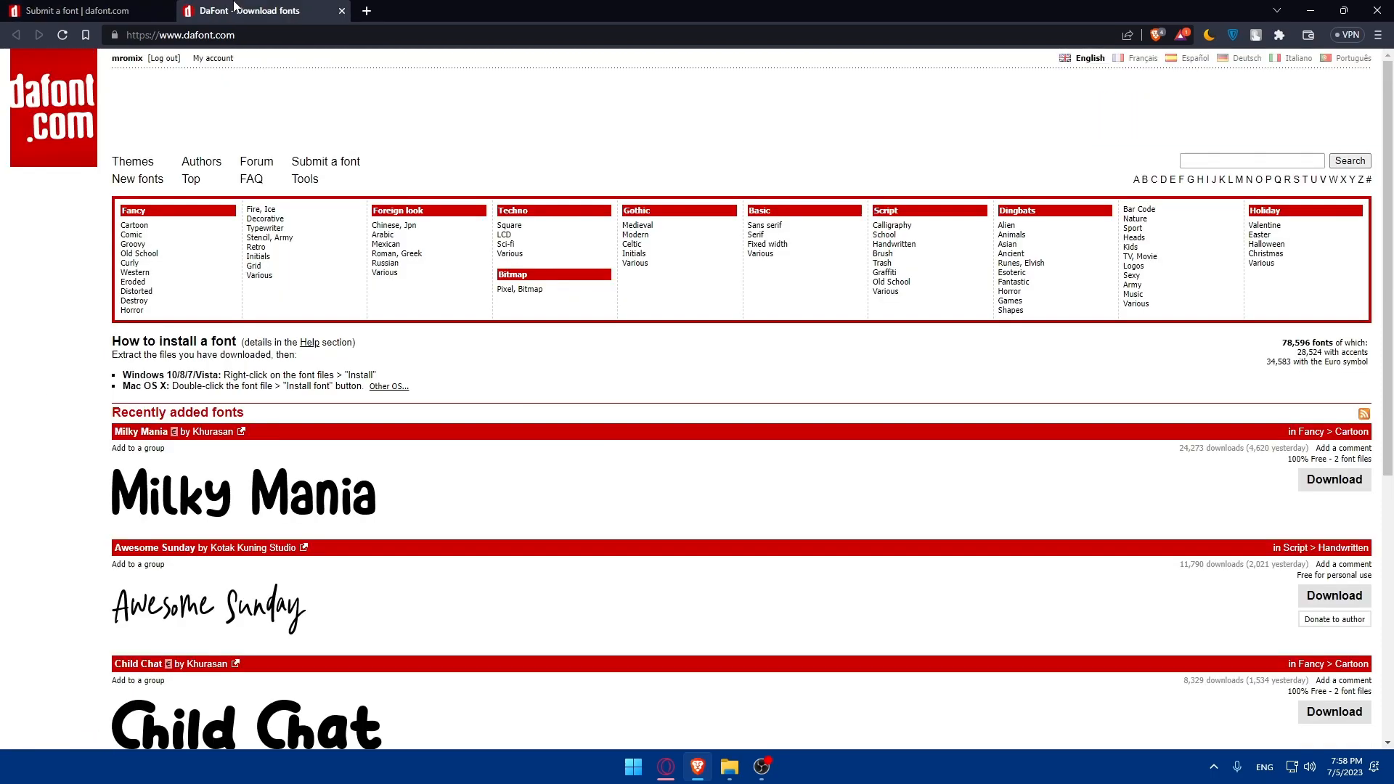
- Scroll the homepage in the second tab and return to the Submit a font tab
{"action": "scroll", "scroll_direction": "down", "scroll_amount": 3}
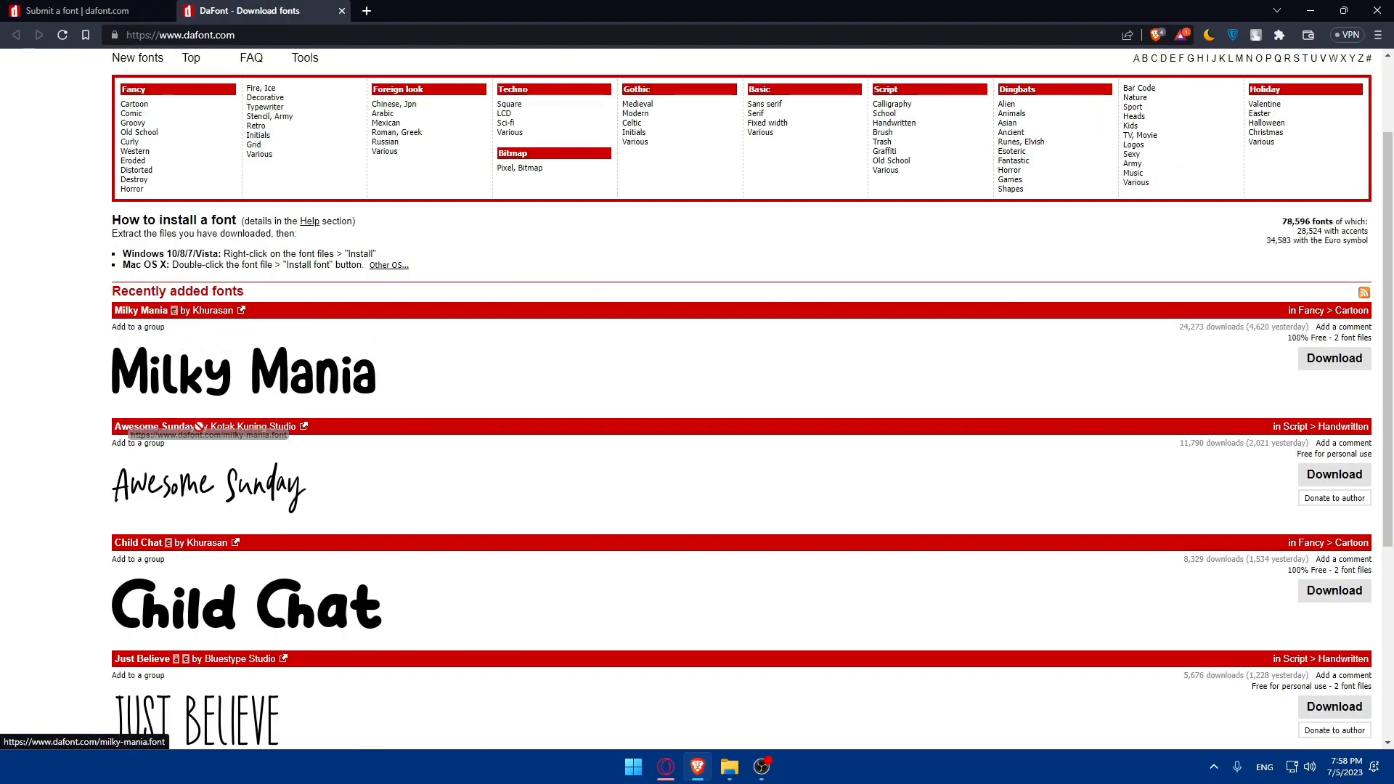
{"action": "left_click", "coordinate": [70, 15]}
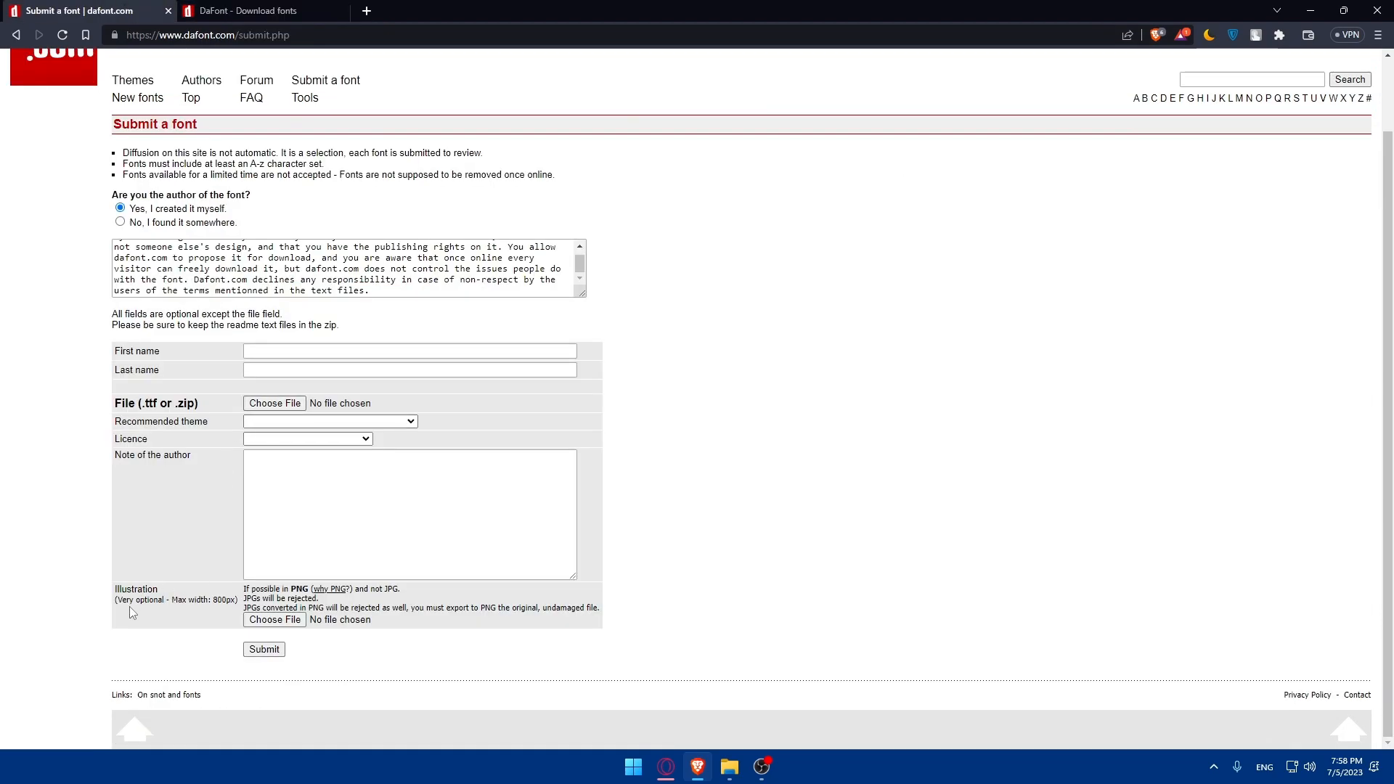
{"action": "mouse_move", "coordinate": [223, 612]}
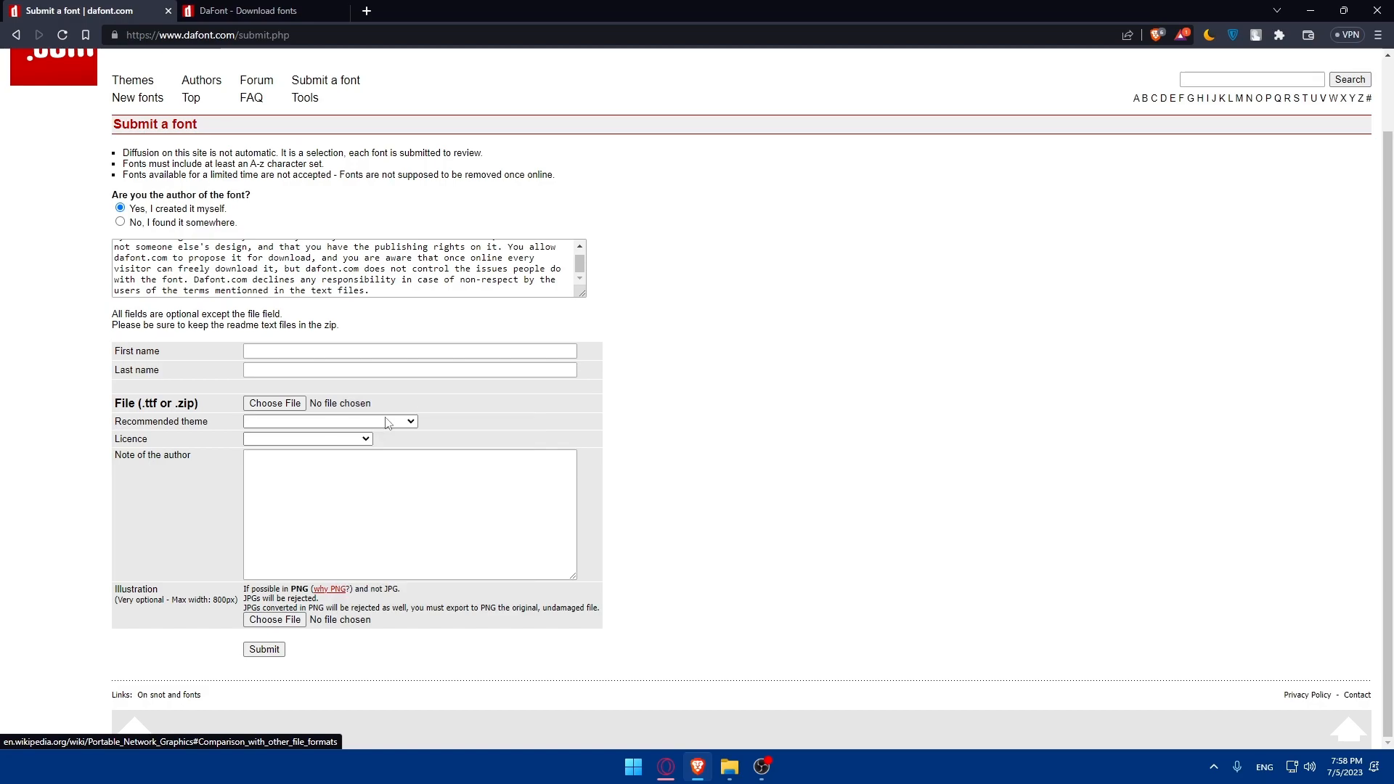
{"action": "left_click", "coordinate": [329, 590]}
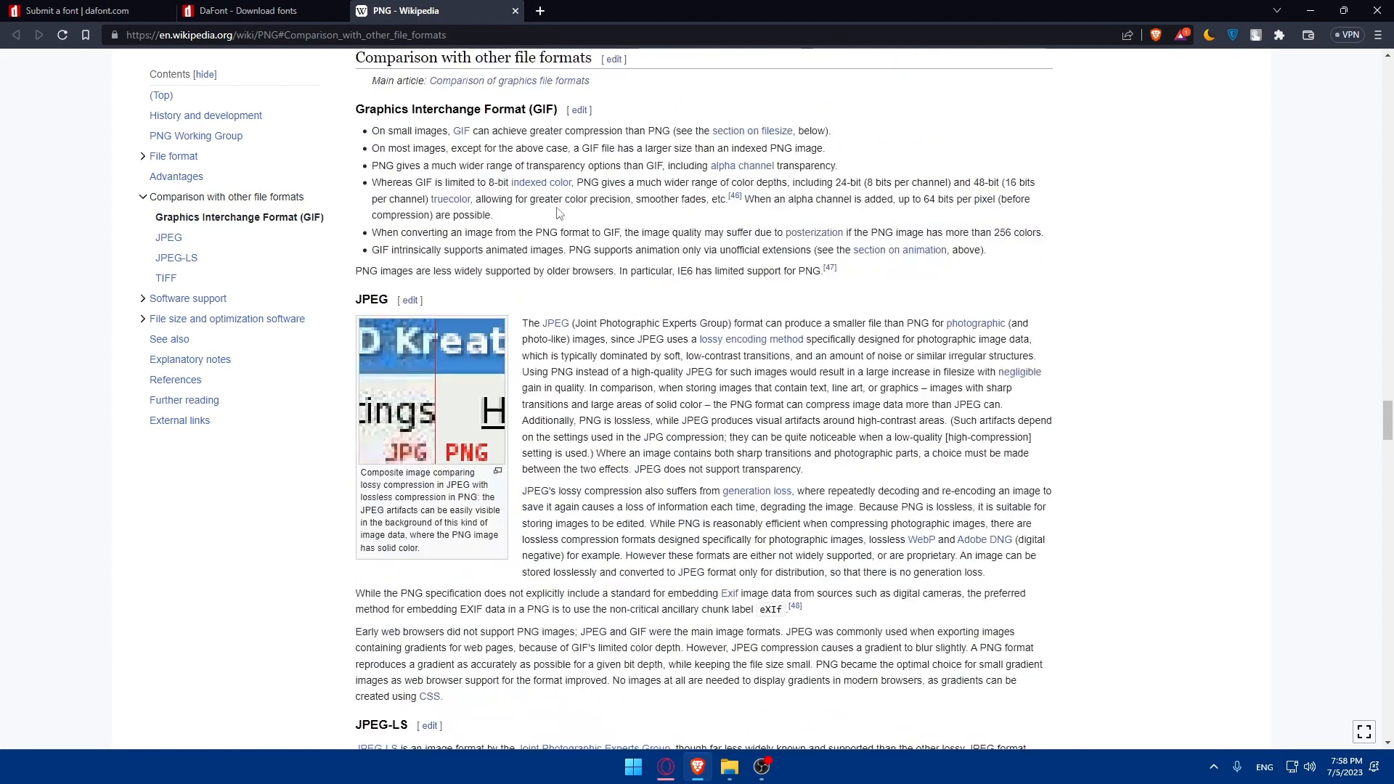
{"action": "left_click", "coordinate": [81, 10]}
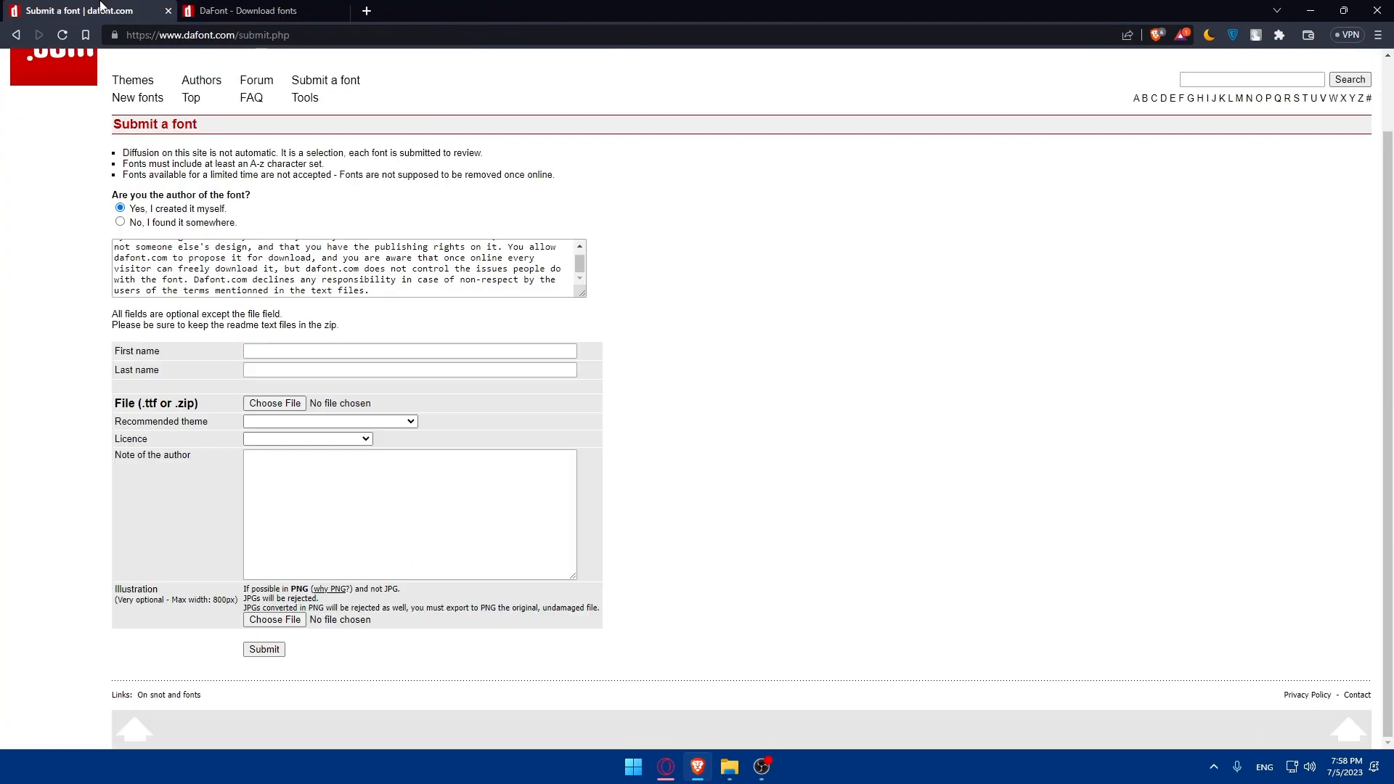
{"action": "mouse_move", "coordinate": [391, 601]}
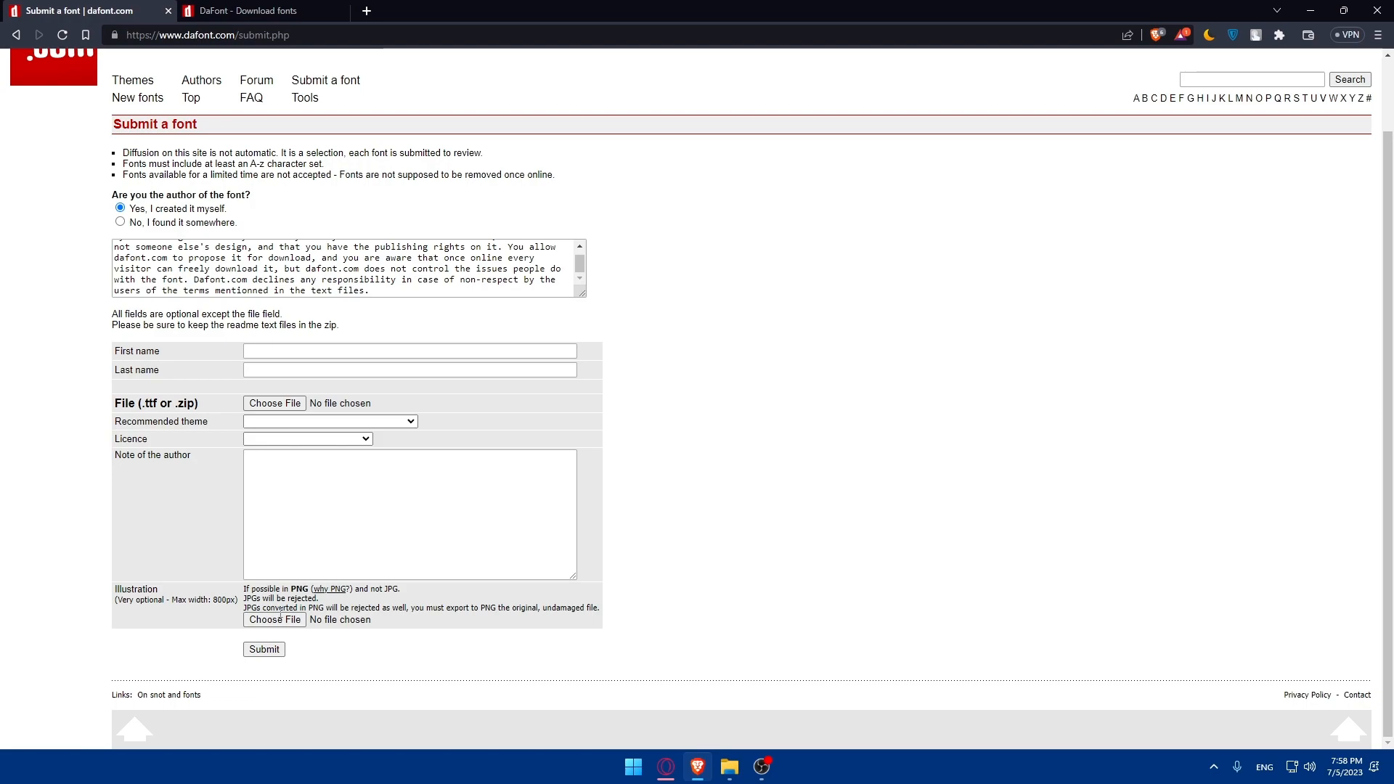
{"action": "mouse_move", "coordinate": [346, 633]}
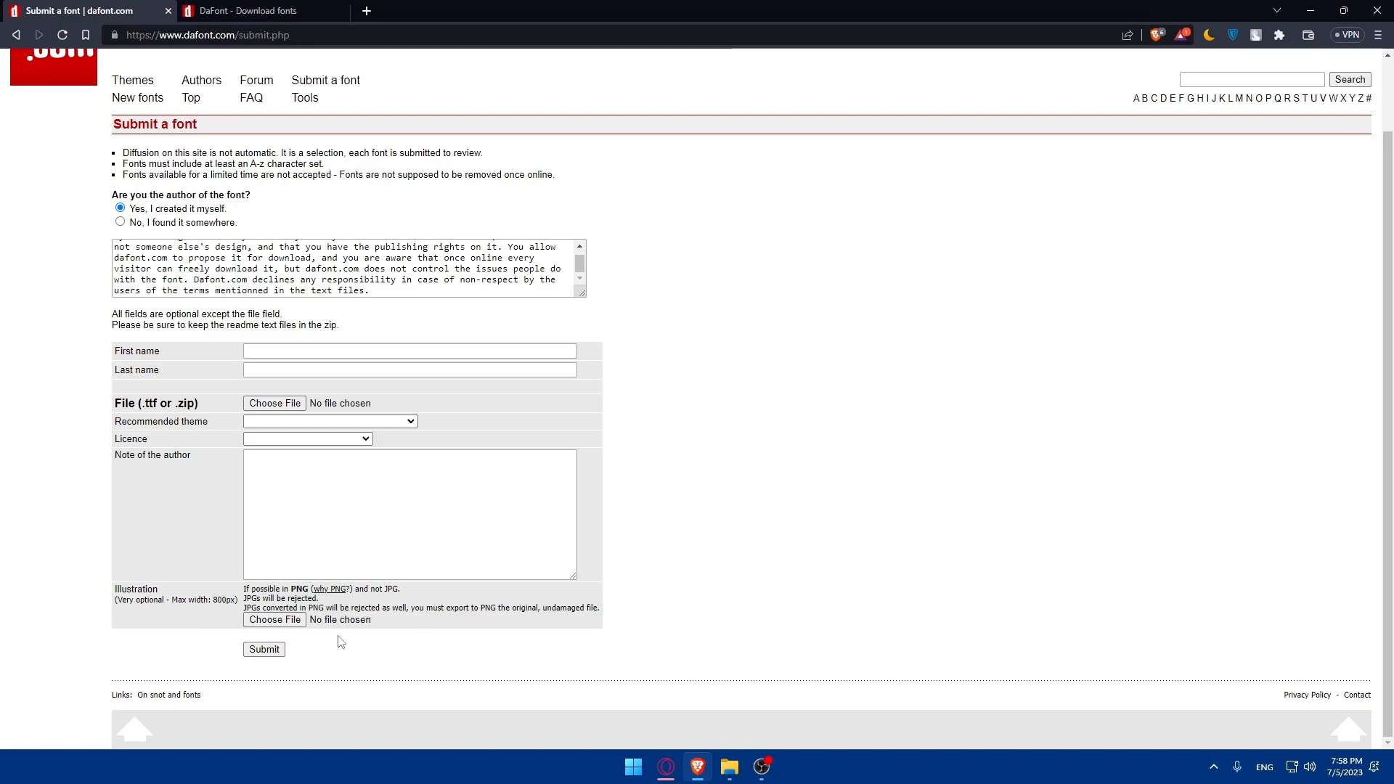
{"action": "mouse_move", "coordinate": [280, 627]}
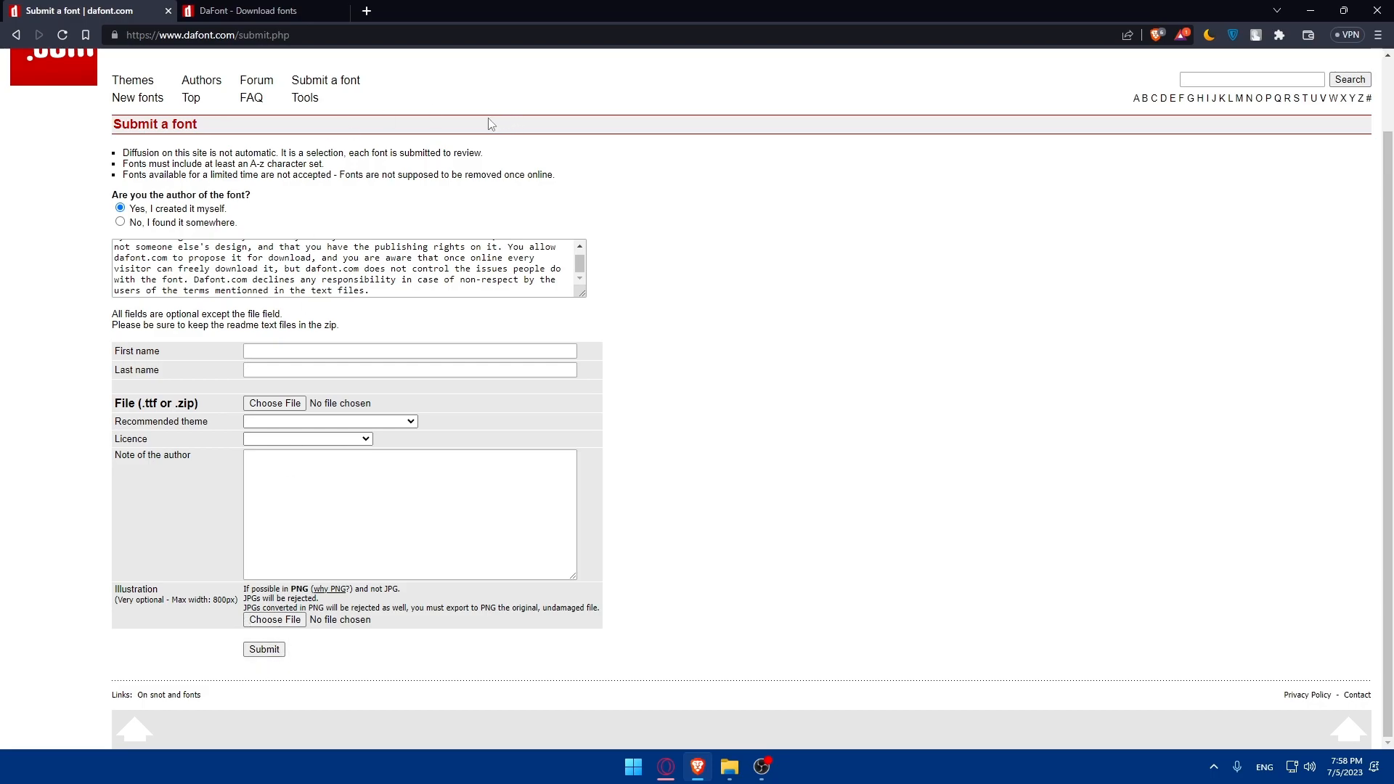
- Choose 'No, I found it somewhere' and focus the check-if-it-exists search box
{"action": "left_click", "coordinate": [120, 222]}
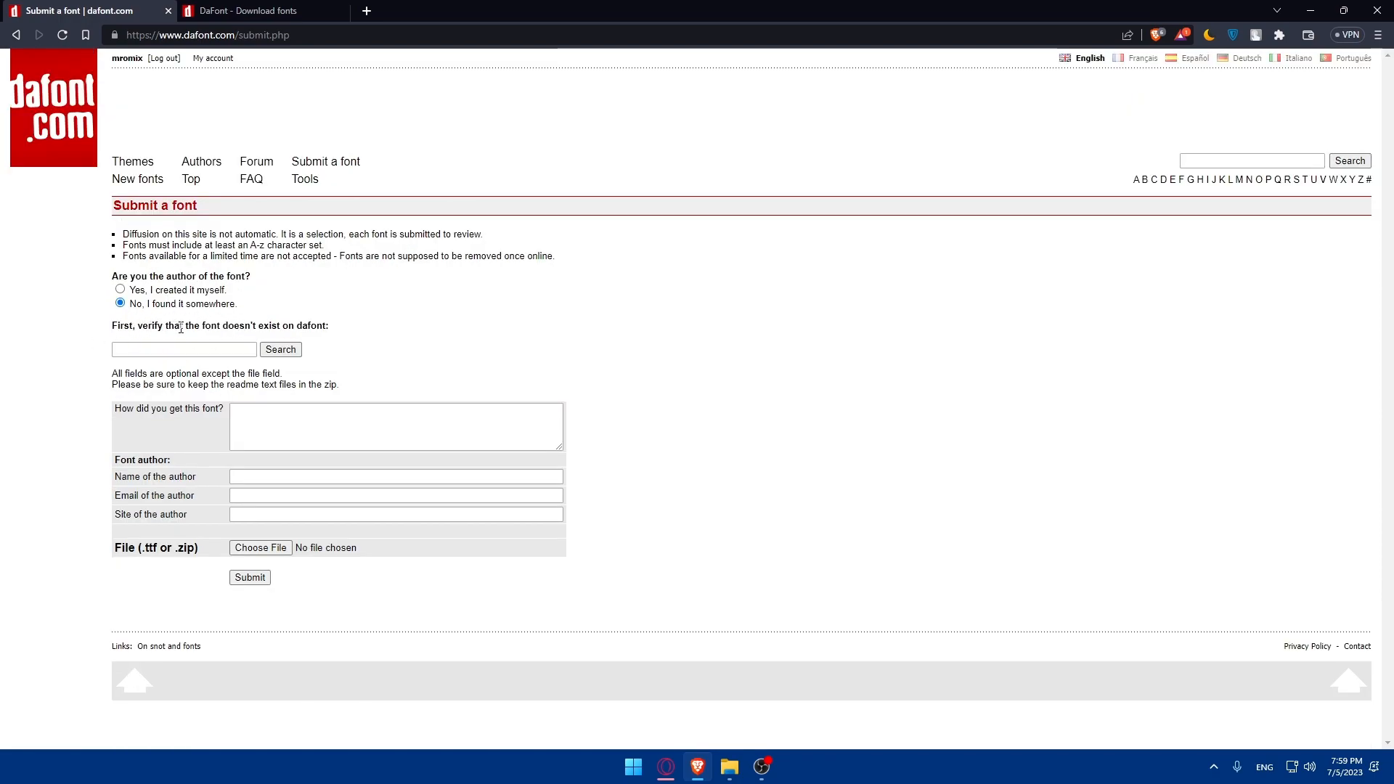
{"action": "left_click", "coordinate": [183, 348]}
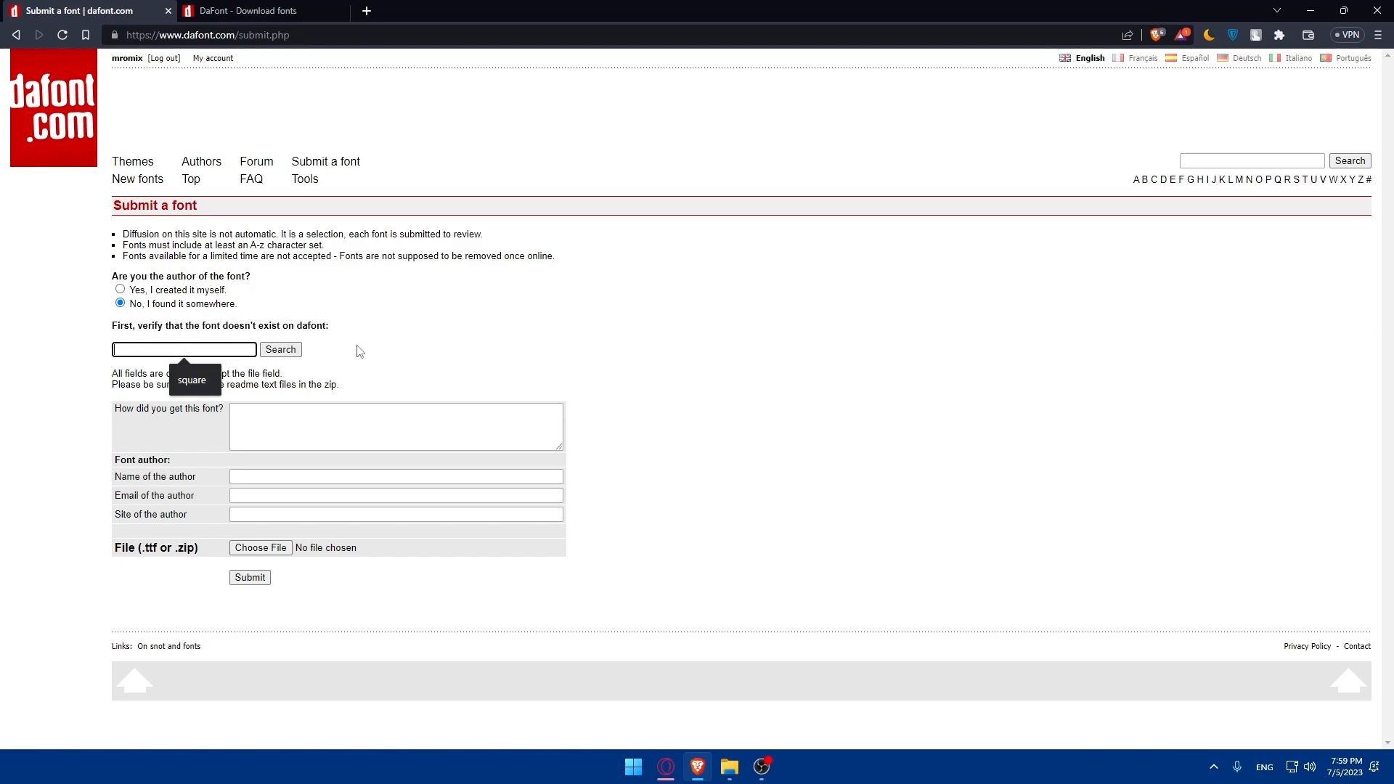
{"action": "mouse_move", "coordinate": [171, 349]}
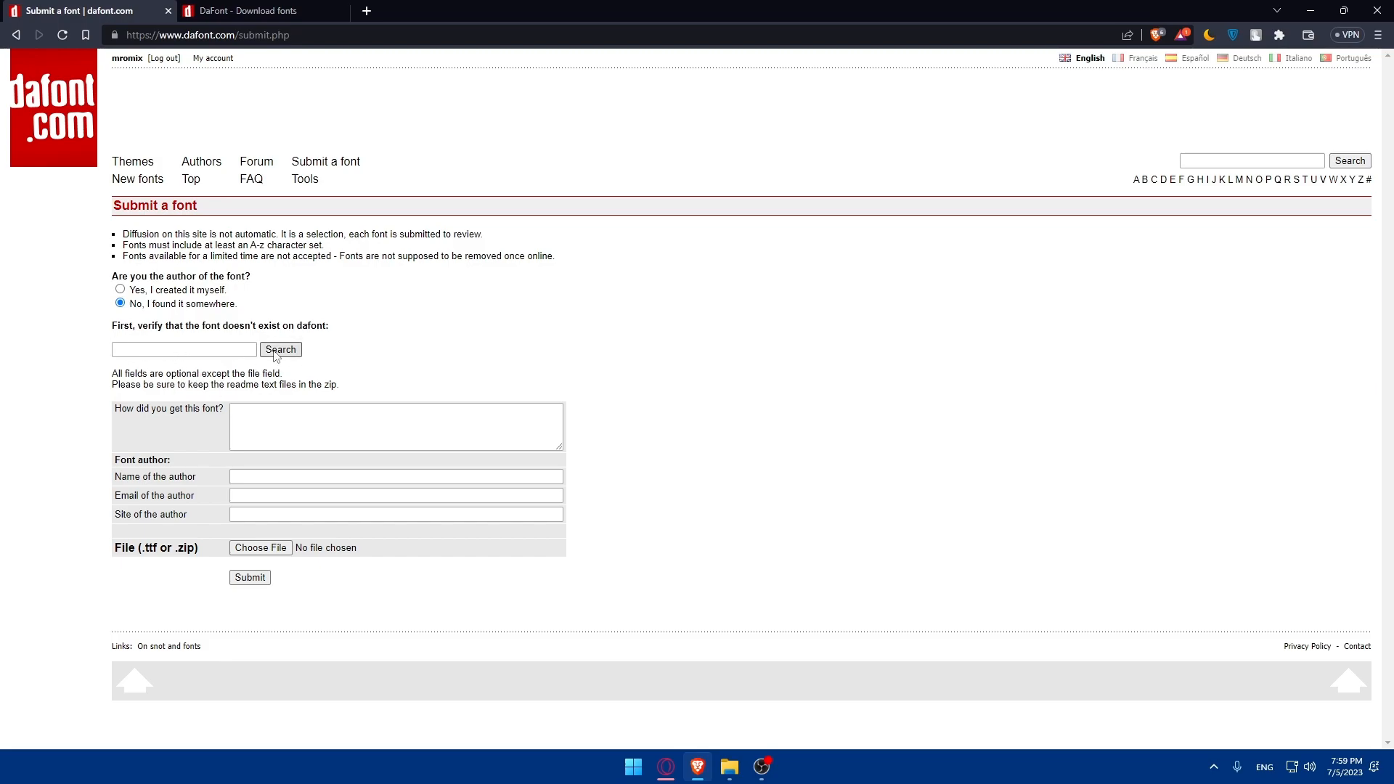
{"action": "mouse_move", "coordinate": [210, 311]}
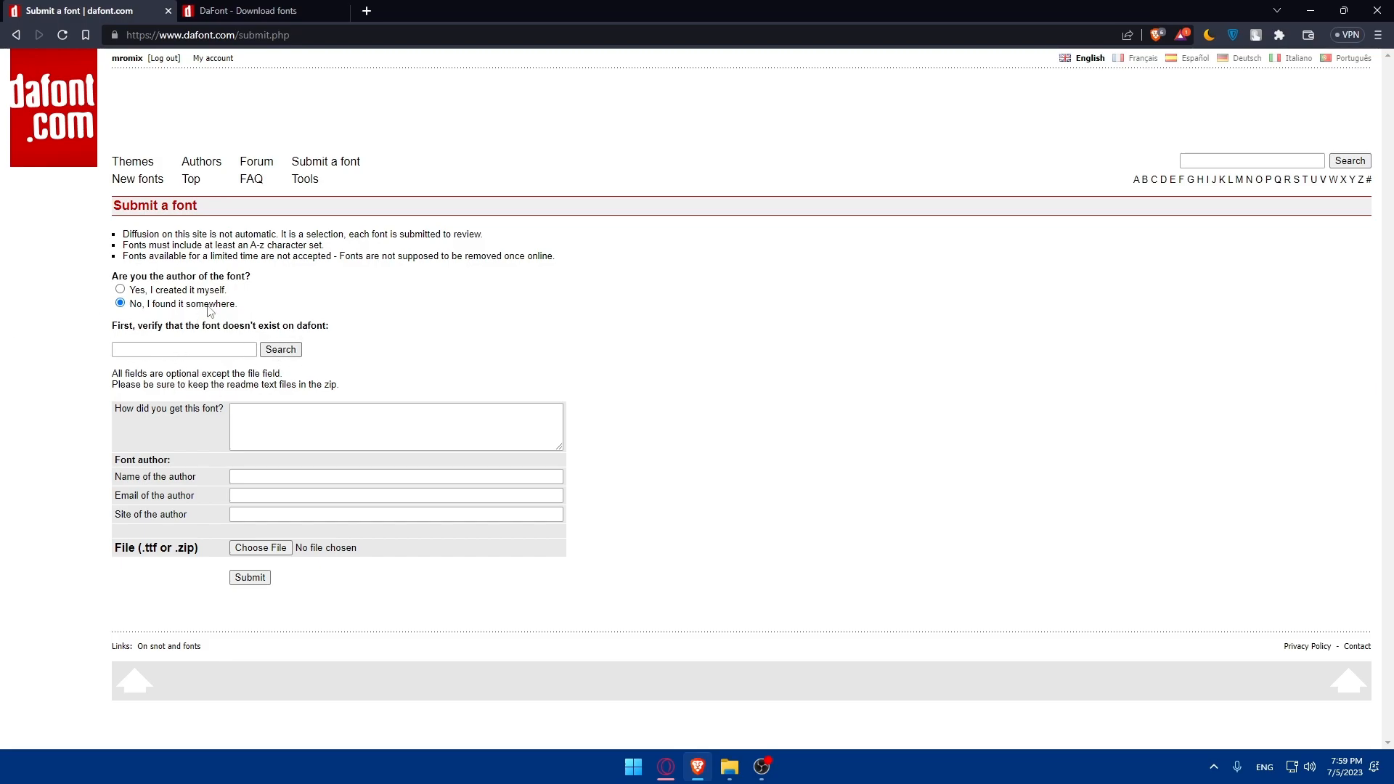
{"action": "mouse_move", "coordinate": [260, 10]}
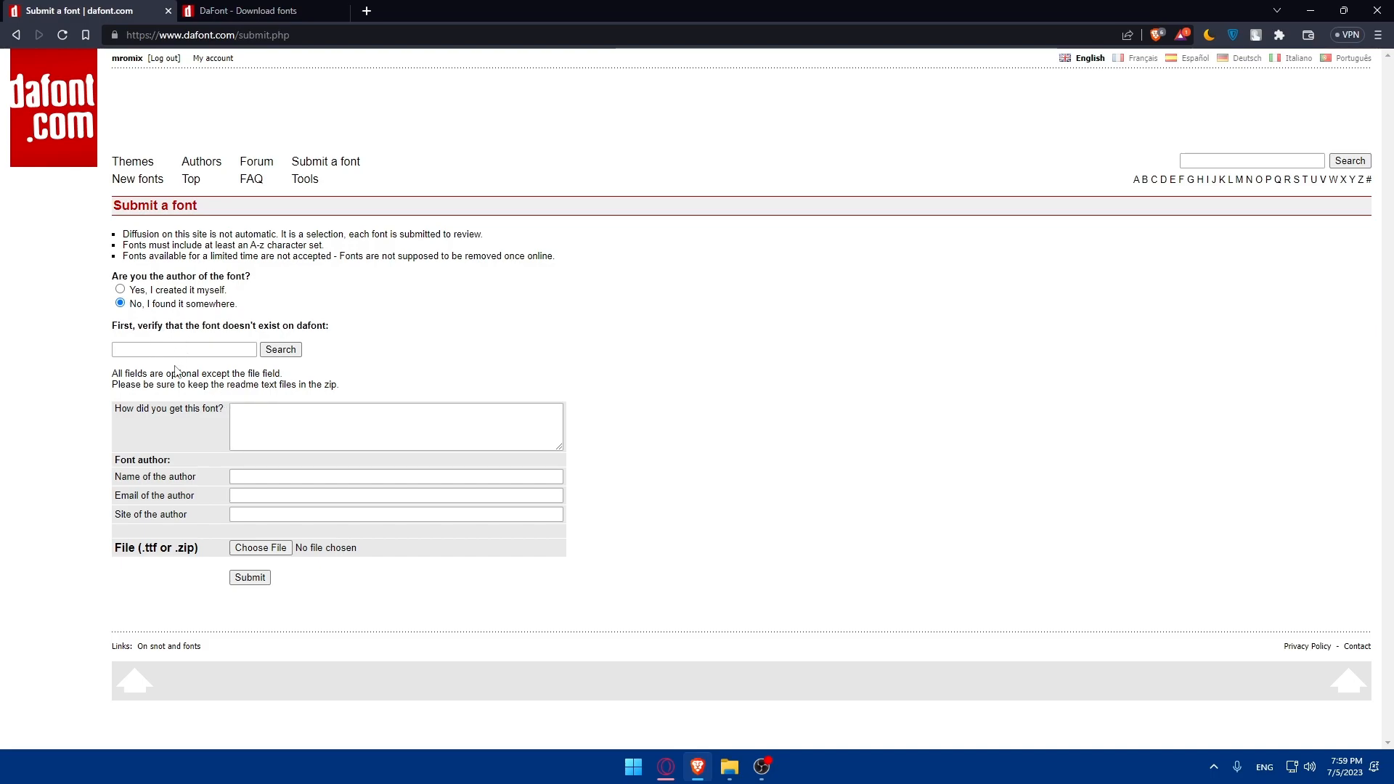
{"action": "mouse_move", "coordinate": [137, 389]}
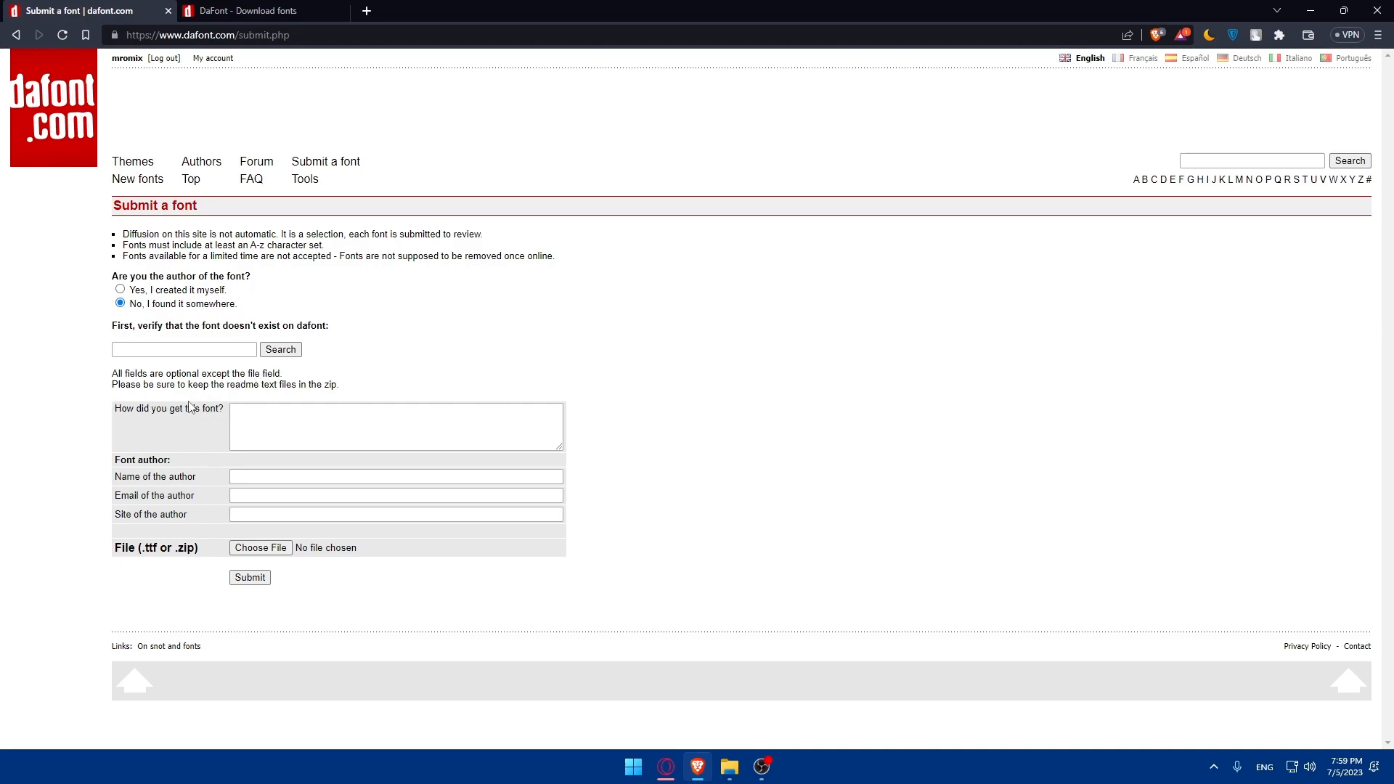
{"action": "mouse_move", "coordinate": [312, 402]}
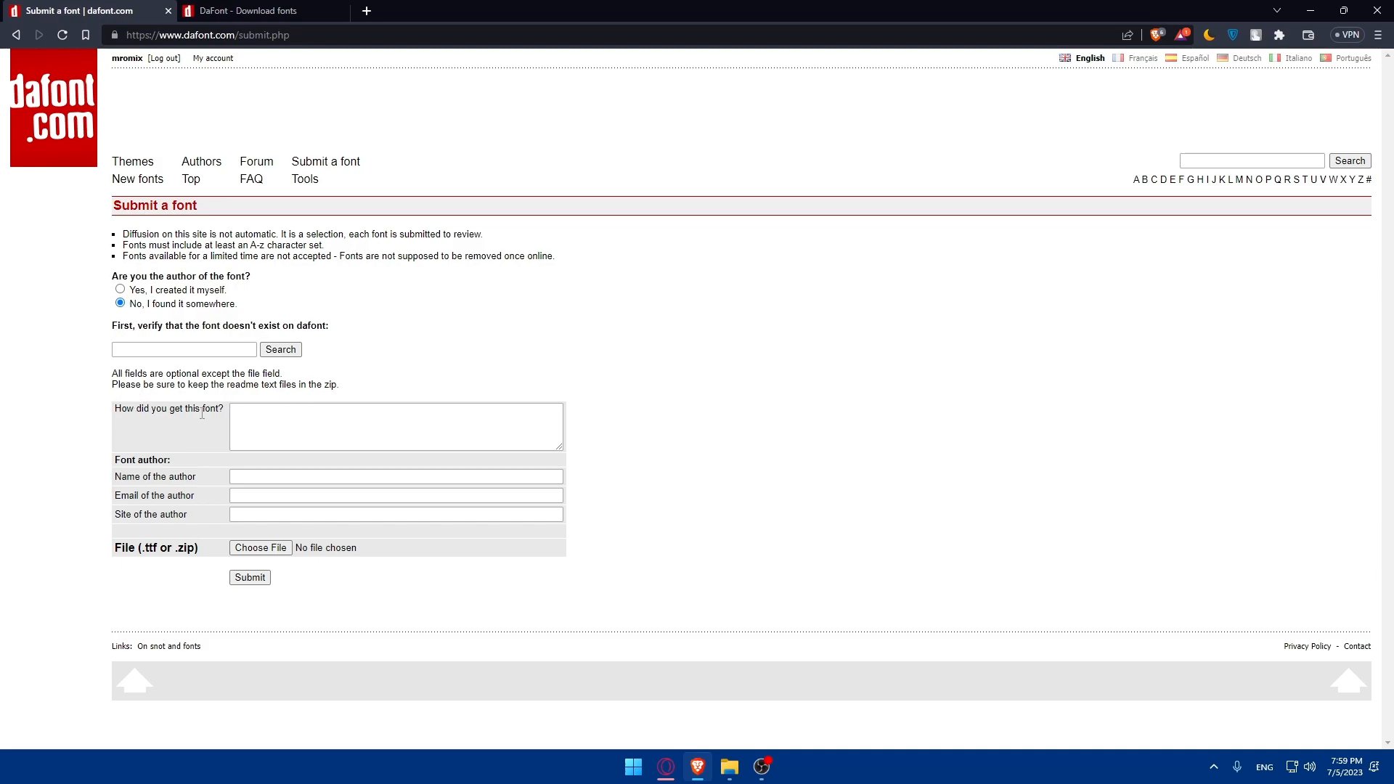
{"action": "mouse_move", "coordinate": [189, 427]}
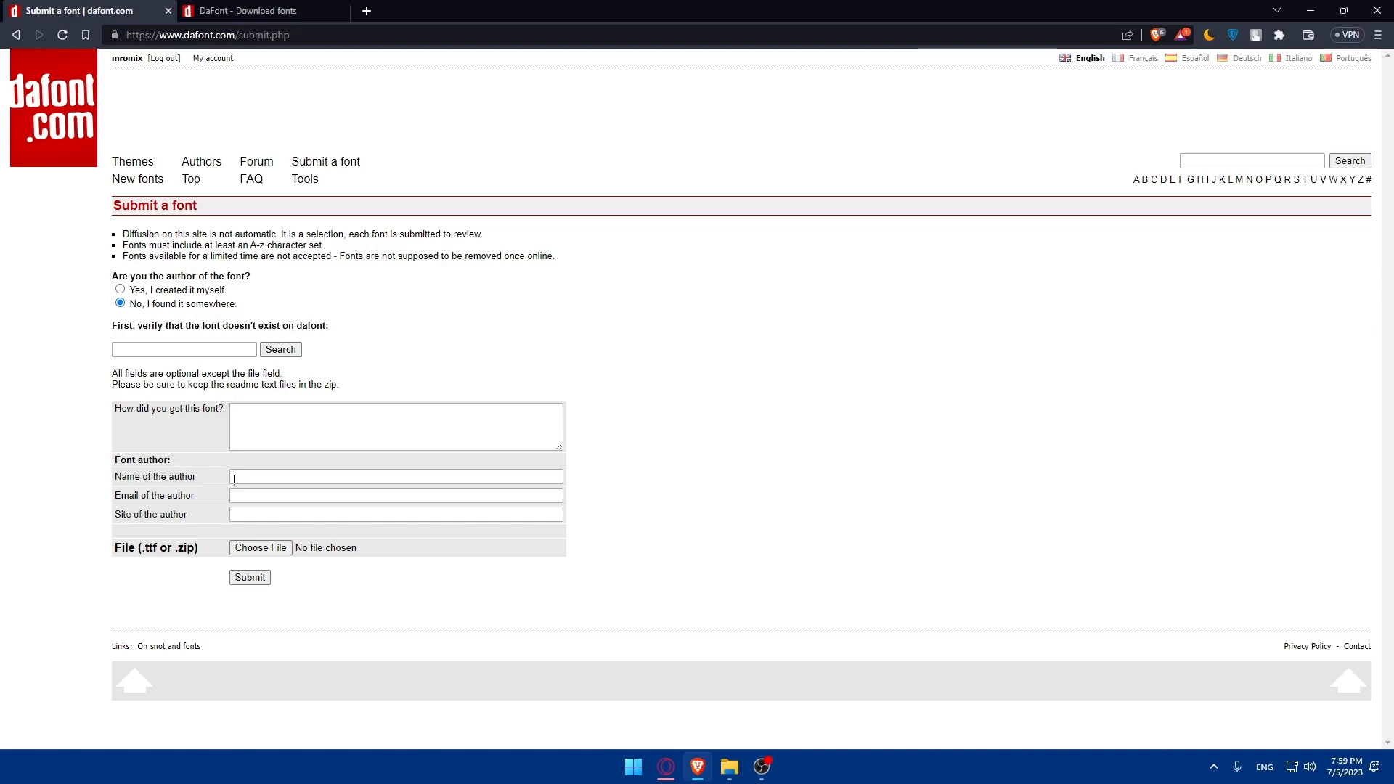
{"action": "mouse_move", "coordinate": [225, 499]}
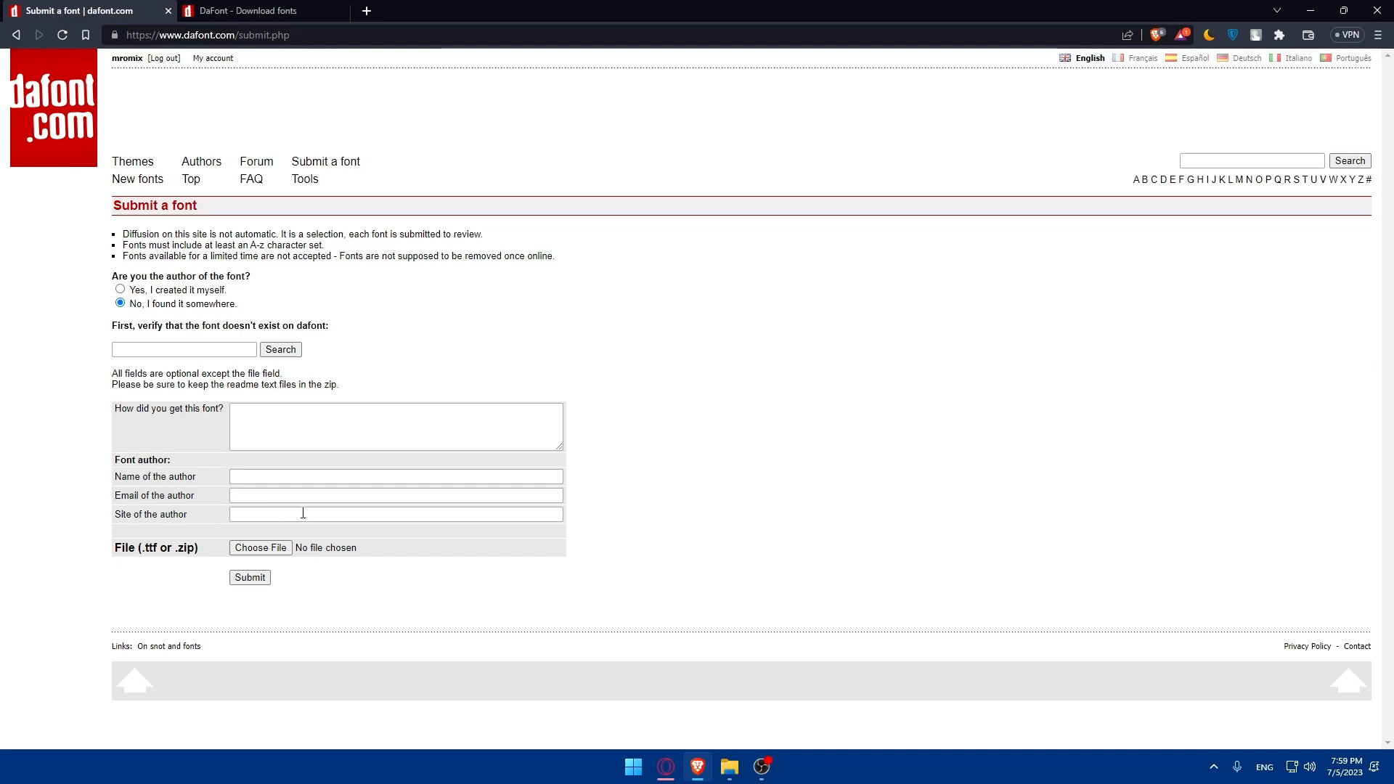
{"action": "mouse_move", "coordinate": [230, 595]}
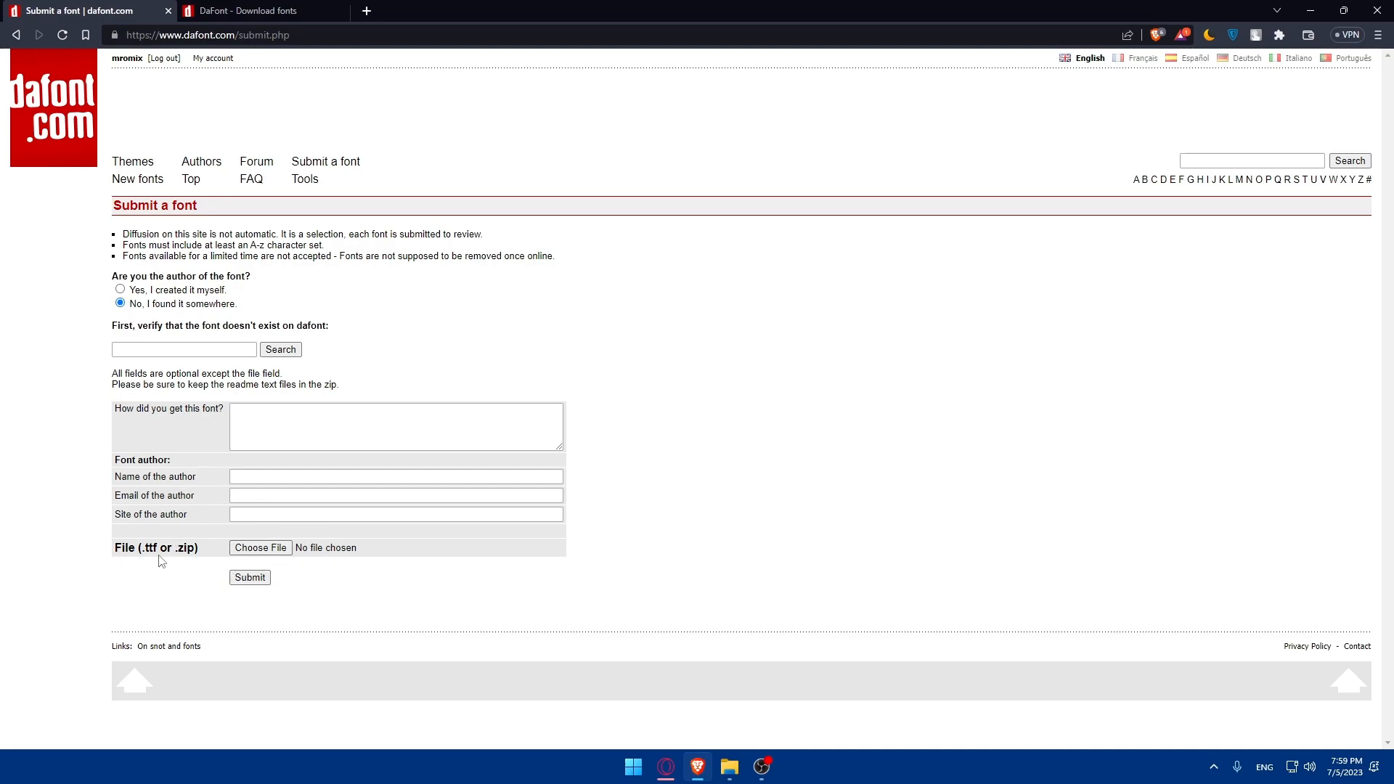
{"action": "mouse_move", "coordinate": [264, 547]}
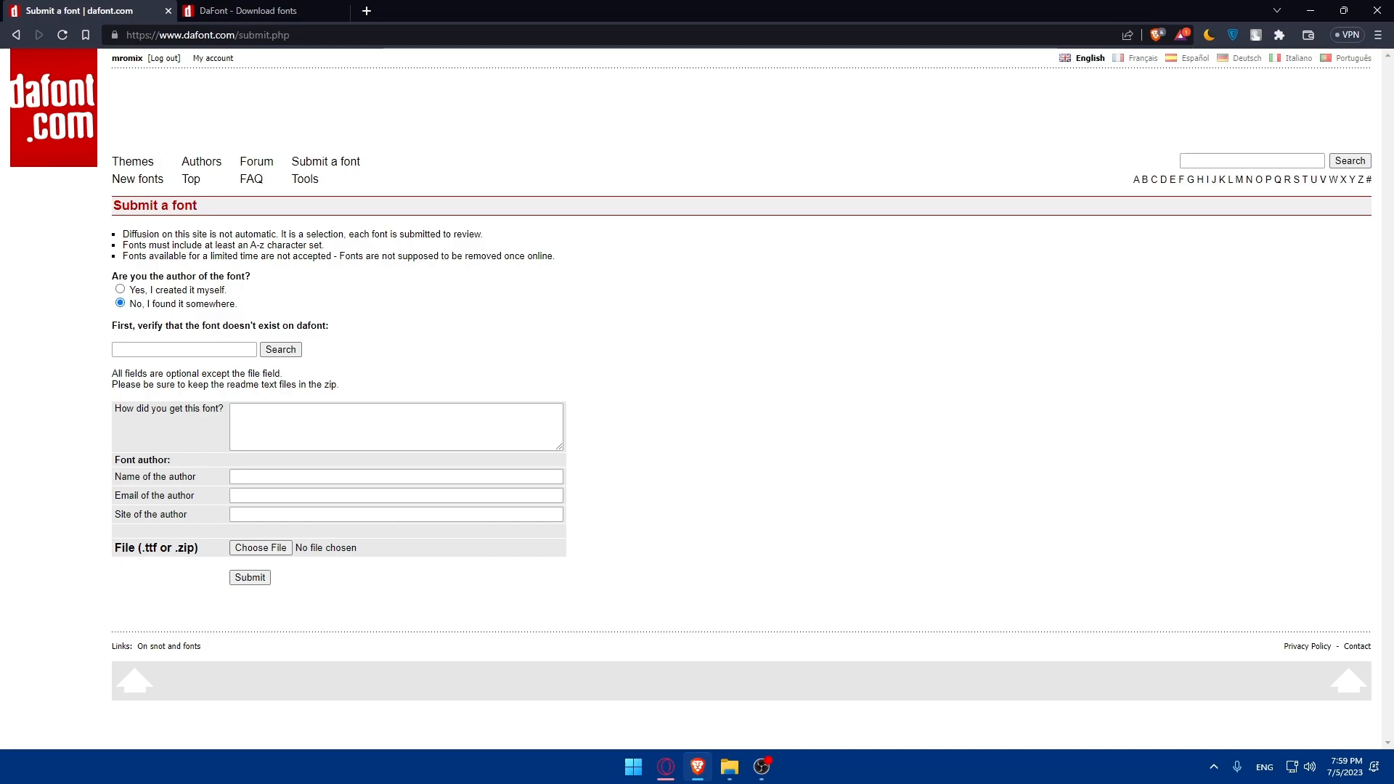
{"action": "mouse_move", "coordinate": [432, 401]}
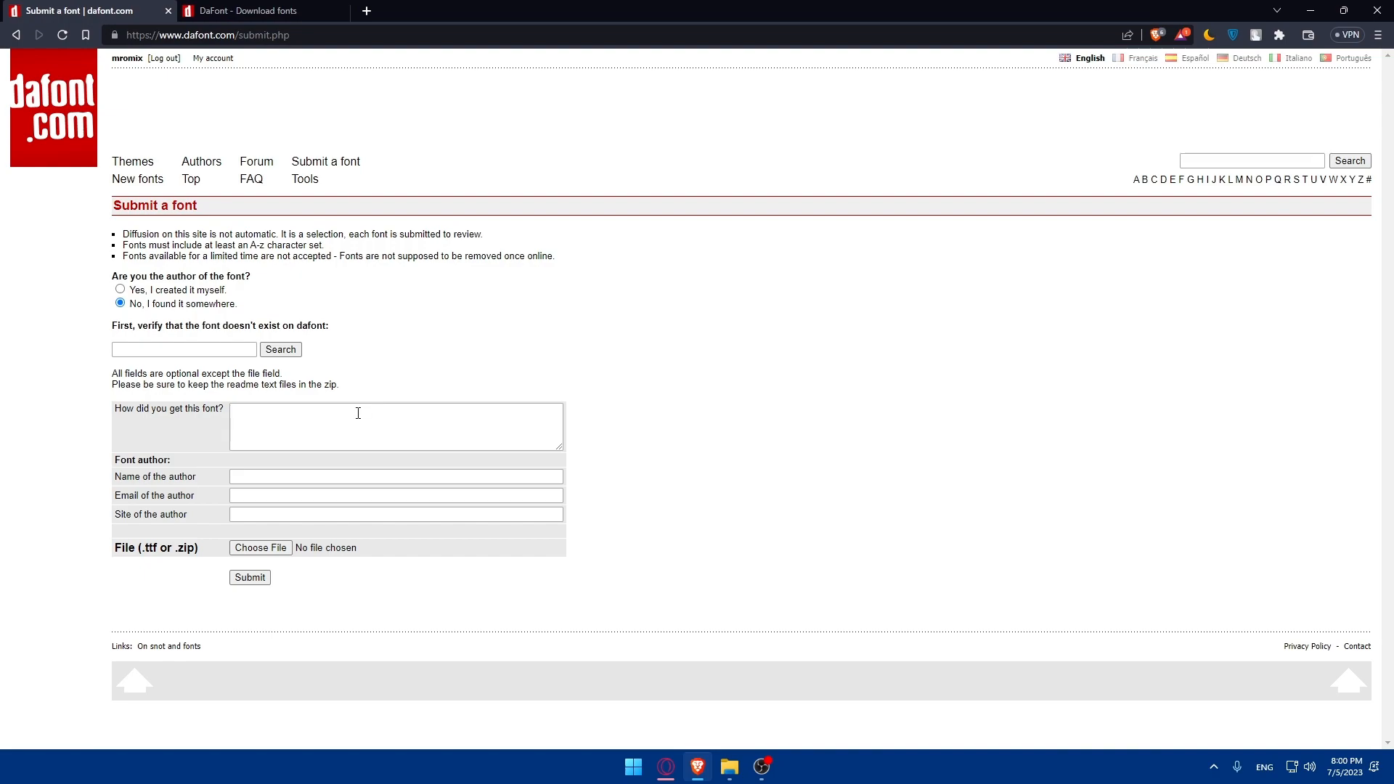
{"action": "mouse_move", "coordinate": [180, 439]}
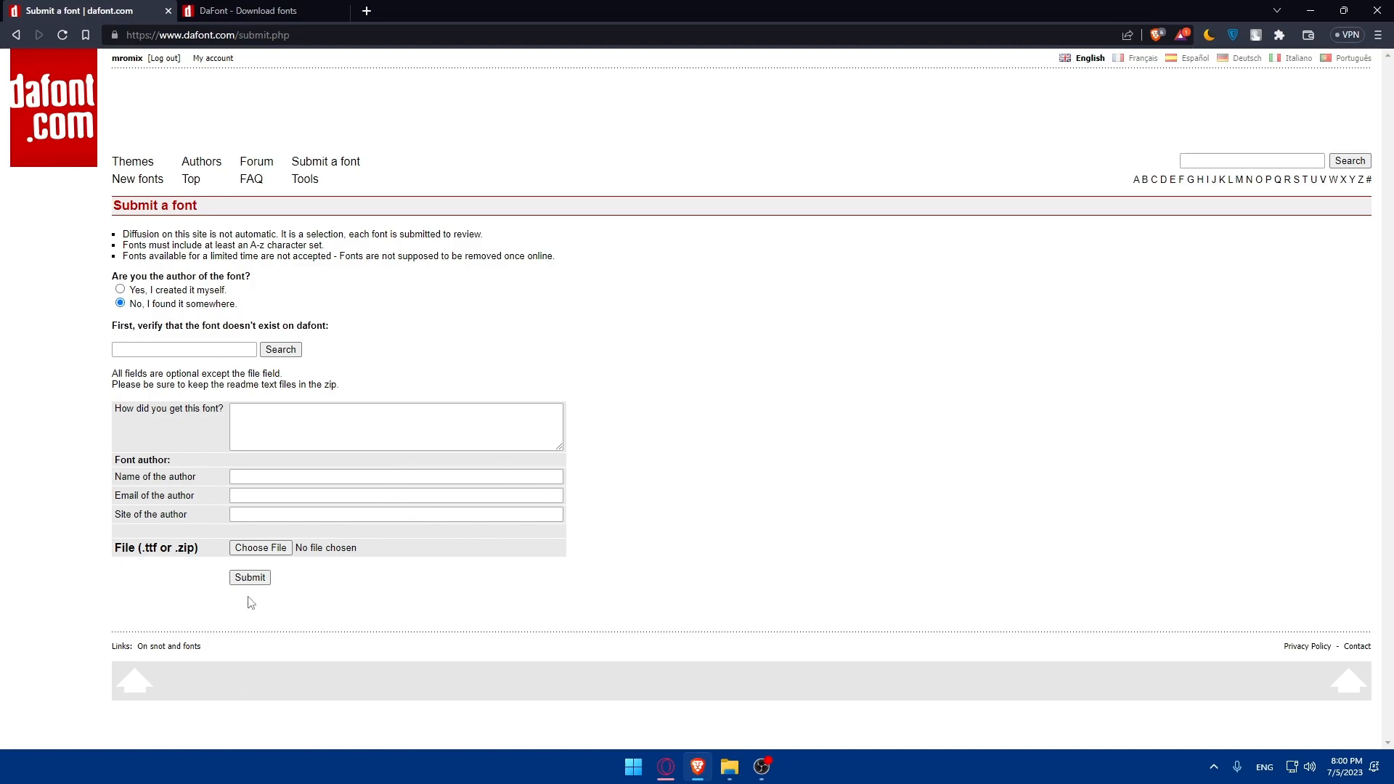
{"action": "mouse_move", "coordinate": [315, 407]}
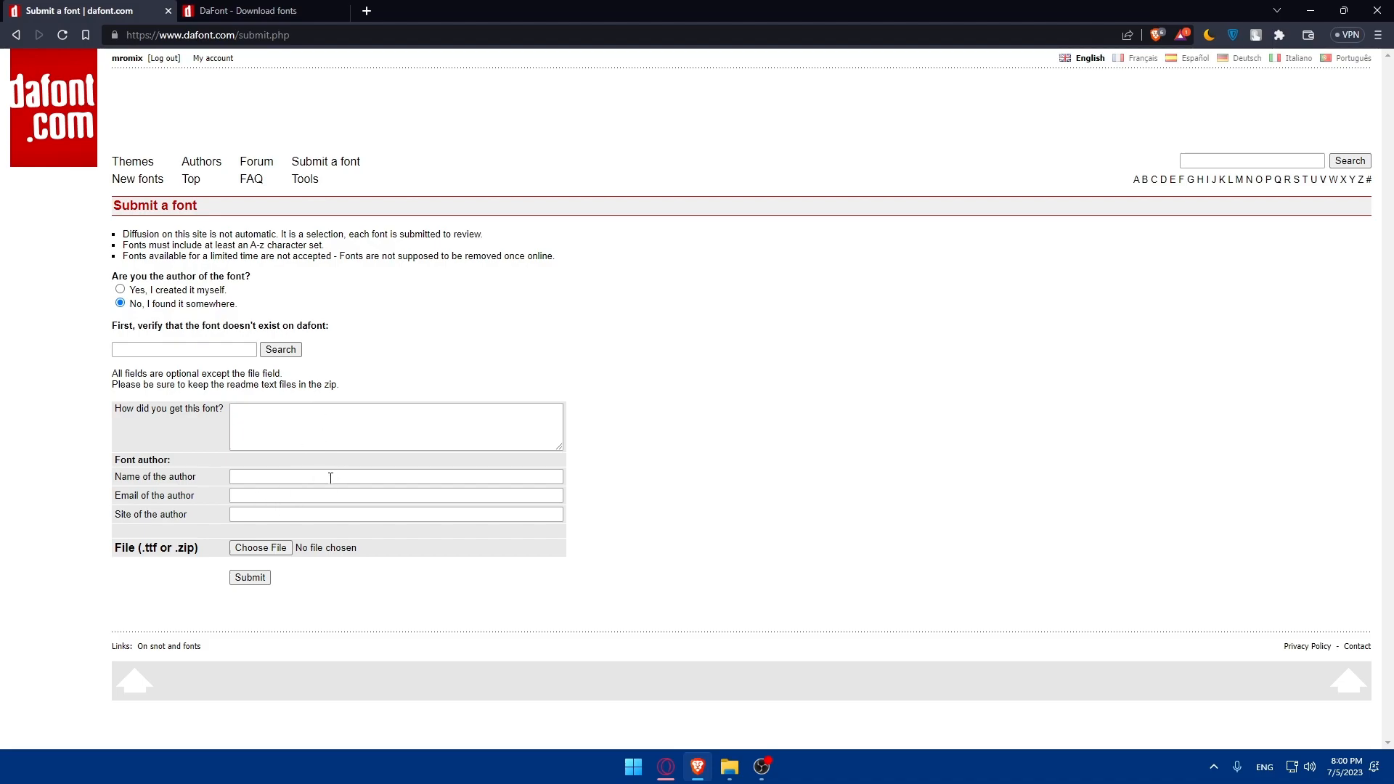
{"action": "mouse_move", "coordinate": [302, 499]}
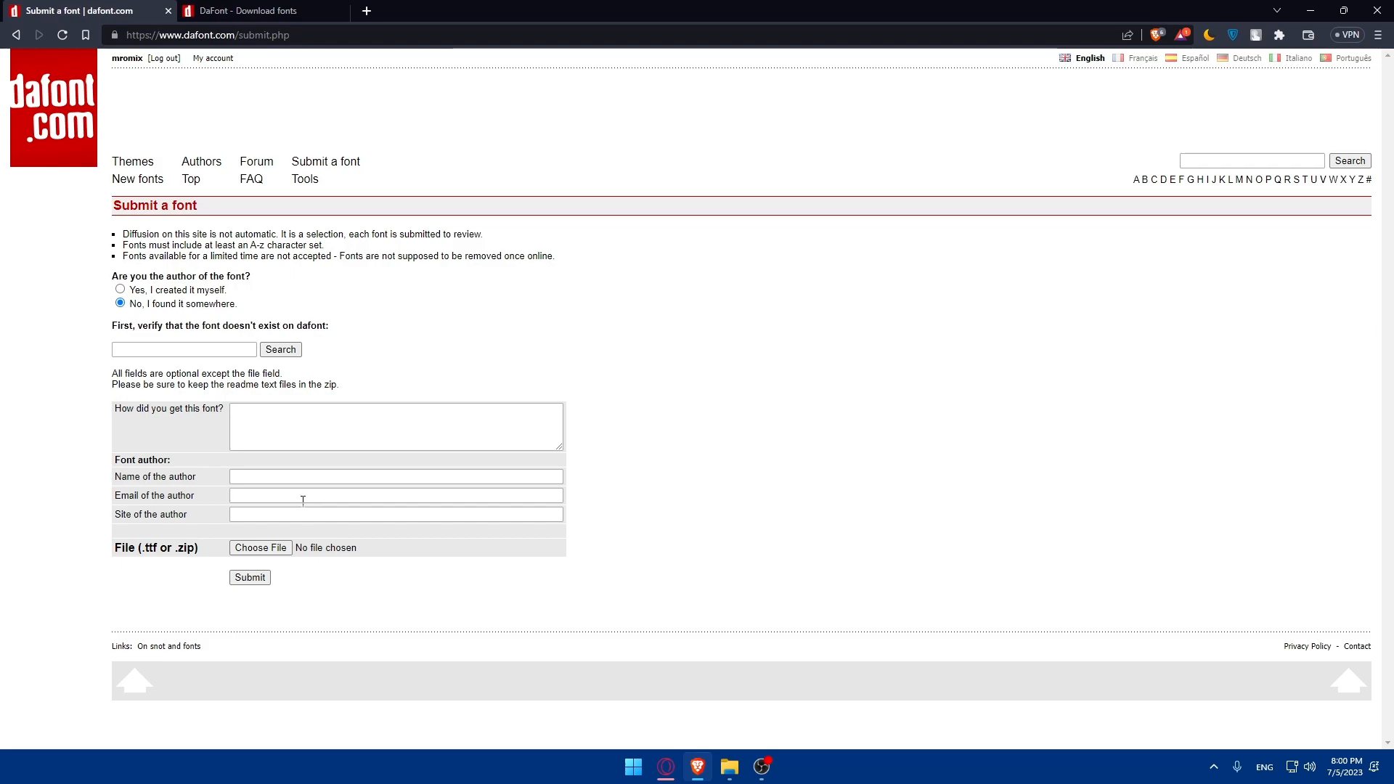
{"action": "mouse_move", "coordinate": [270, 491]}
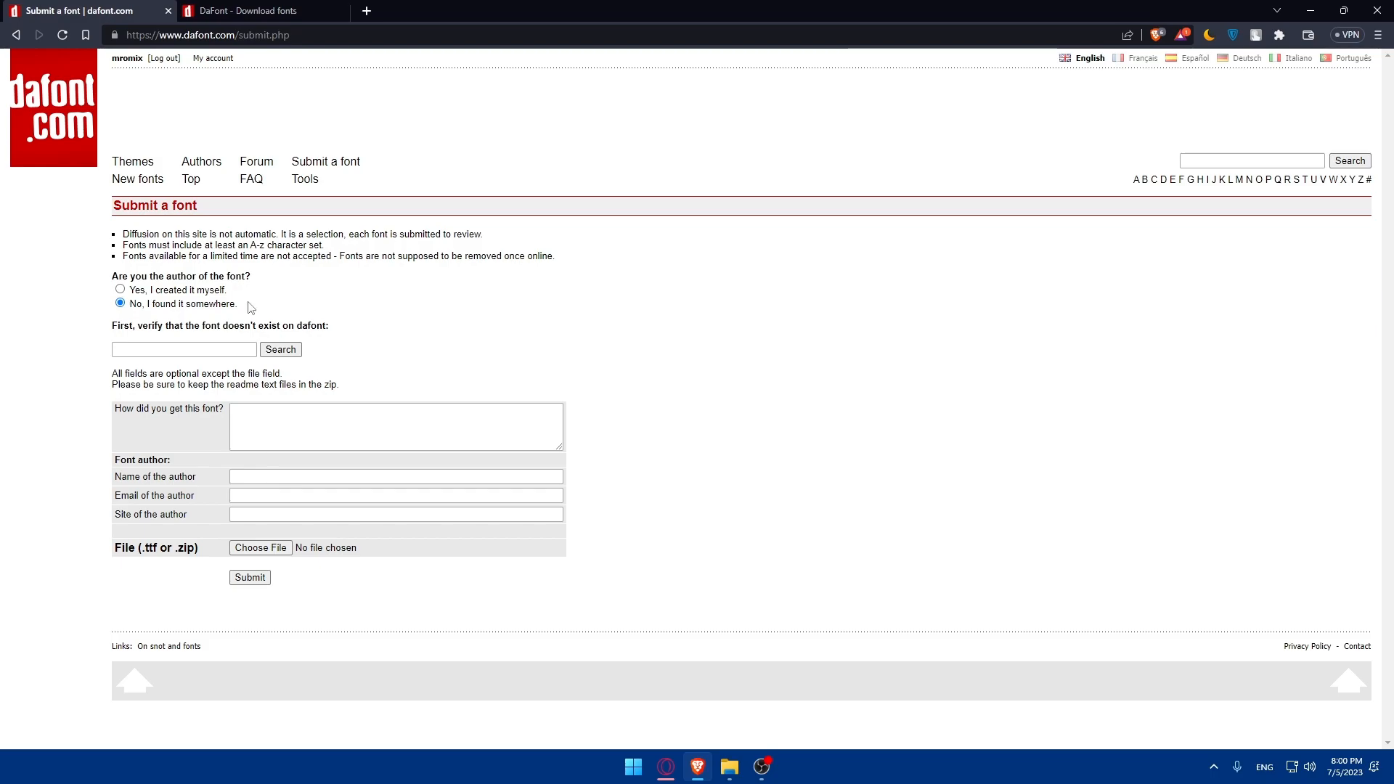
{"action": "mouse_move", "coordinate": [203, 398]}
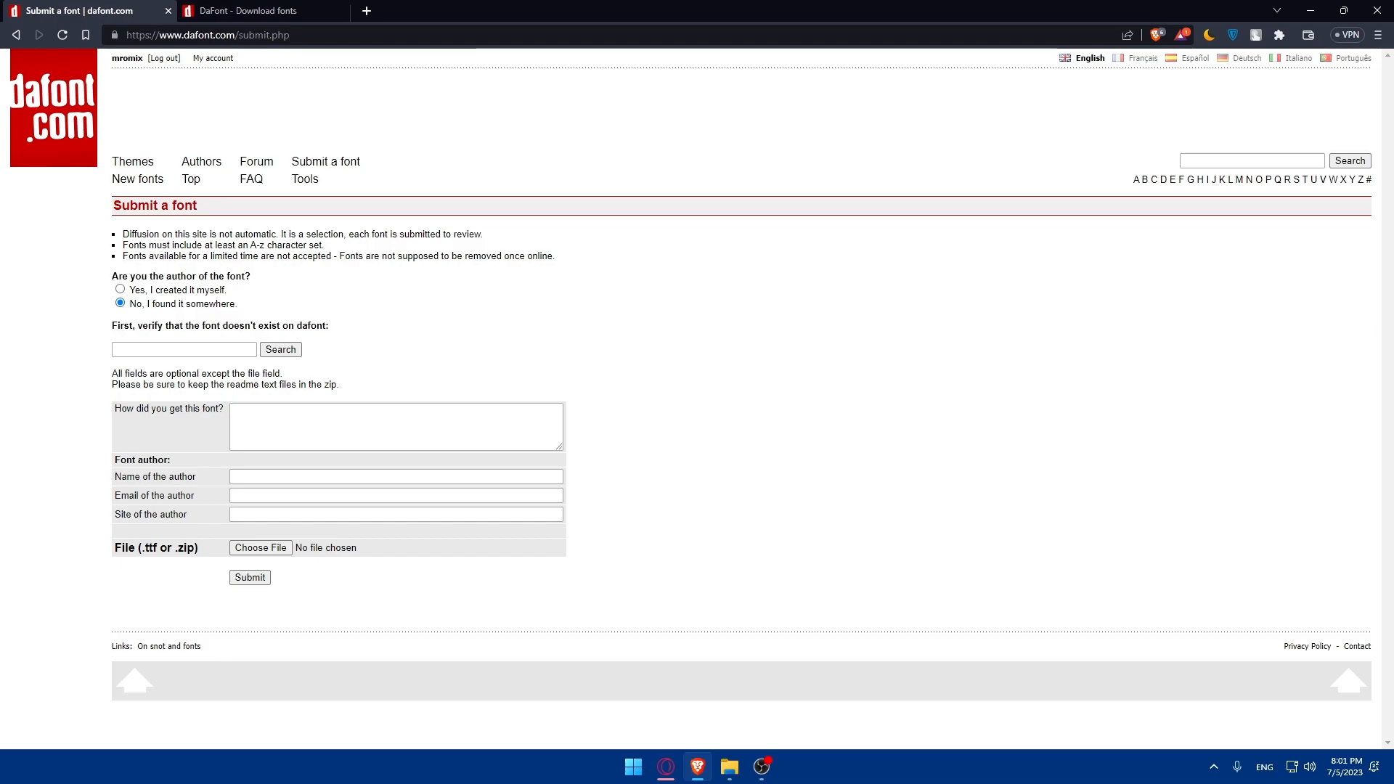
{"action": "mouse_move", "coordinate": [29, 346]}
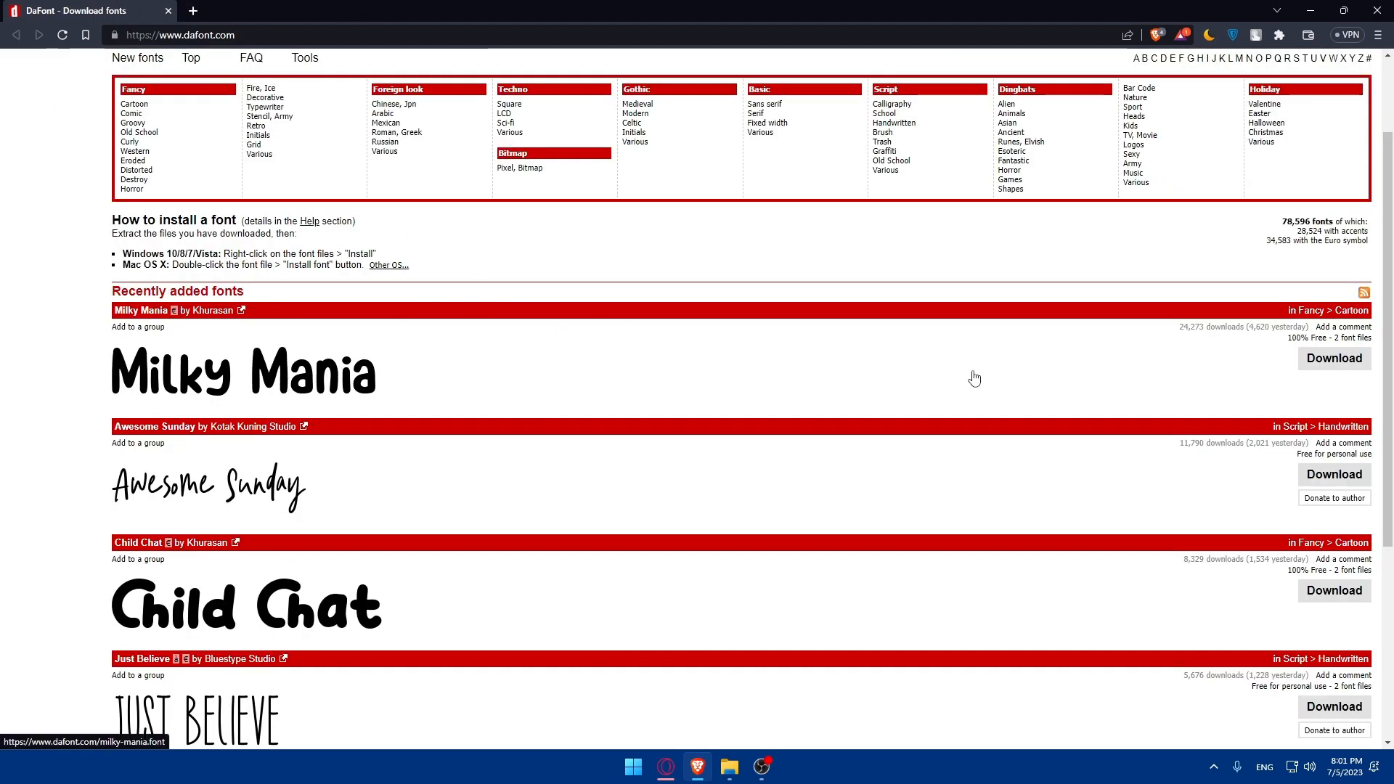
{"action": "mouse_move", "coordinate": [1185, 339]}
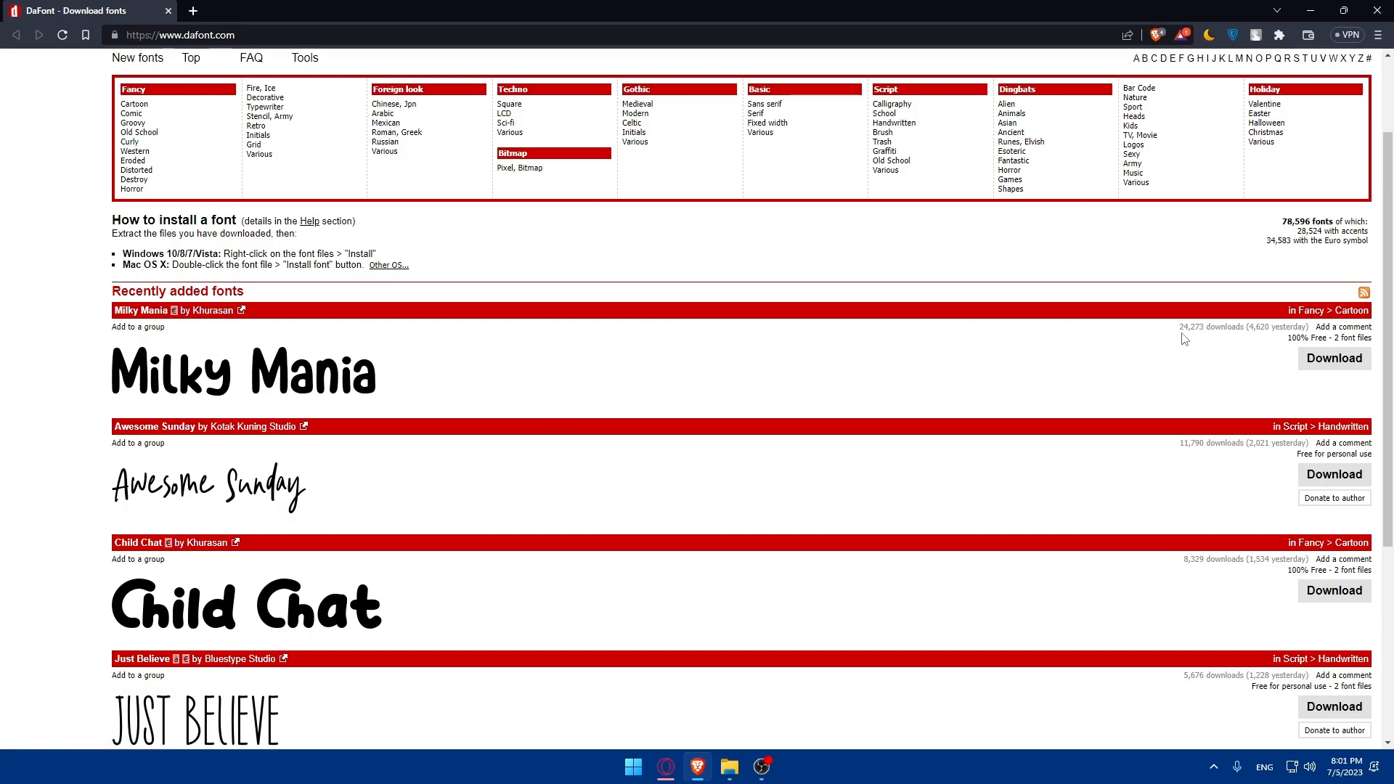
{"action": "mouse_move", "coordinate": [1194, 322]}
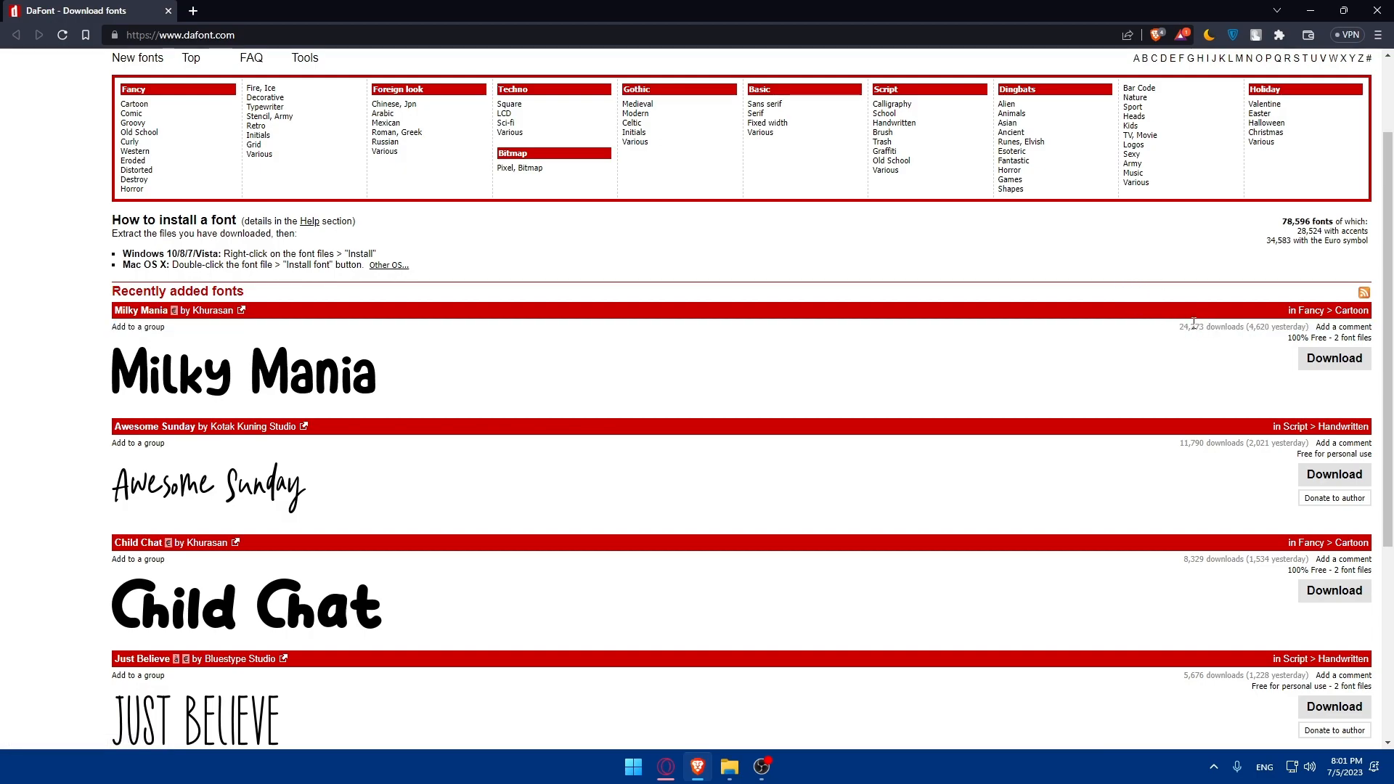
{"action": "mouse_move", "coordinate": [1071, 254]}
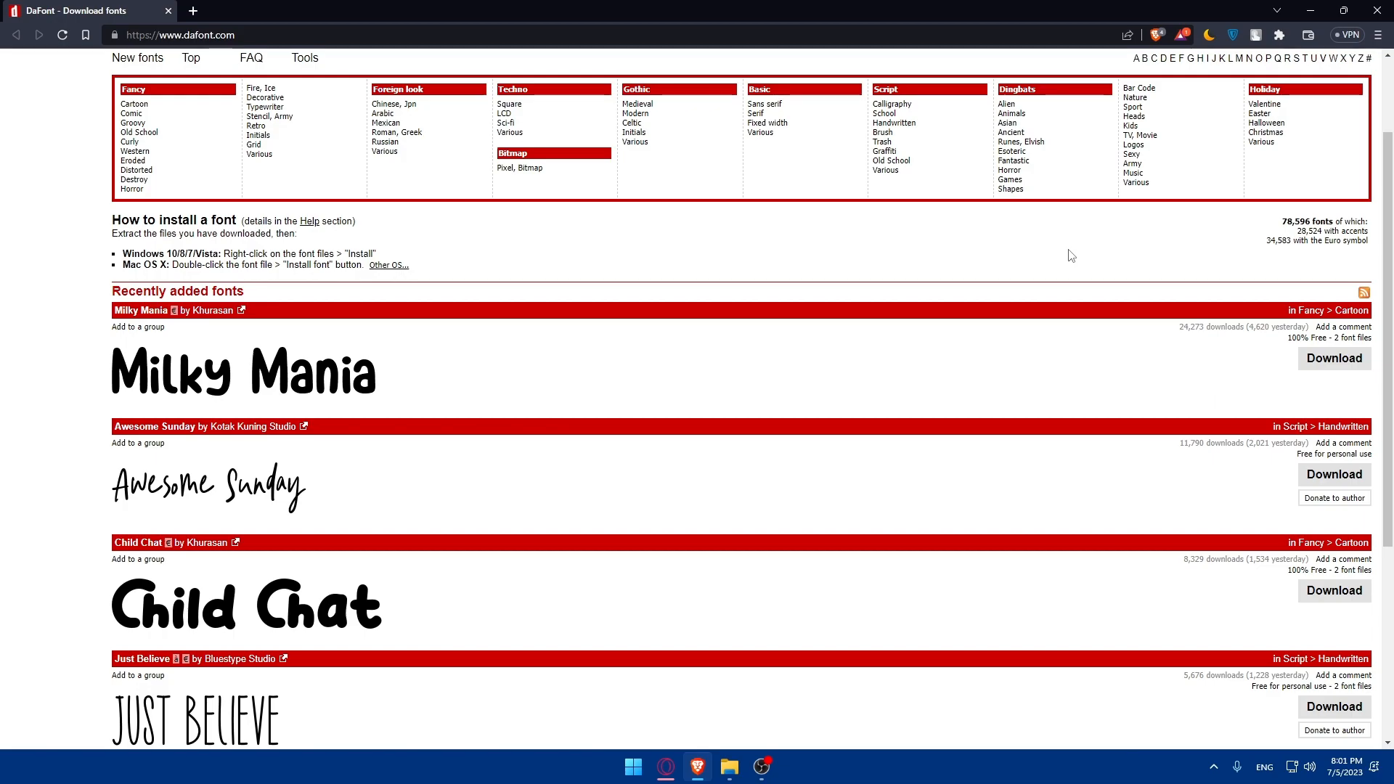
{"action": "mouse_move", "coordinate": [1197, 326]}
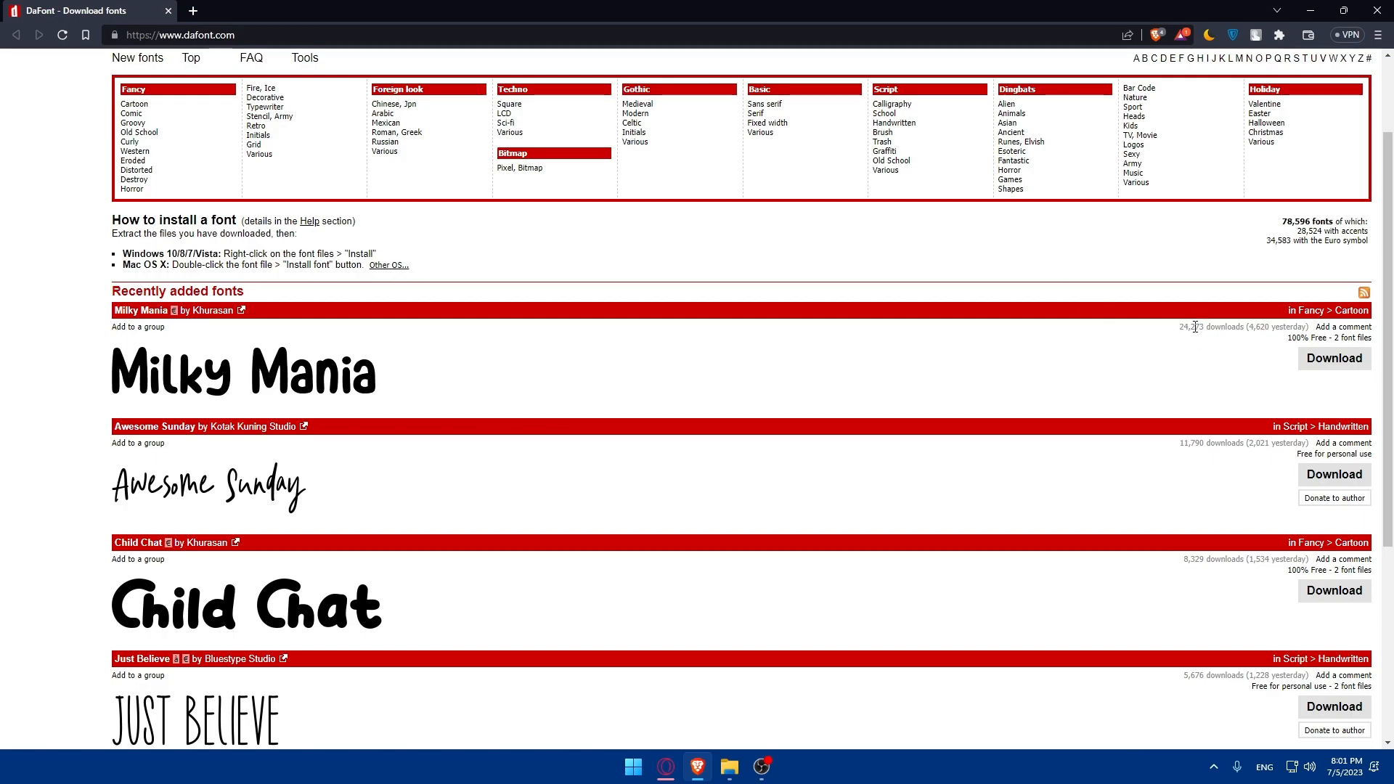
{"action": "mouse_move", "coordinate": [1272, 322]}
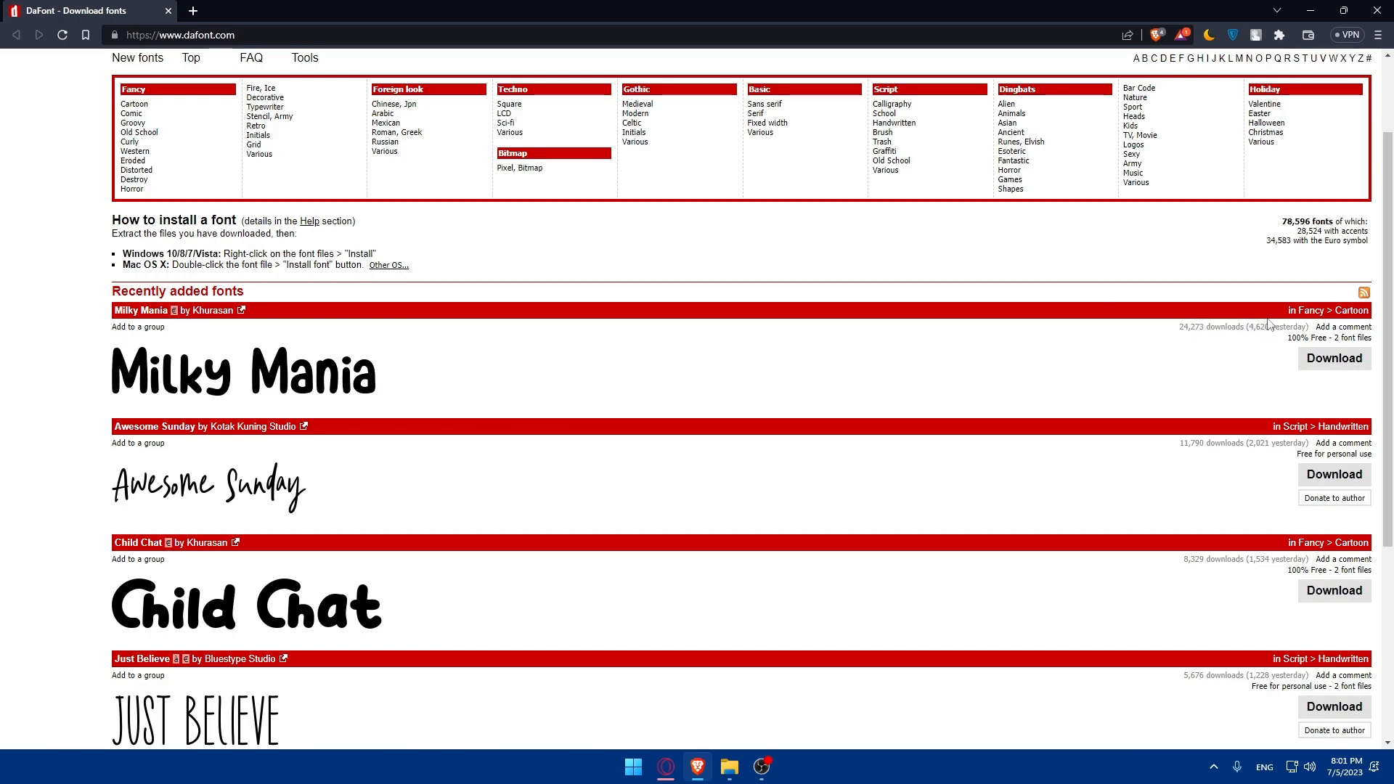
{"action": "mouse_move", "coordinate": [1356, 331]}
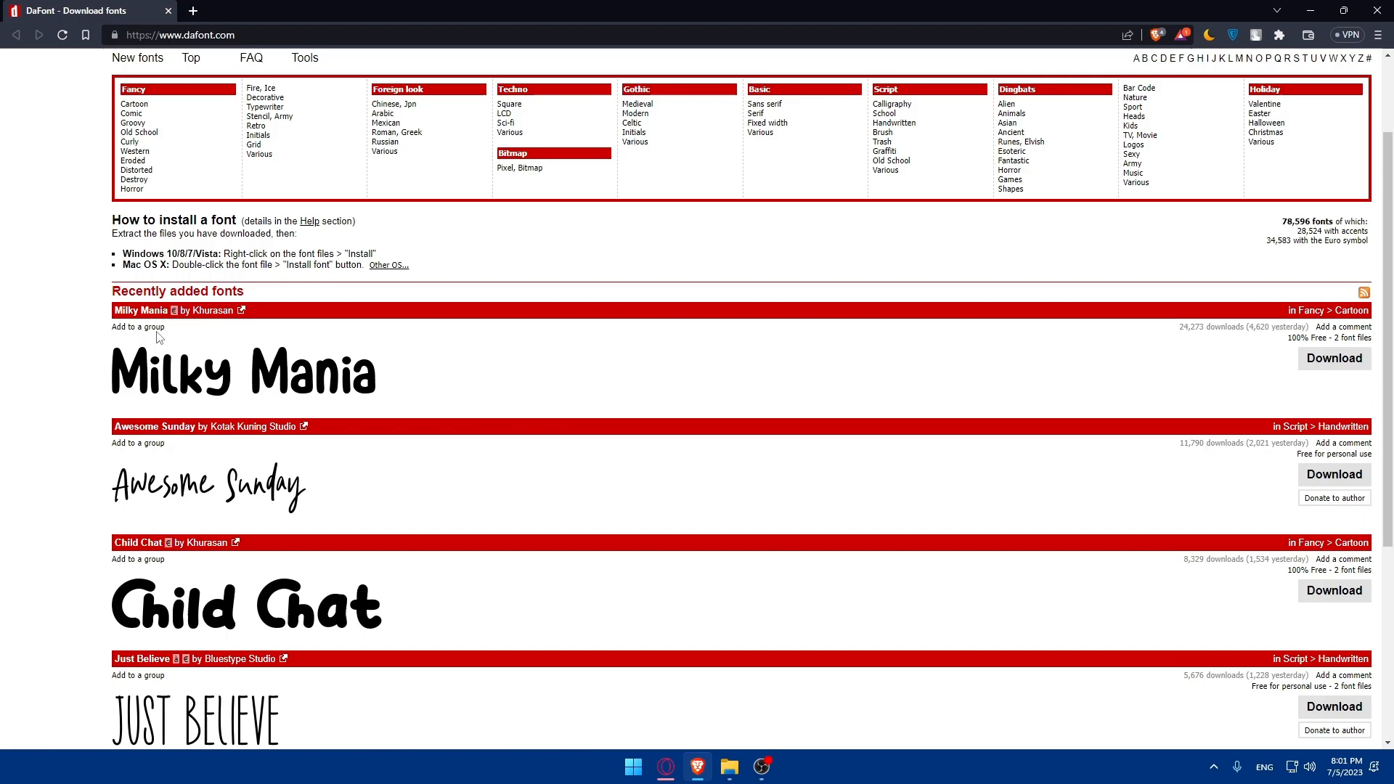
{"action": "mouse_move", "coordinate": [119, 353]}
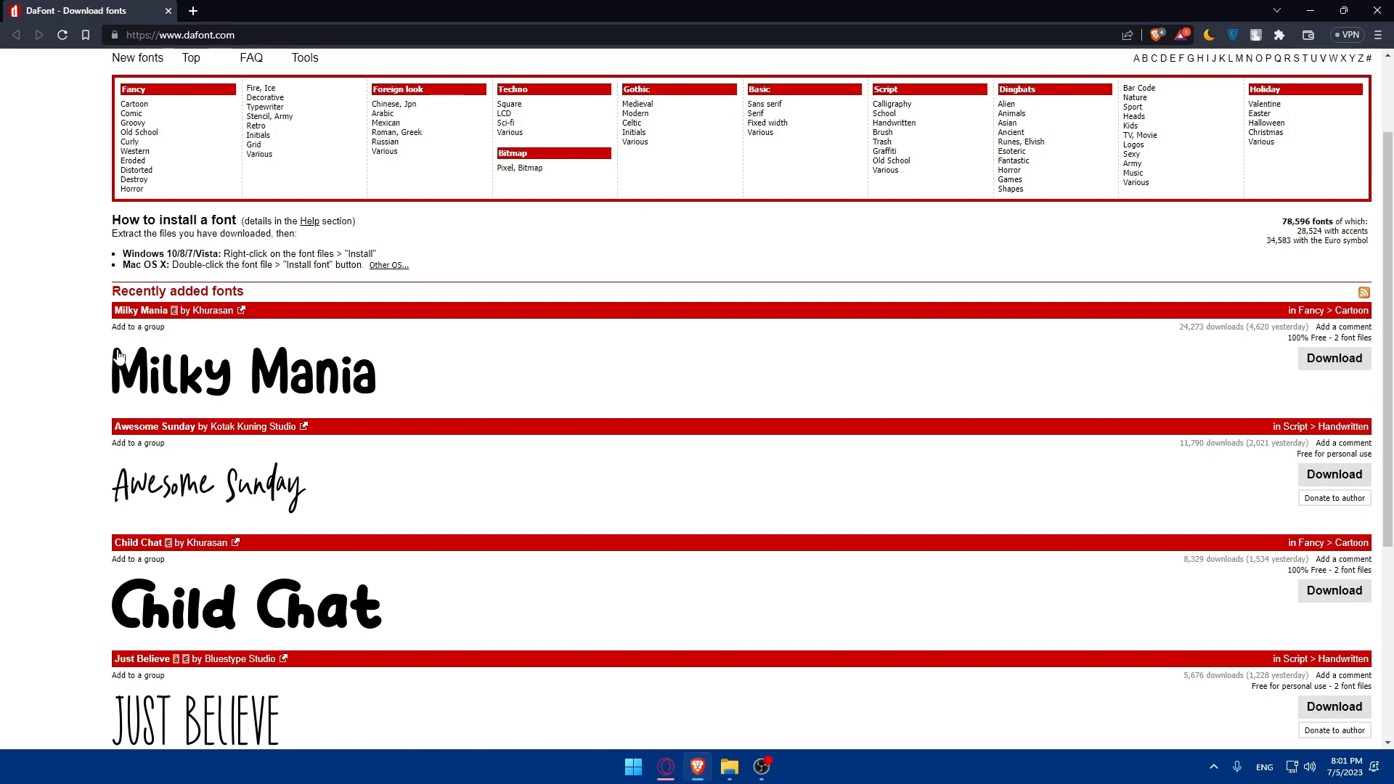